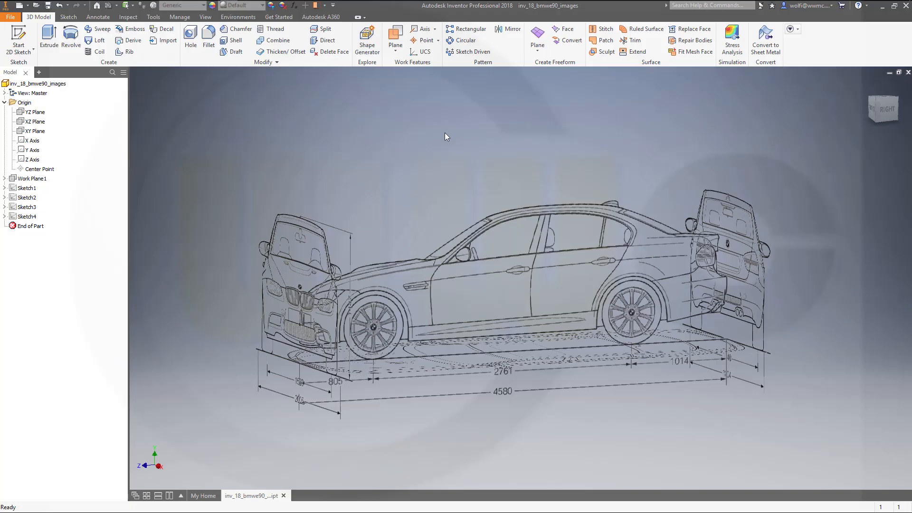
pyautogui.moveTo(455, 130)
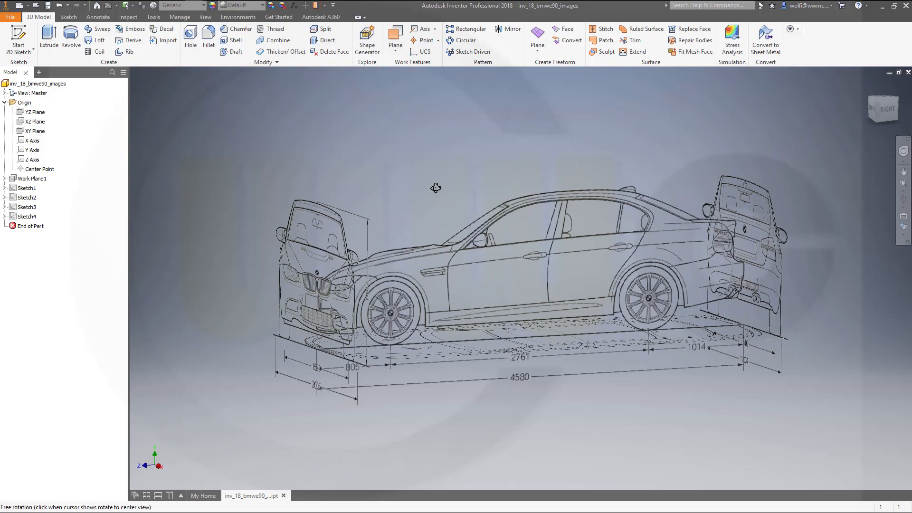
# Orbit the model to view it from the front, side and above
pyautogui.moveTo(435, 188); pyautogui.dragTo(414, 180)
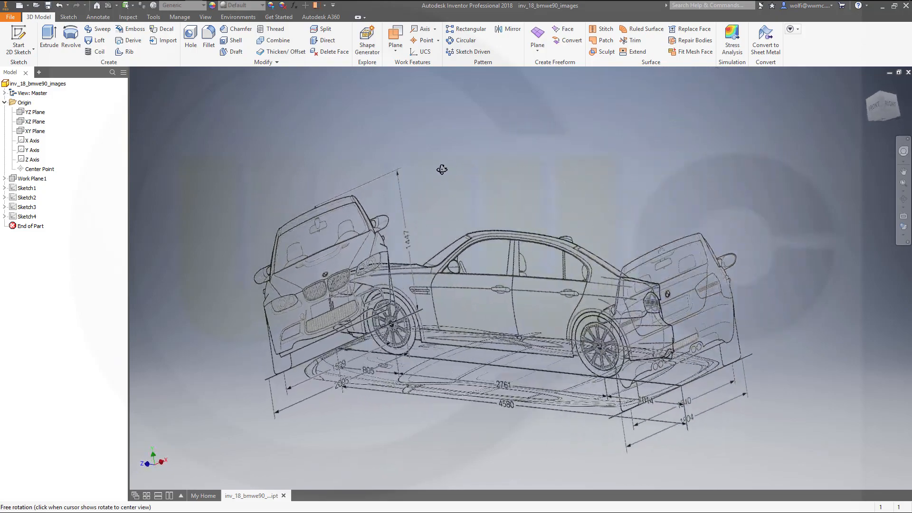
pyautogui.moveTo(442, 169); pyautogui.dragTo(387, 178)
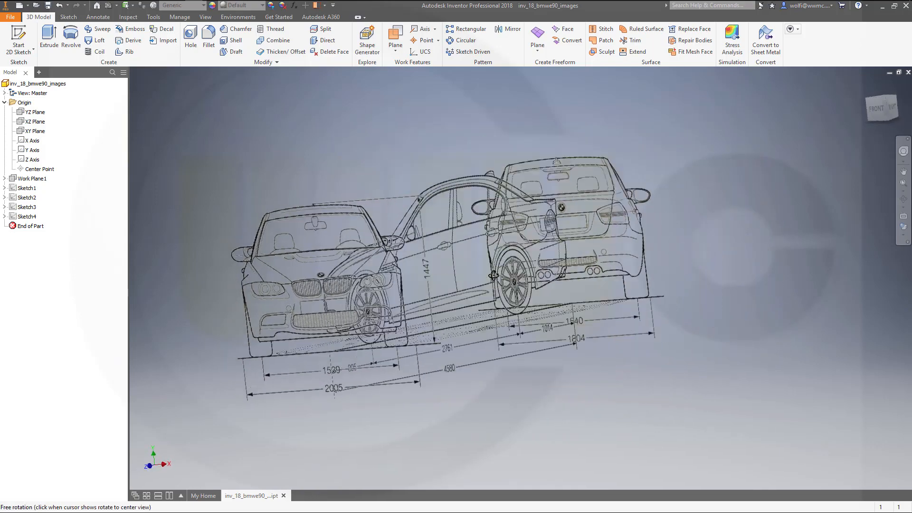
pyautogui.moveTo(493, 276); pyautogui.dragTo(432, 248)
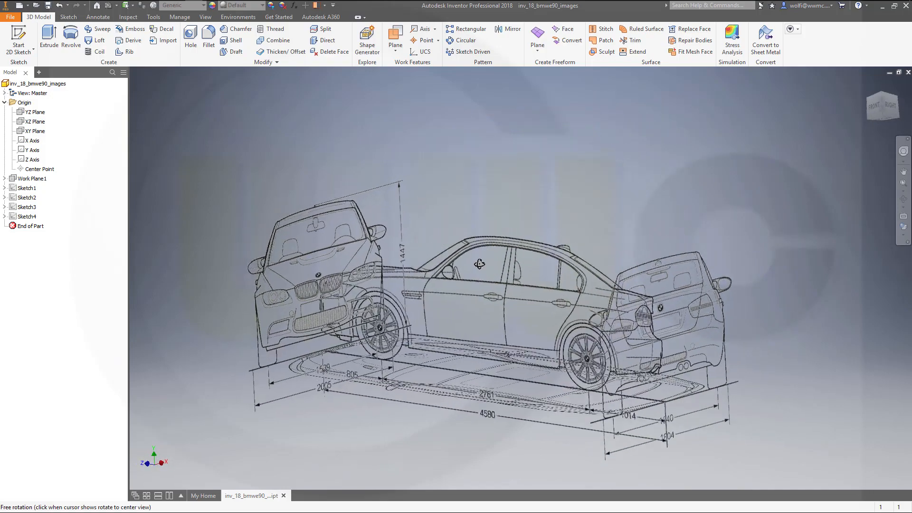
pyautogui.moveTo(480, 265); pyautogui.dragTo(459, 276)
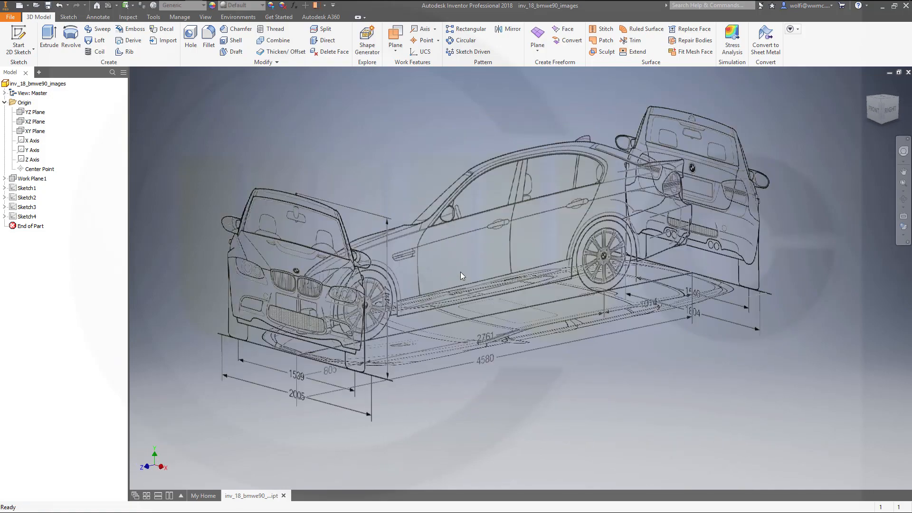
pyautogui.moveTo(459, 275); pyautogui.dragTo(506, 276)
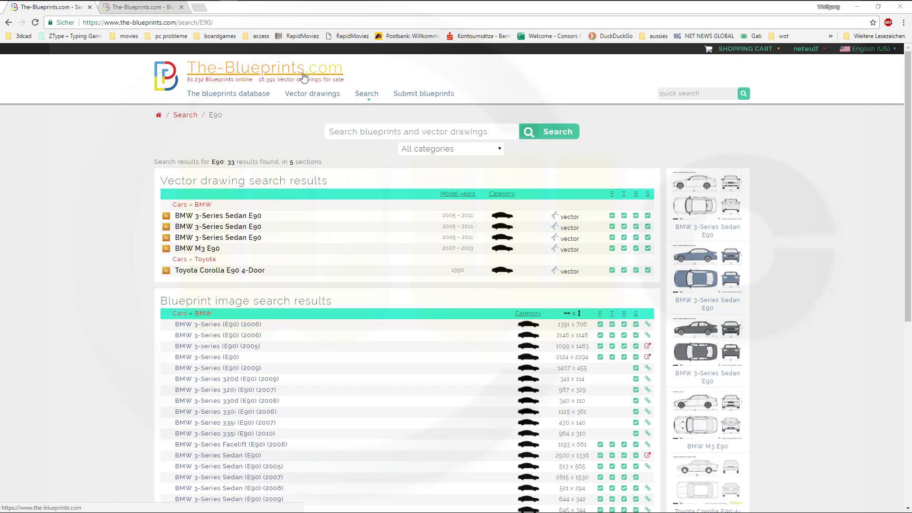
# Scroll through the BMW M3 Sedan (E90) 2007 blueprint's front, back, side and top views
pyautogui.scroll(-3)
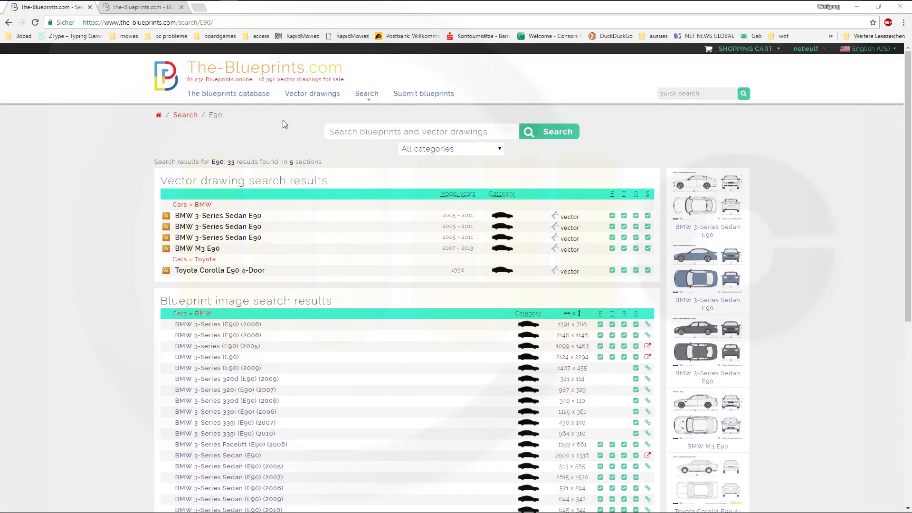
pyautogui.scroll(-3)
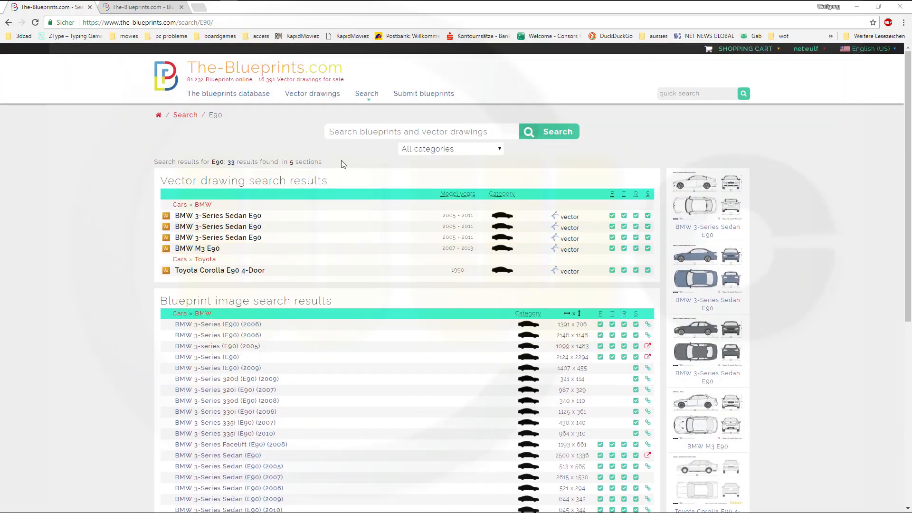
pyautogui.scroll(-3)
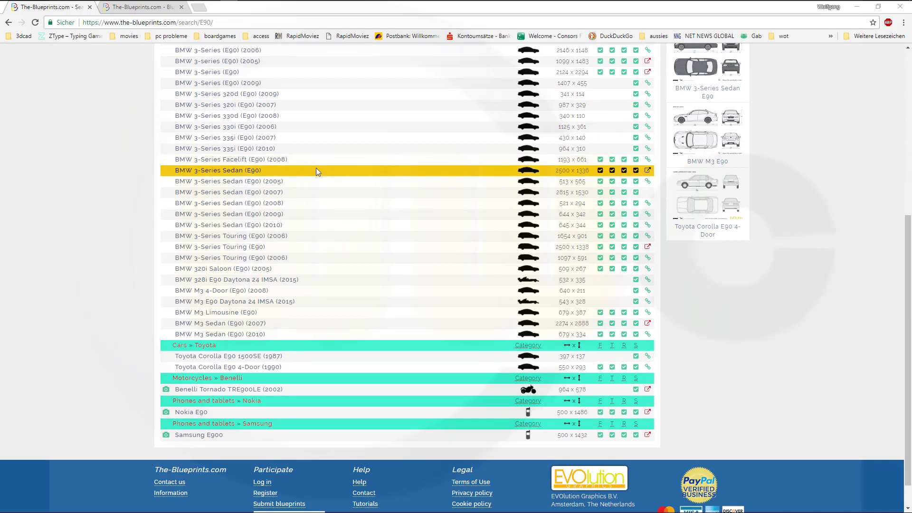
pyautogui.moveTo(289, 238)
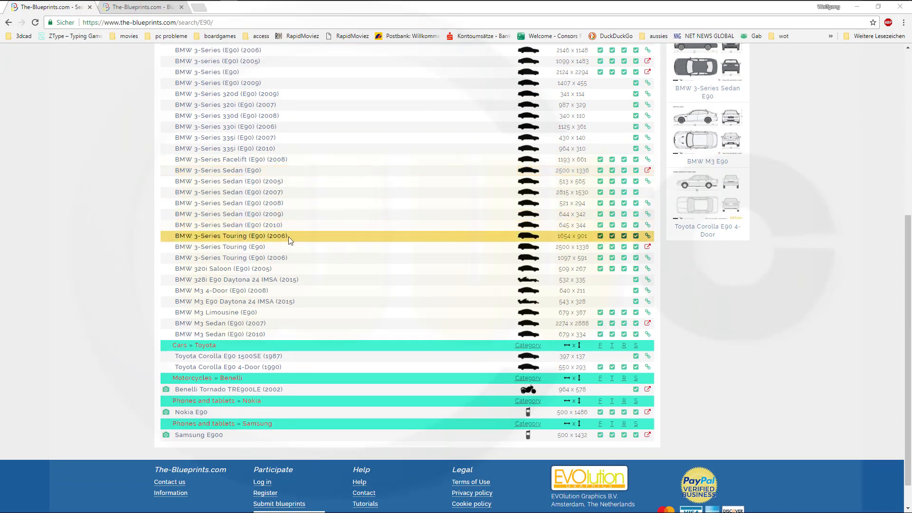
pyautogui.moveTo(201, 295)
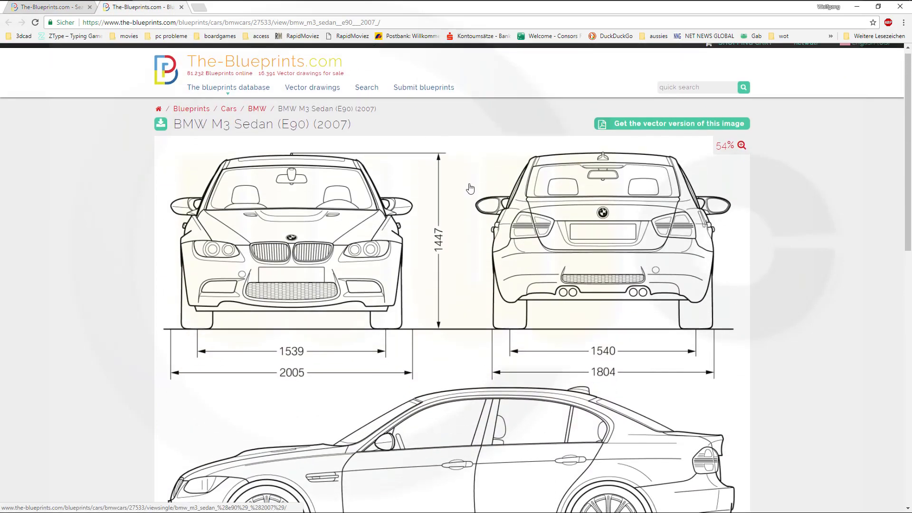
pyautogui.scroll(-3)
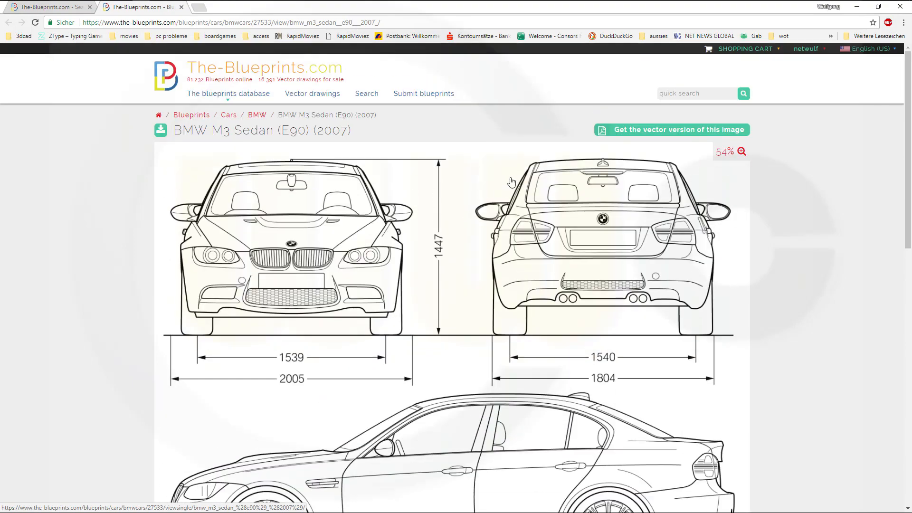
pyautogui.scroll(-3)
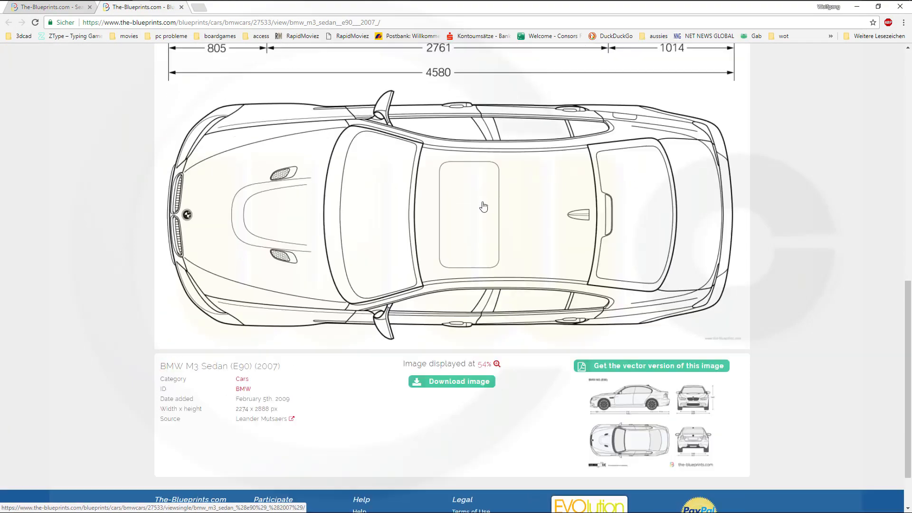
pyautogui.scroll(3)
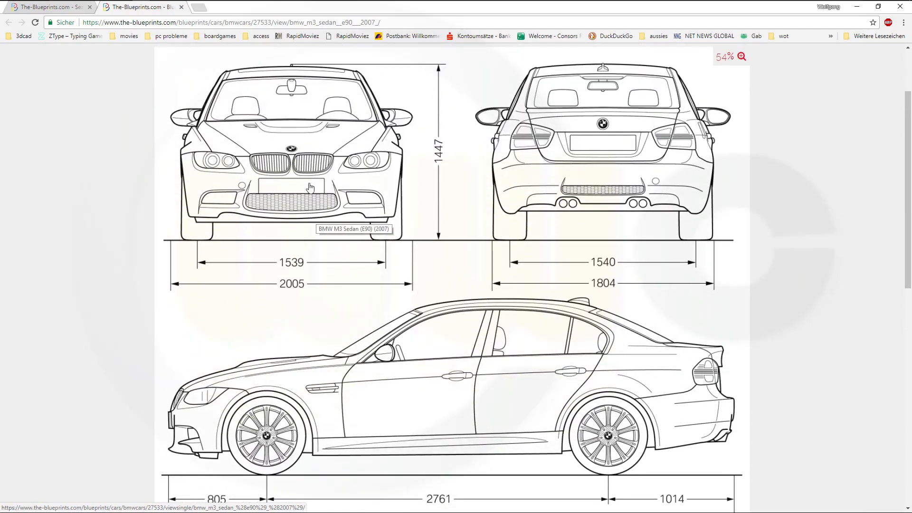
pyautogui.moveTo(373, 132)
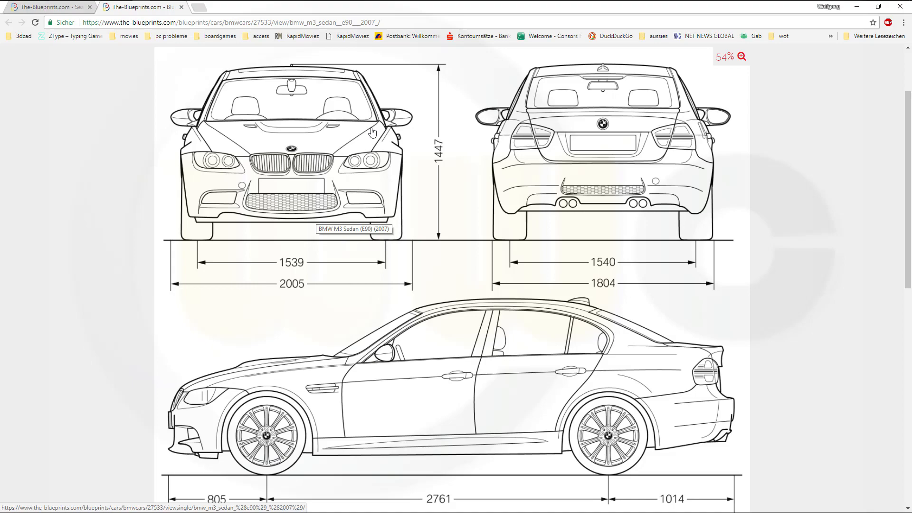
pyautogui.scroll(-3)
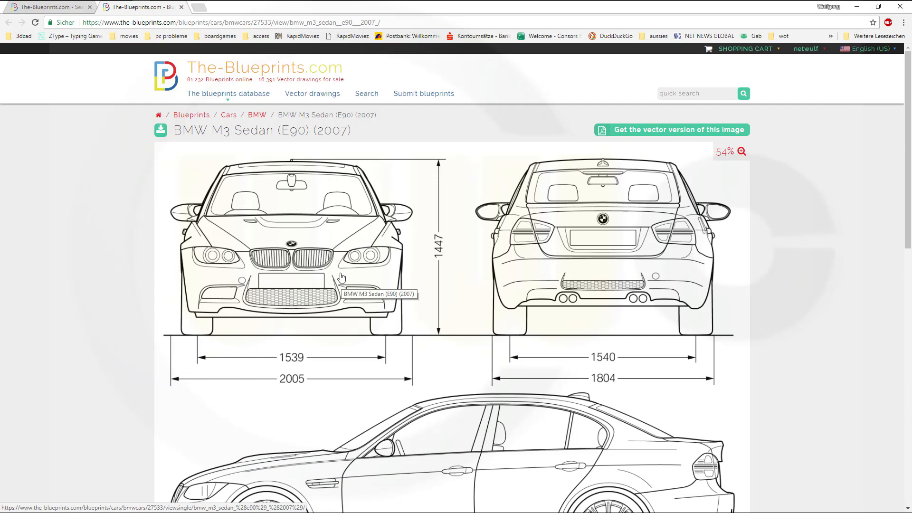
pyautogui.moveTo(339, 271)
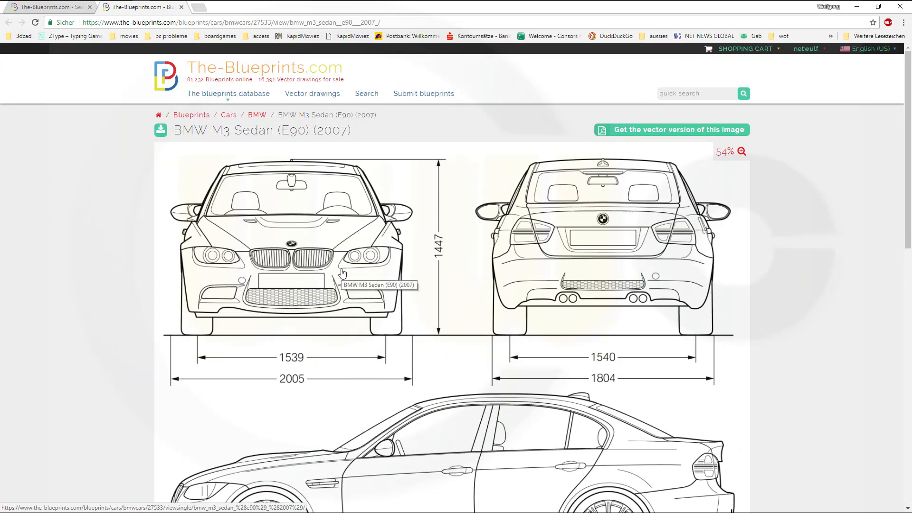
pyautogui.scroll(-3)
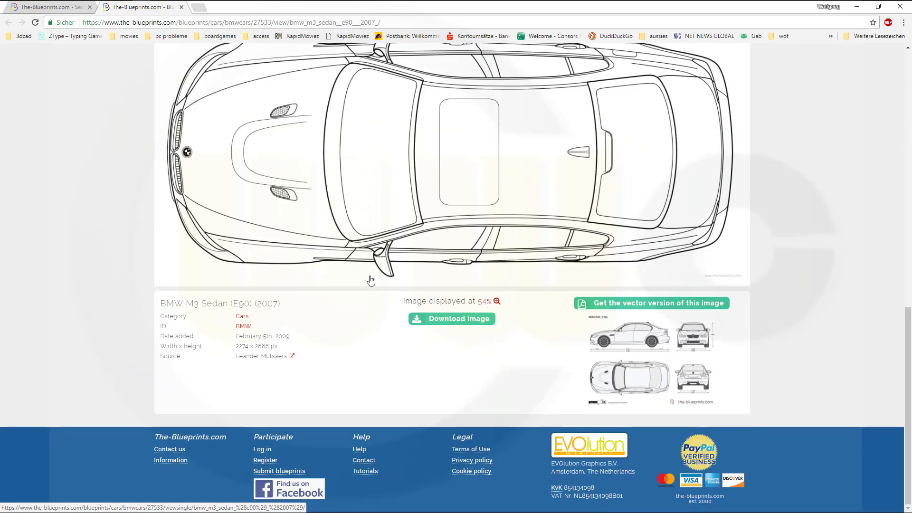
pyautogui.scroll(3)
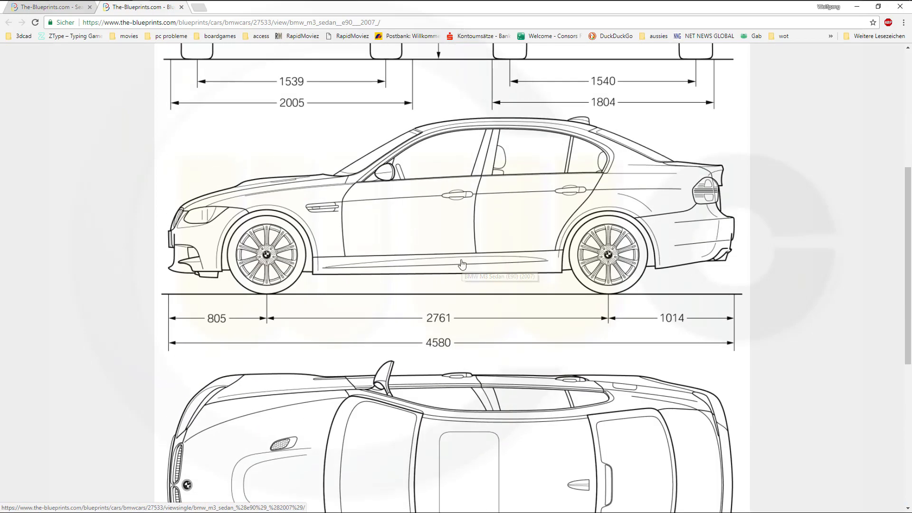
pyautogui.scroll(3)
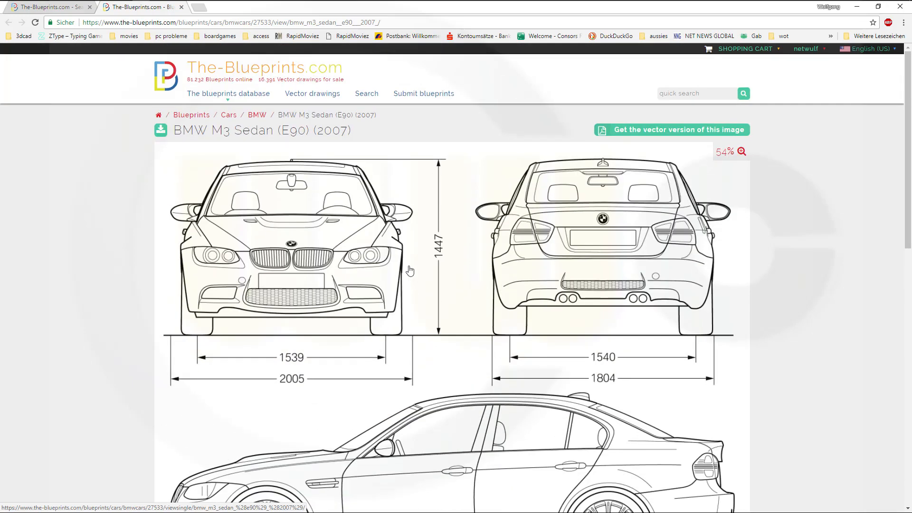
pyautogui.scroll(-3)
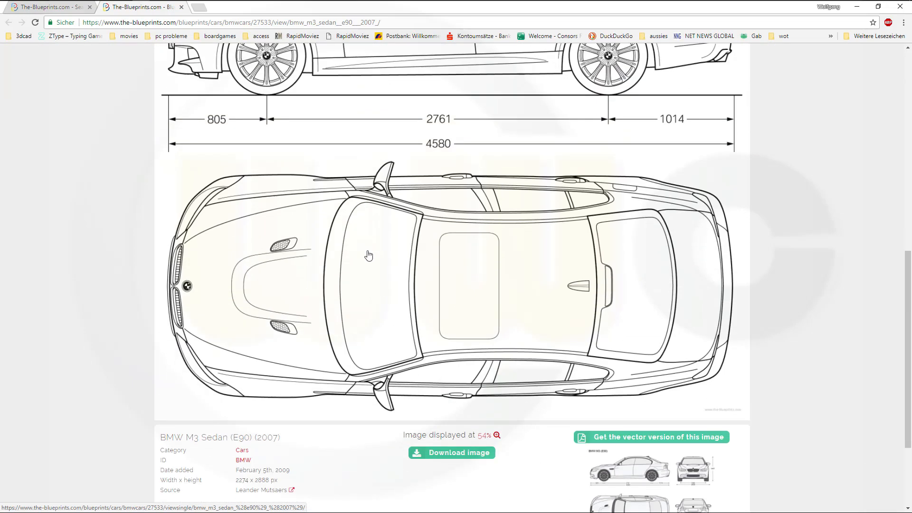
pyautogui.scroll(3)
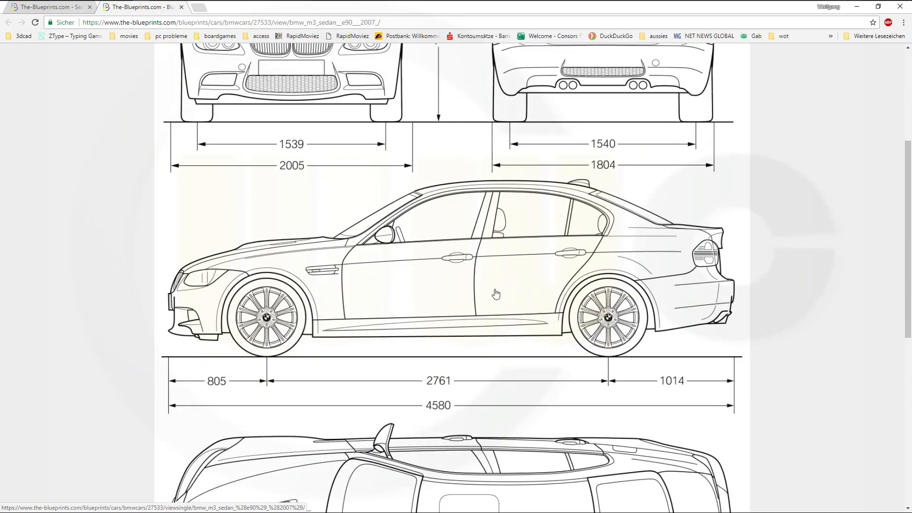
pyautogui.scroll(3)
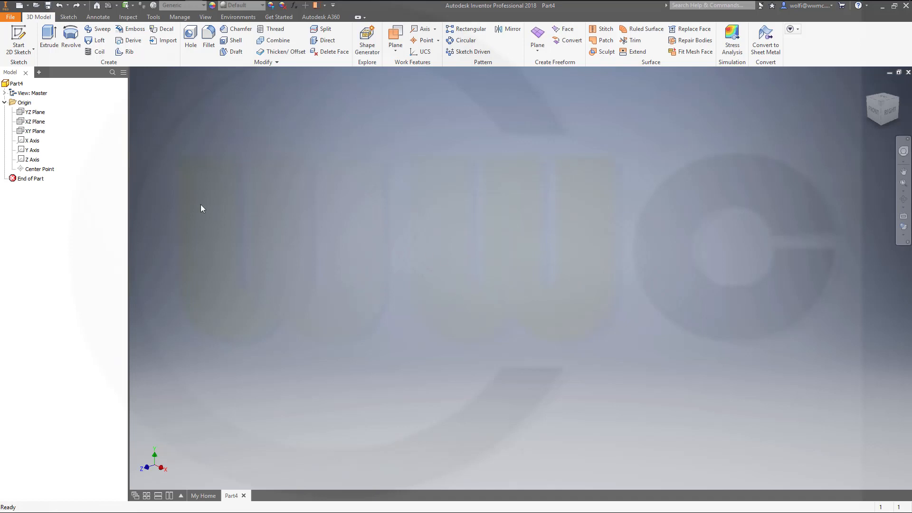
pyautogui.moveTo(229, 176)
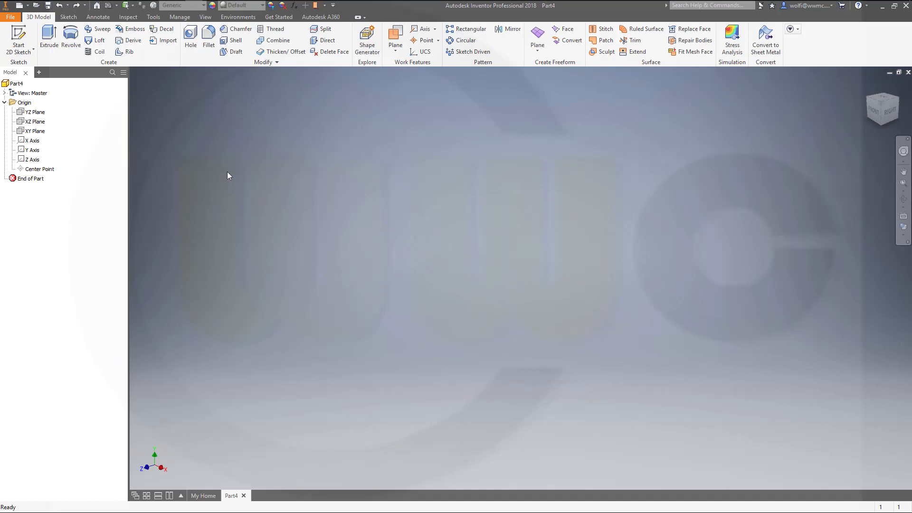
pyautogui.moveTo(17, 35)
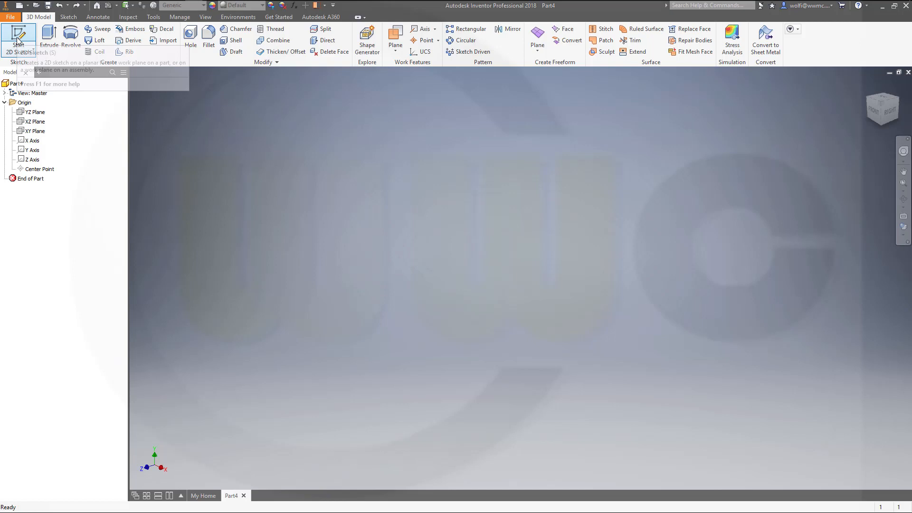
# Create a 2D sketch, Sketch1, on the part's XY Plane
pyautogui.click(16, 34)
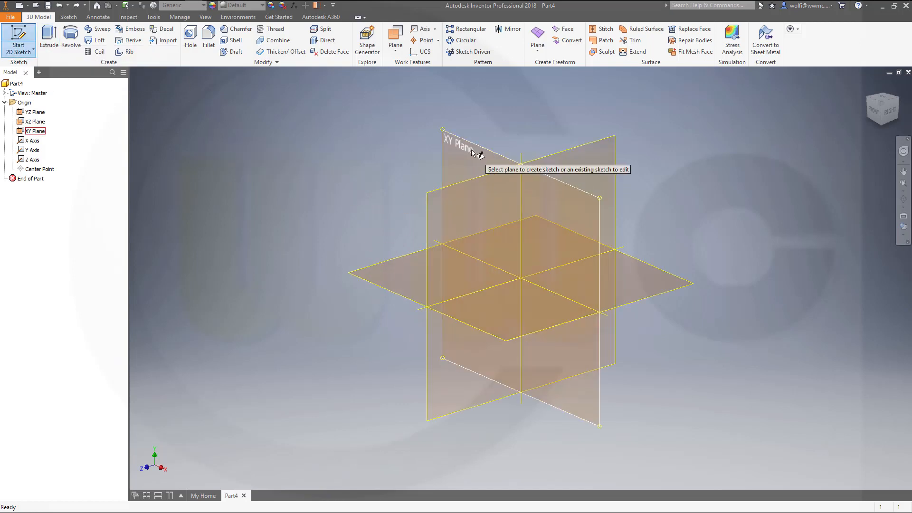
pyautogui.click(467, 147)
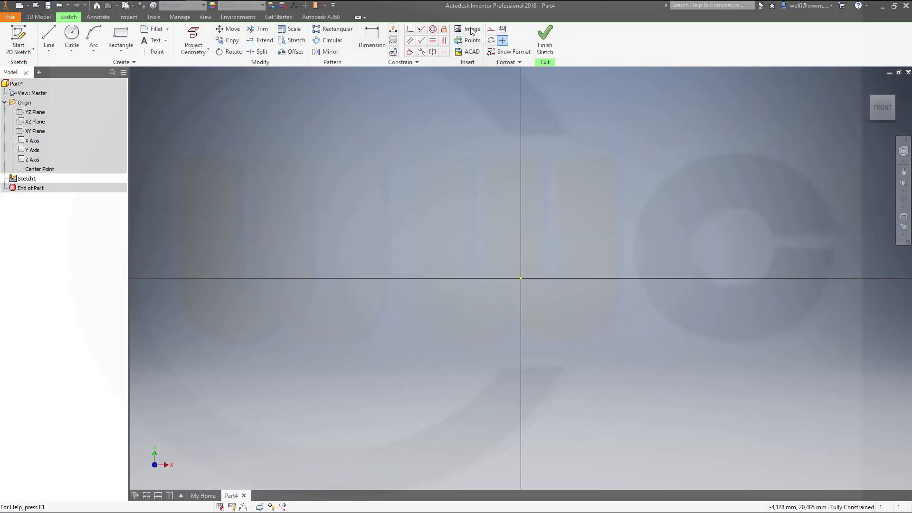
# Insert the bmw_front_p front-view blueprint image into Sketch1
pyautogui.click(468, 29)
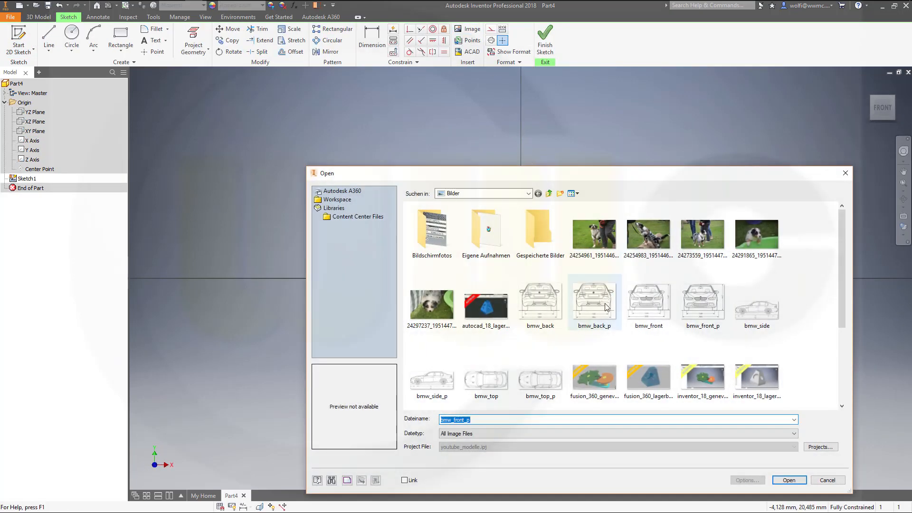
pyautogui.moveTo(703, 309)
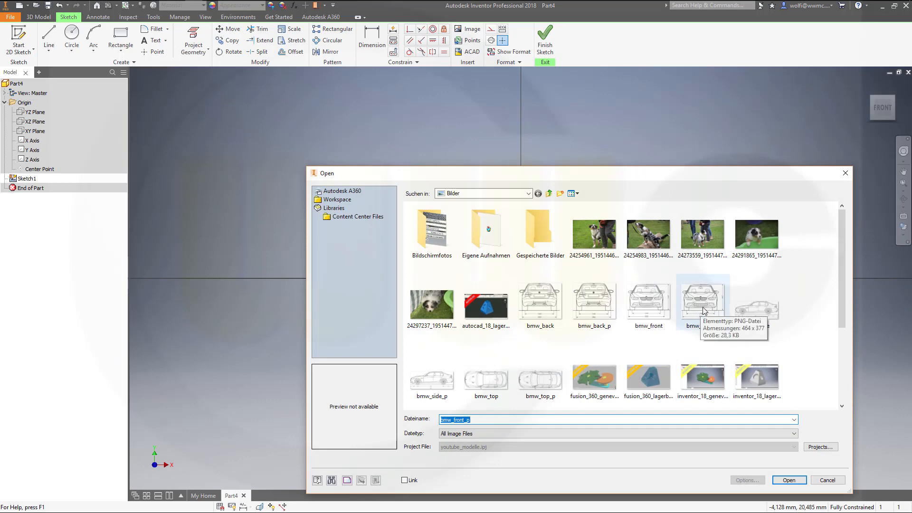
pyautogui.click(702, 299)
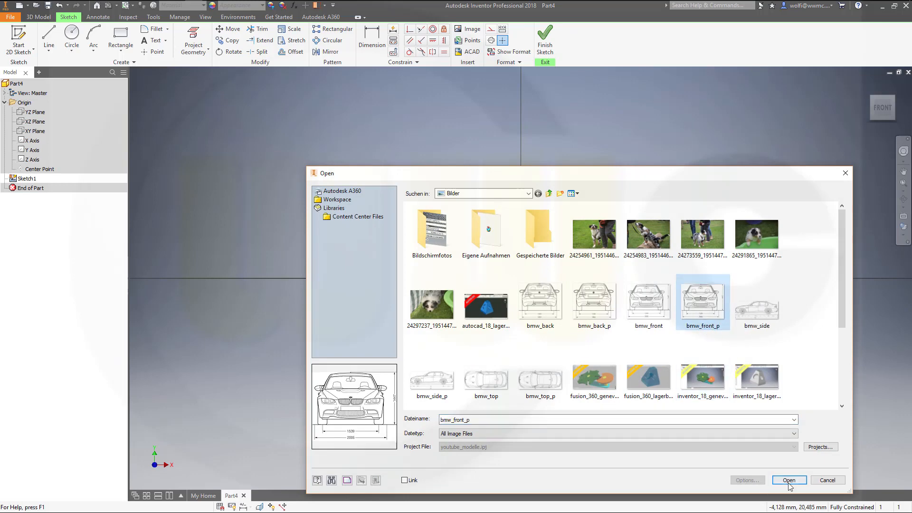
pyautogui.click(789, 479)
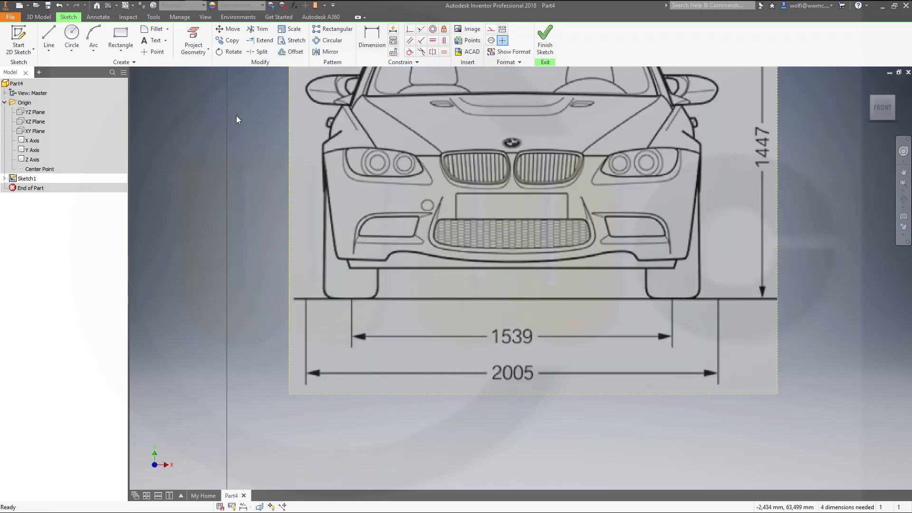
# Draw a line across the blueprint's 2005 width mark and dimension it at 66,294 mm
pyautogui.click(47, 36)
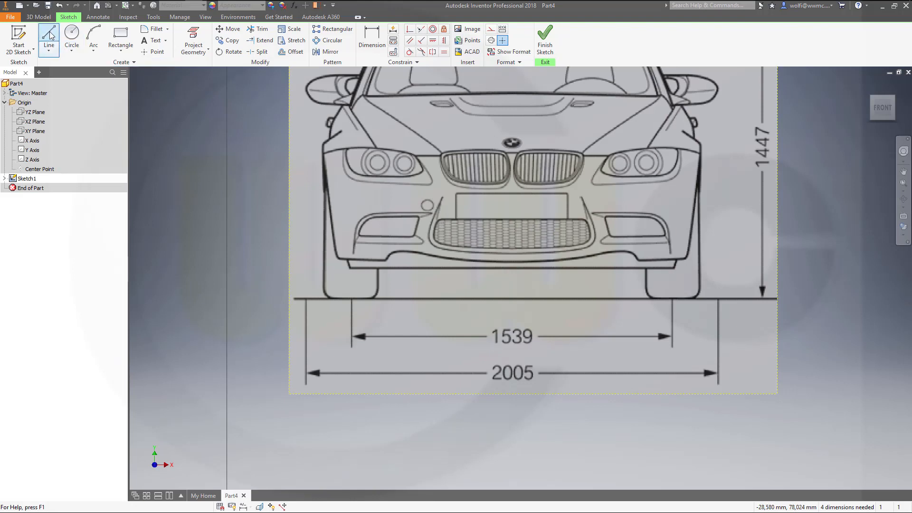
pyautogui.click(46, 35)
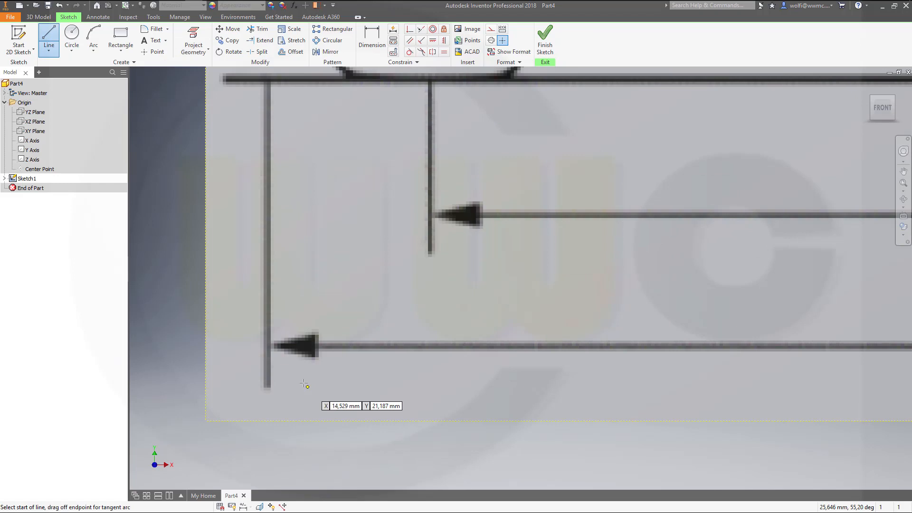
pyautogui.moveTo(266, 346)
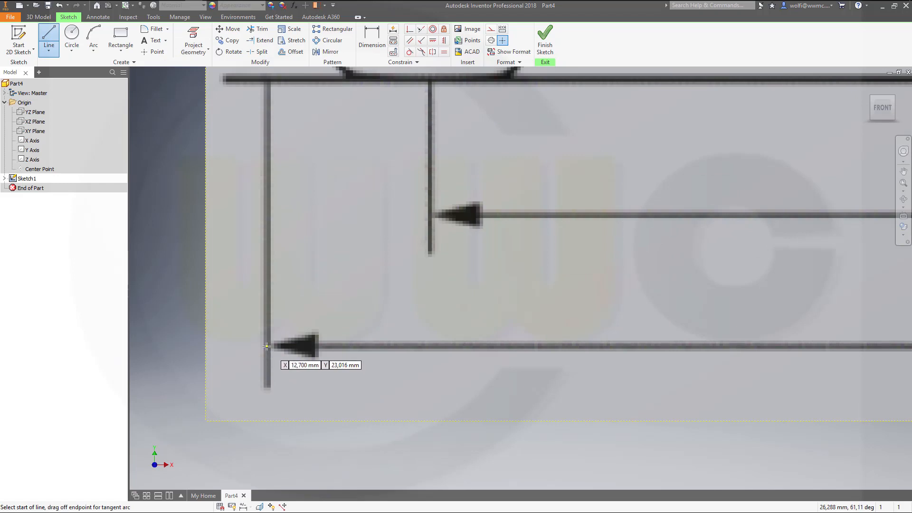
pyautogui.moveTo(267, 346); pyautogui.dragTo(741, 361)
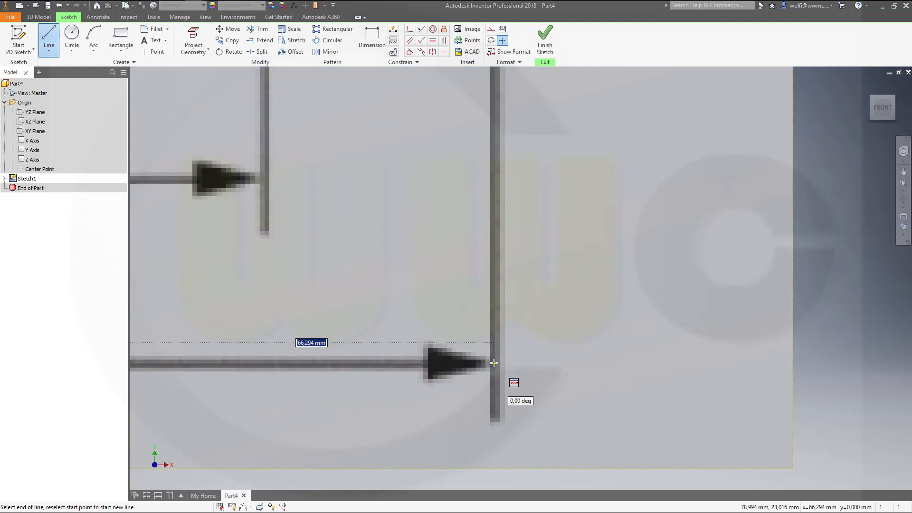
pyautogui.click(494, 362)
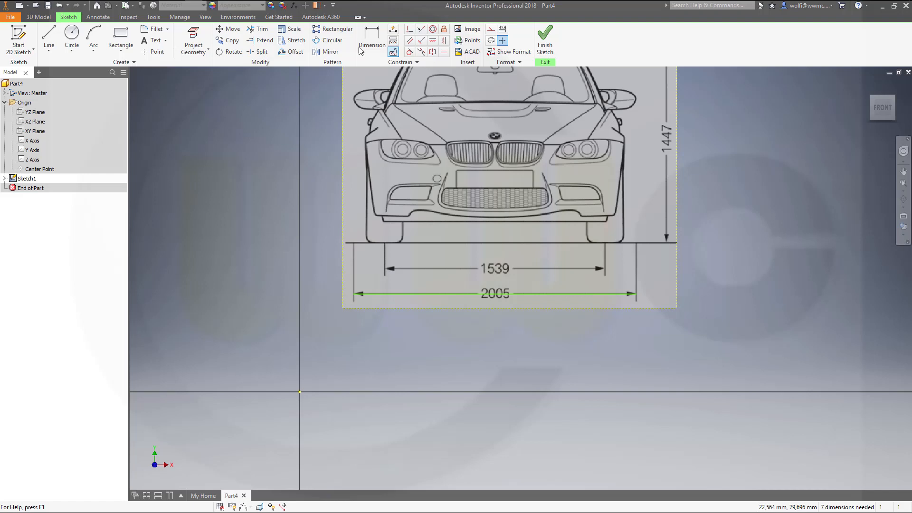
pyautogui.click(372, 36)
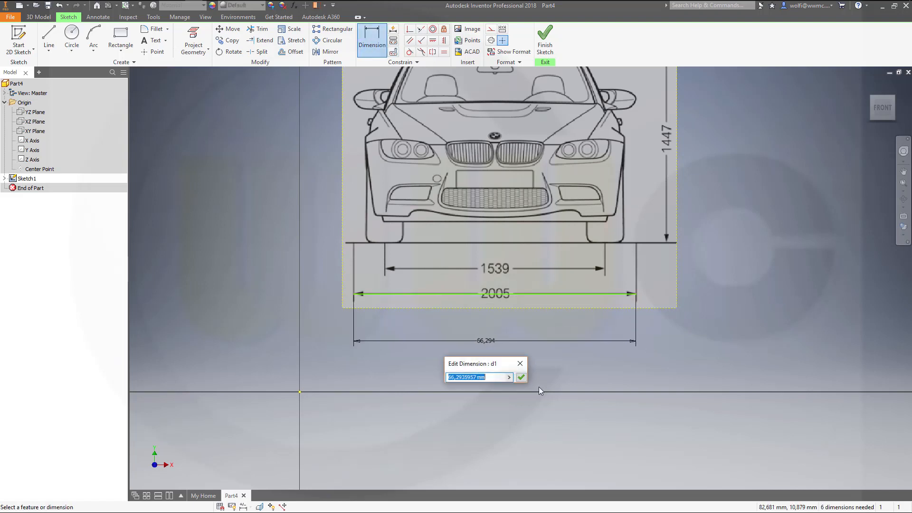
pyautogui.click(521, 376)
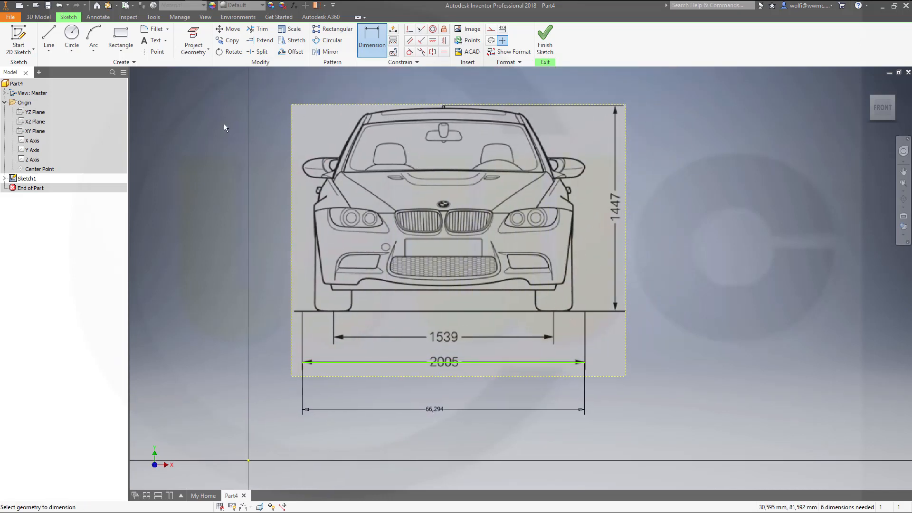
# Move the front blueprint from its ground-line midpoint onto the sketch origin
pyautogui.click(153, 51)
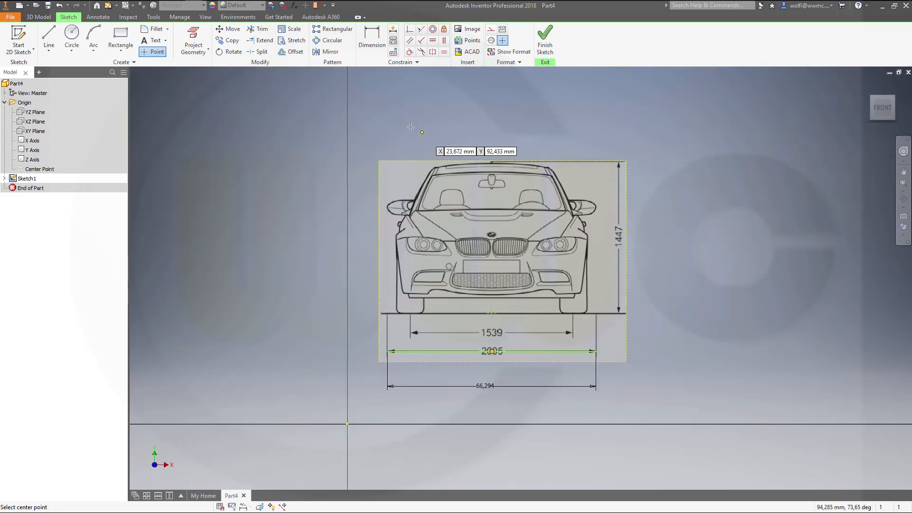
pyautogui.click(228, 29)
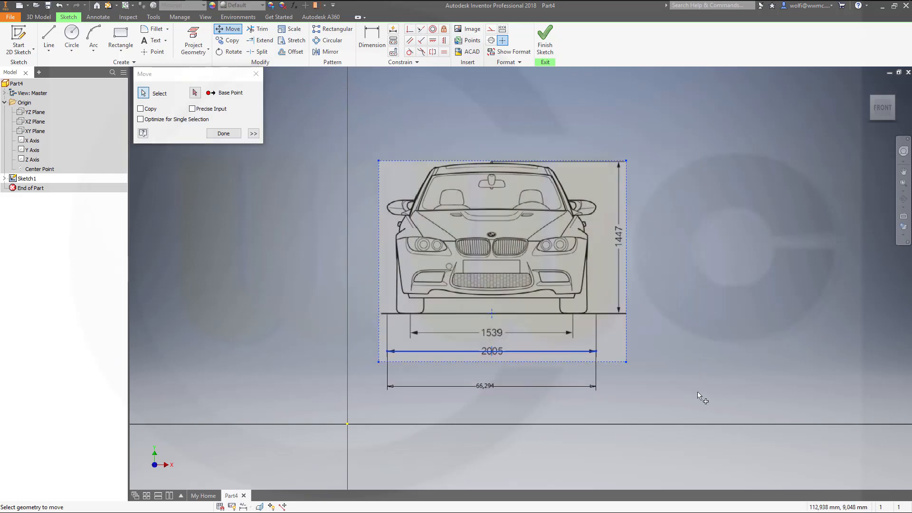
pyautogui.click(194, 92)
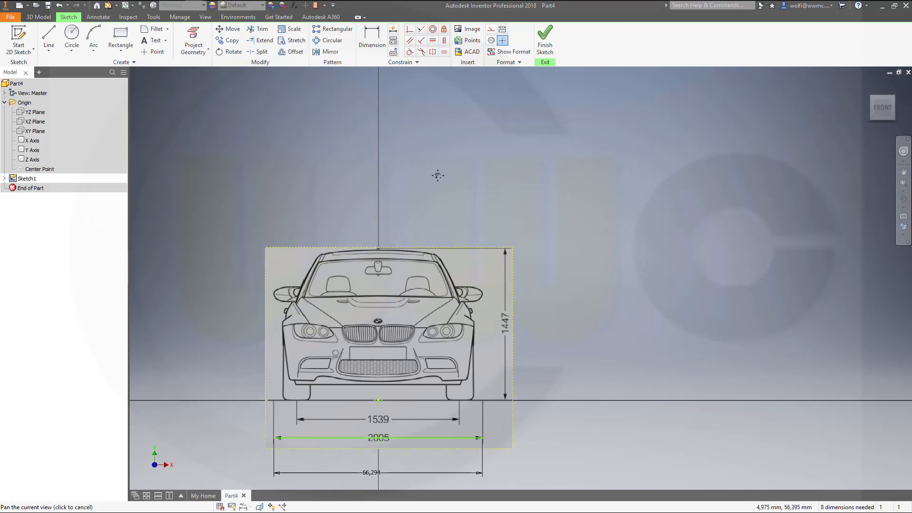
# Select the blueprint and its lines for scaling, relaxing dimensions and removing constraints
pyautogui.moveTo(437, 176); pyautogui.dragTo(248, 99)
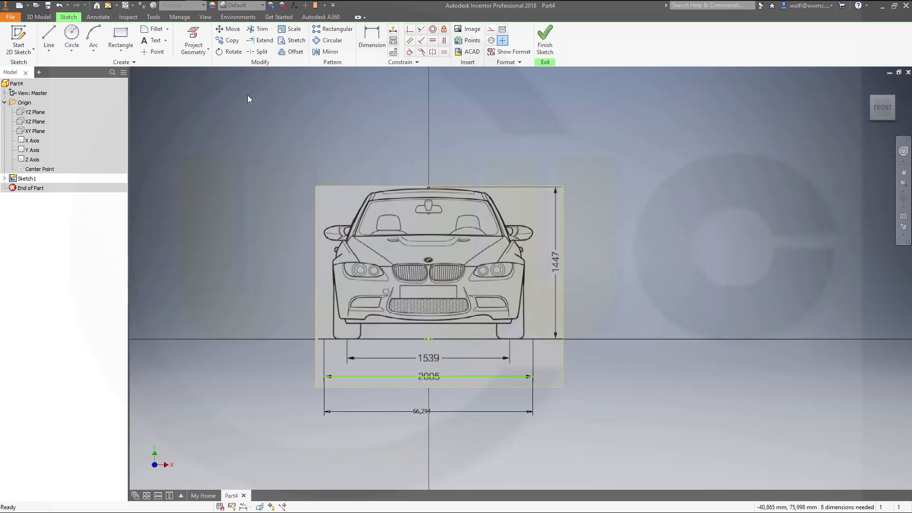
pyautogui.click(294, 28)
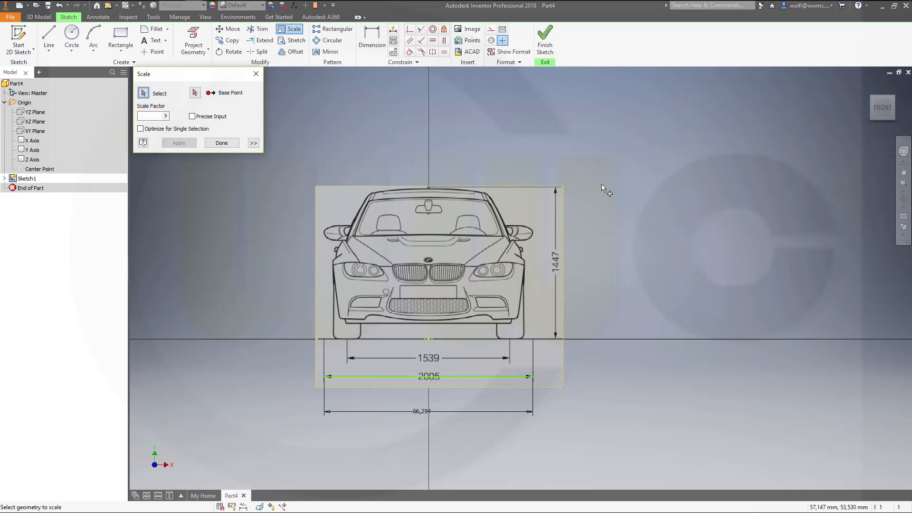
pyautogui.moveTo(592, 366)
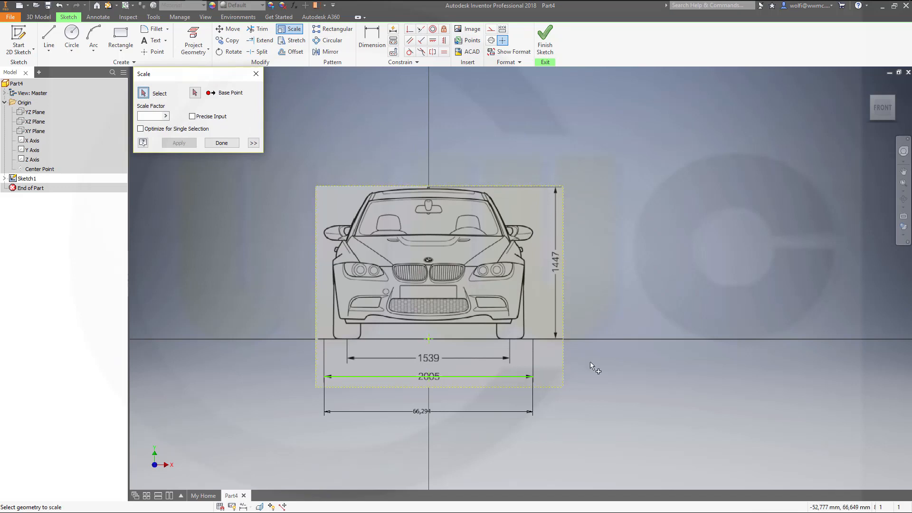
pyautogui.moveTo(459, 266); pyautogui.dragTo(595, 428)
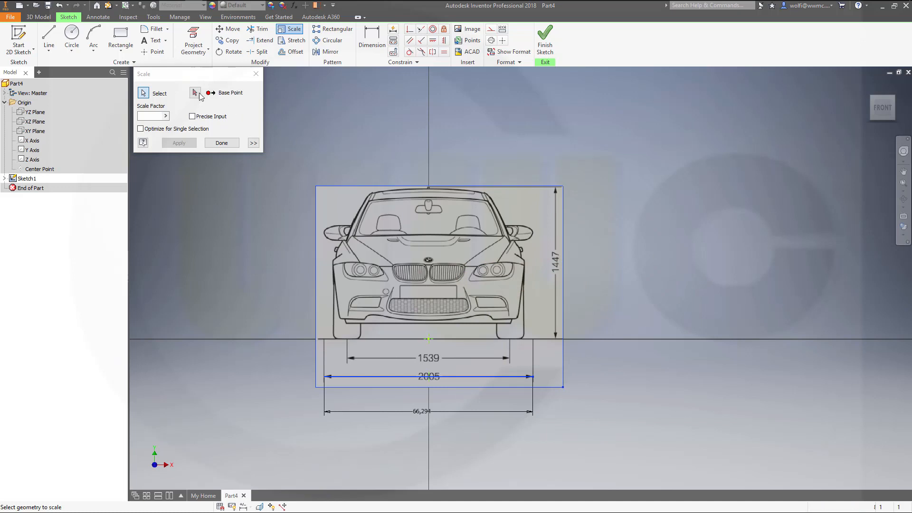
pyautogui.click(195, 93)
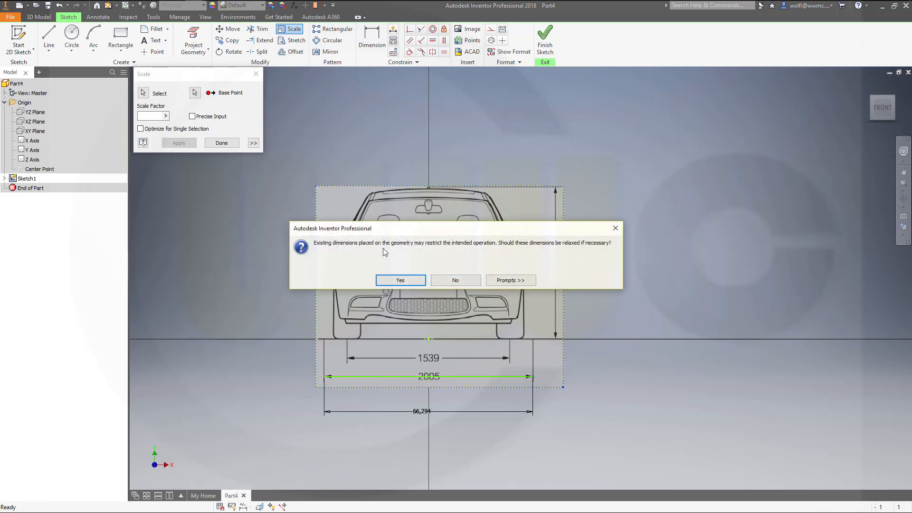
pyautogui.click(400, 280)
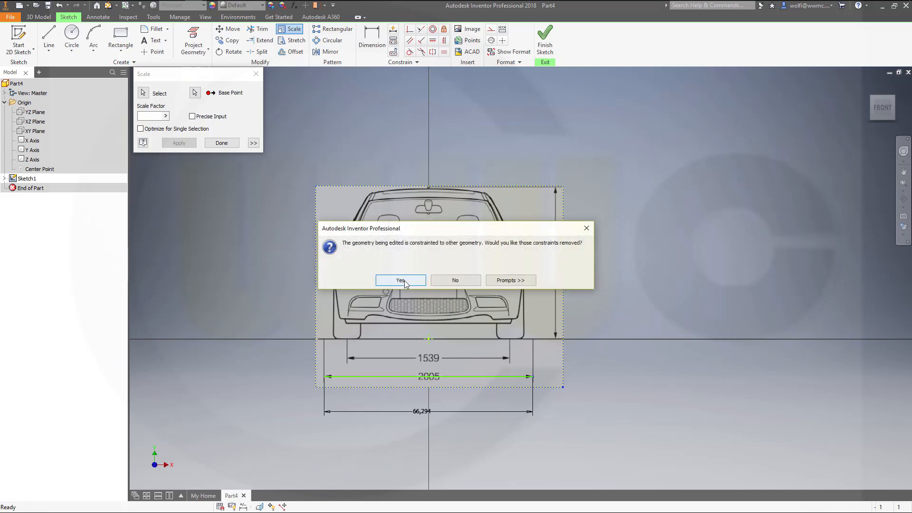
pyautogui.click(400, 281)
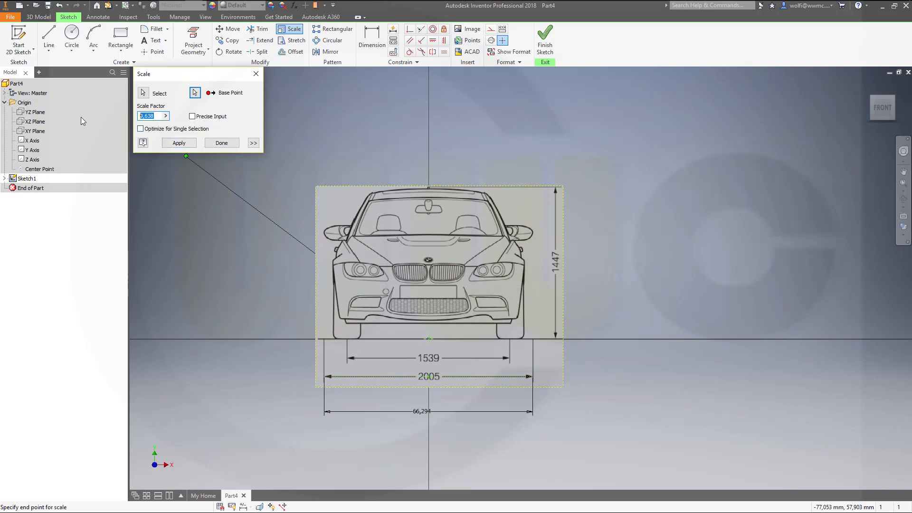
# Scale the front blueprint by 2005/66,294 and finish the operation
pyautogui.write('20')
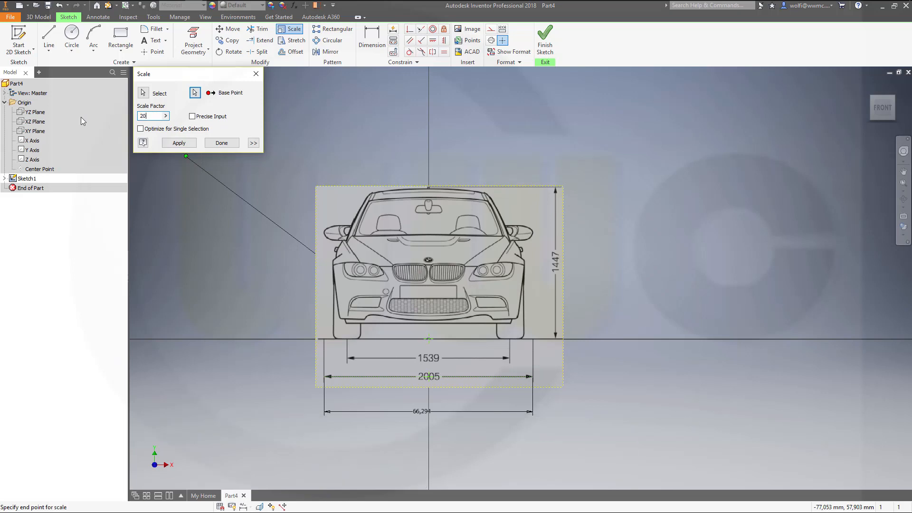
pyautogui.write('2005/')
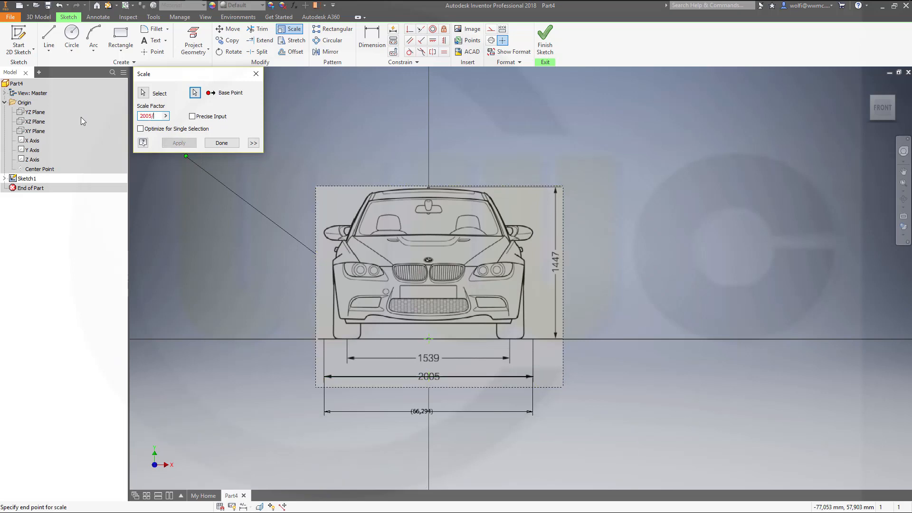
pyautogui.write('66')
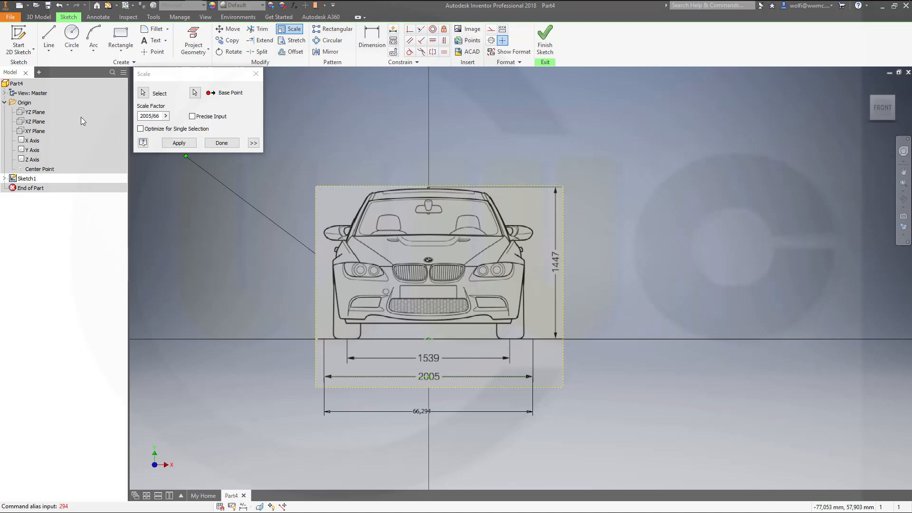
pyautogui.click(150, 116)
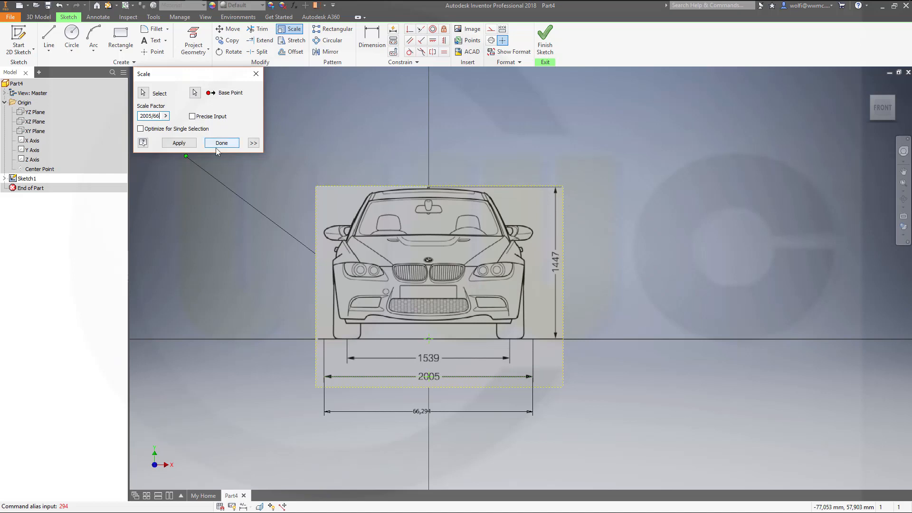
pyautogui.write('/66,294')
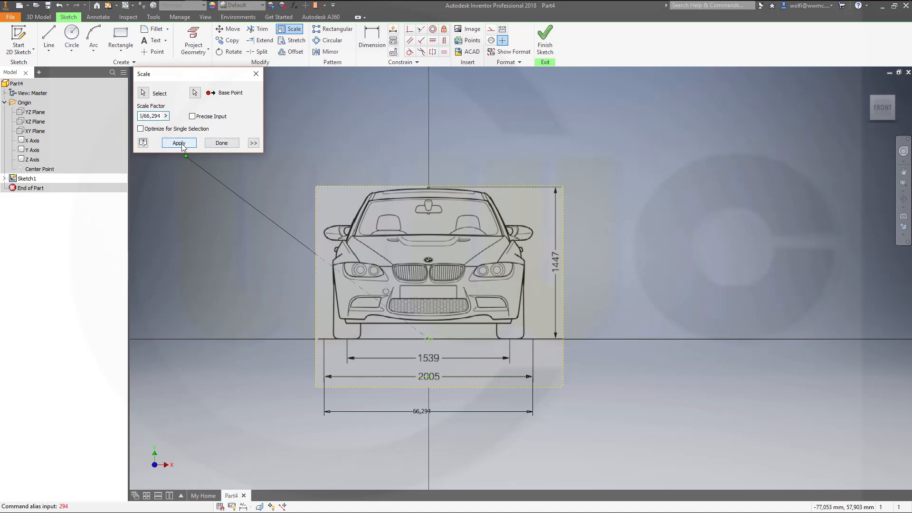
pyautogui.click(179, 142)
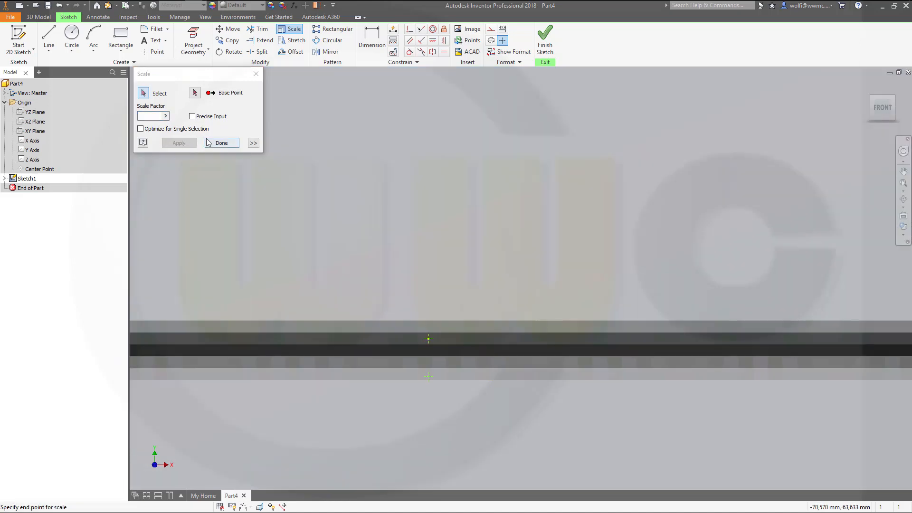
pyautogui.click(221, 143)
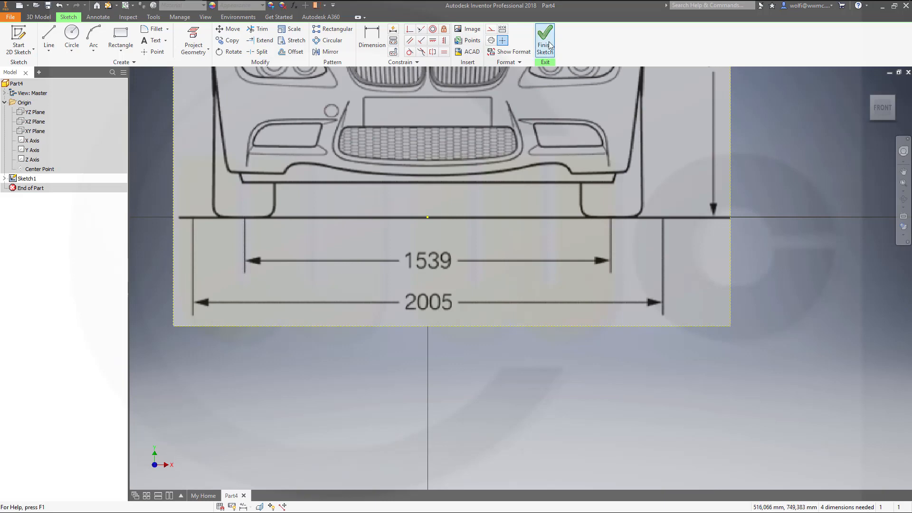
# Finish Sketch1, leaving the scaled front blueprint upright on the XY plane
pyautogui.click(544, 36)
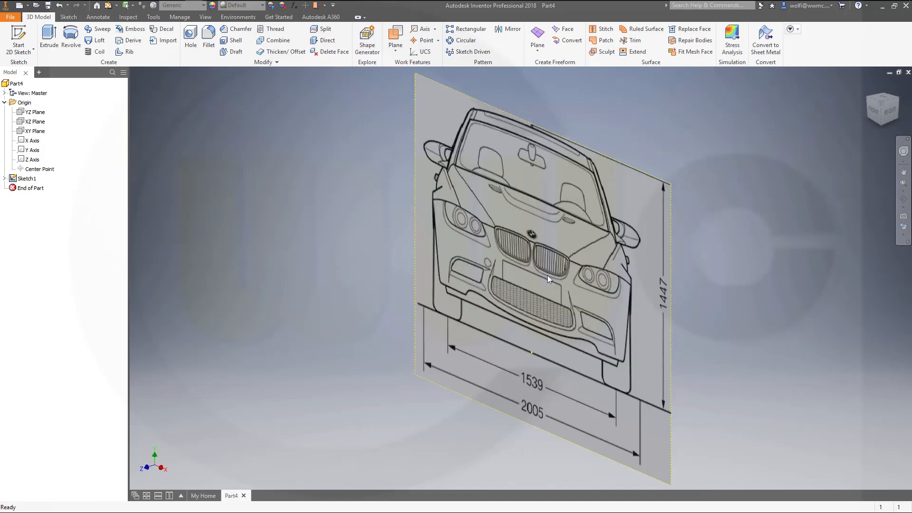
pyautogui.moveTo(159, 193)
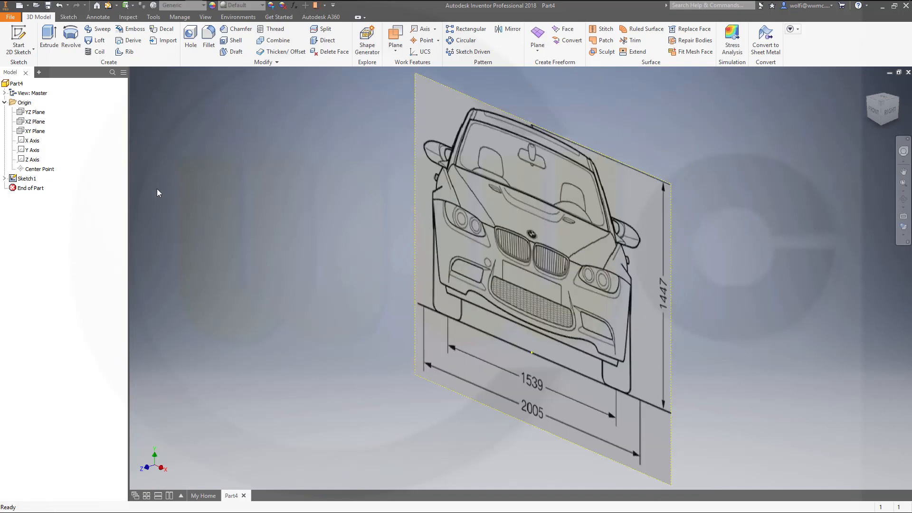
pyautogui.moveTo(164, 211)
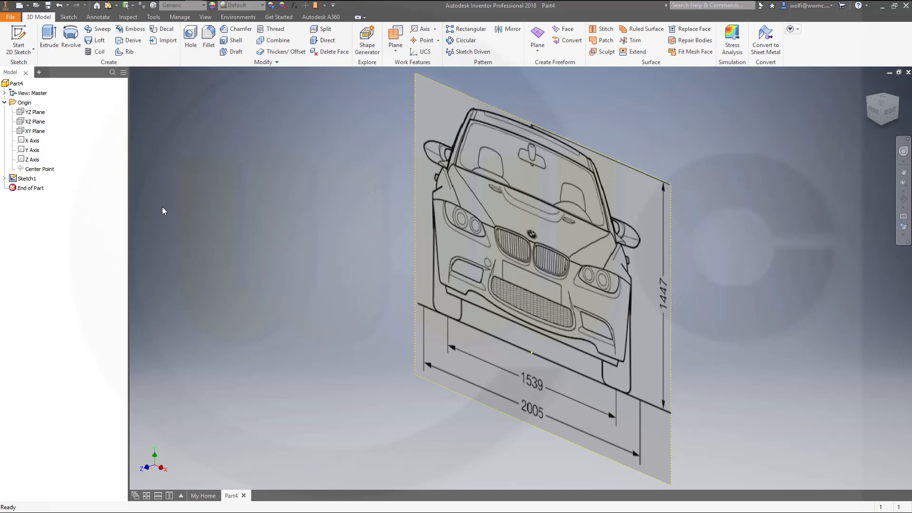
pyautogui.moveTo(228, 180)
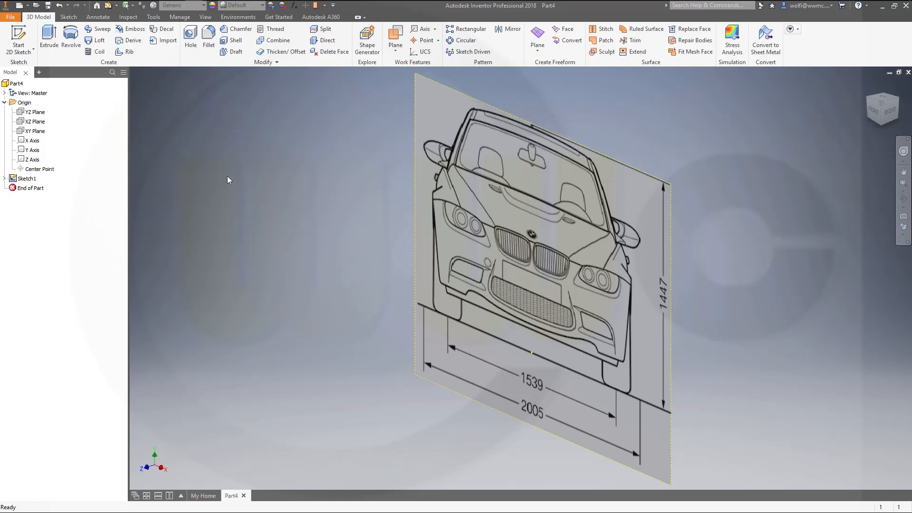
pyautogui.click(26, 178)
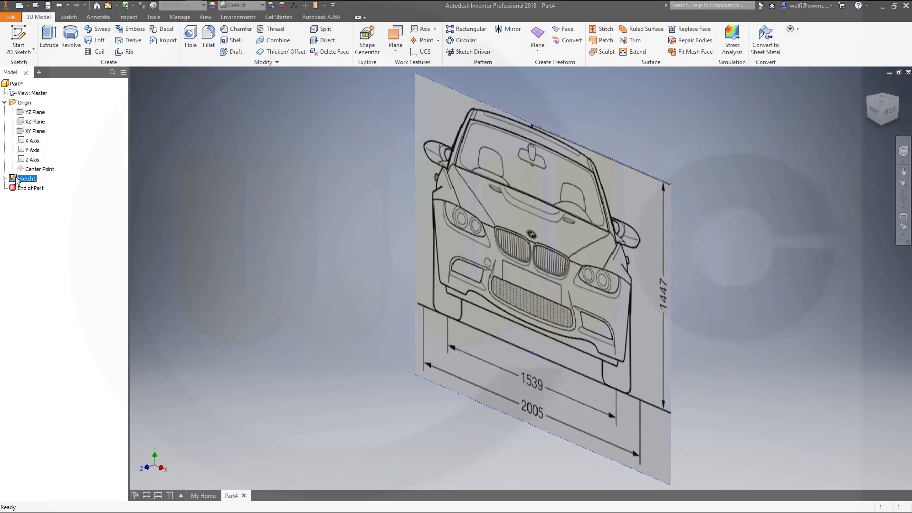
# Enable Use Mask in Image1's properties for a transparent background, then finish Sketch1
pyautogui.doubleClick(26, 178)
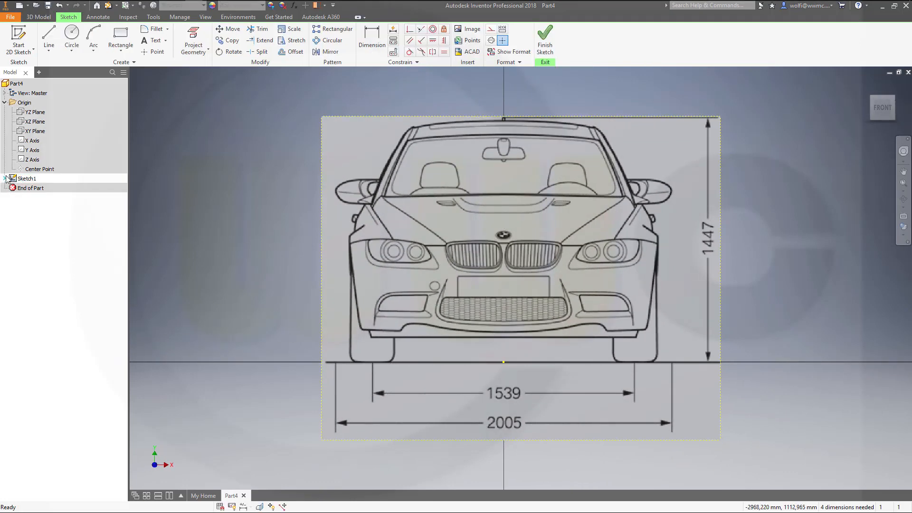
pyautogui.click(5, 179)
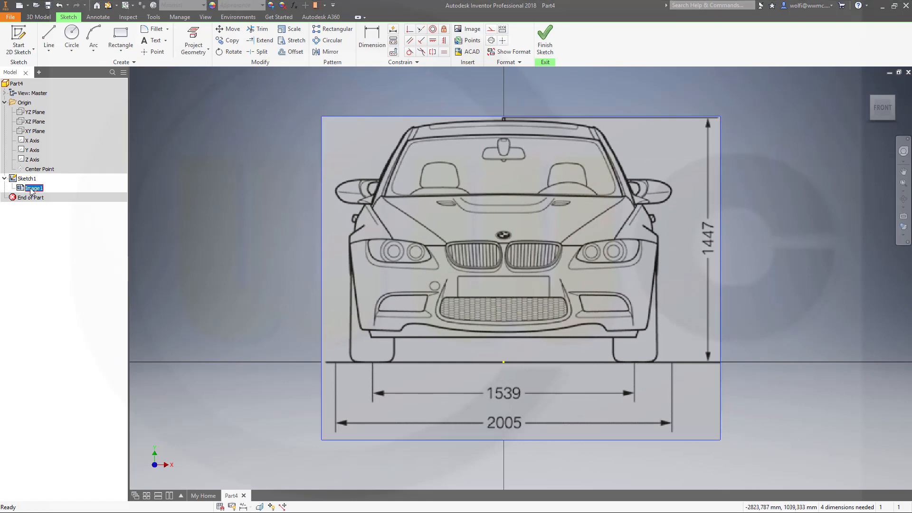
pyautogui.rightClick(33, 188)
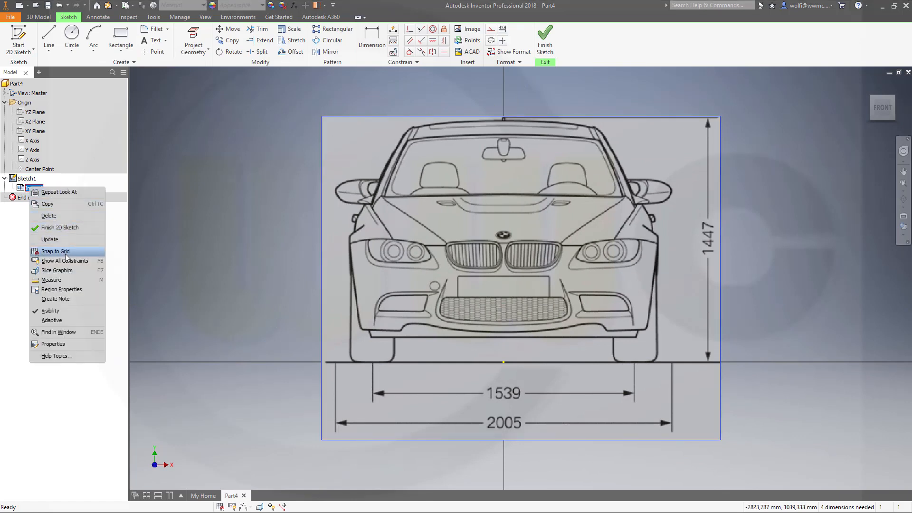
pyautogui.click(53, 343)
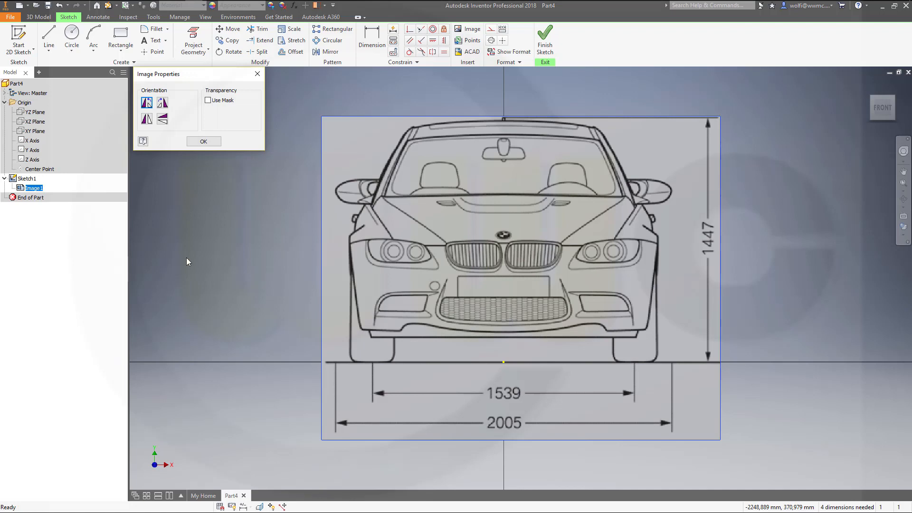
pyautogui.click(208, 100)
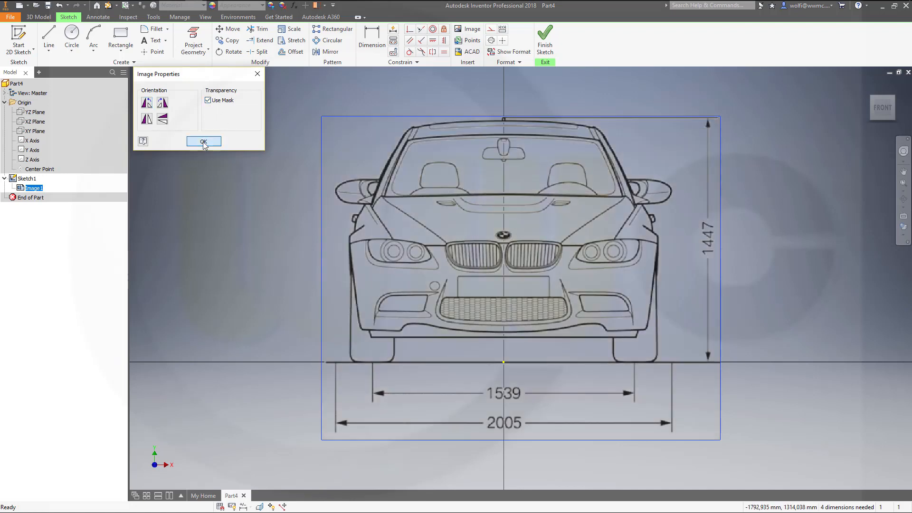
pyautogui.click(203, 141)
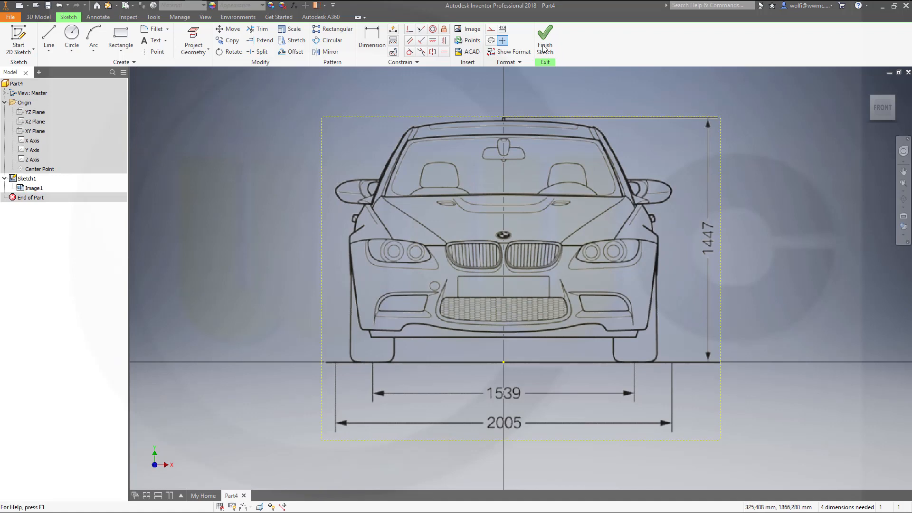
pyautogui.click(545, 37)
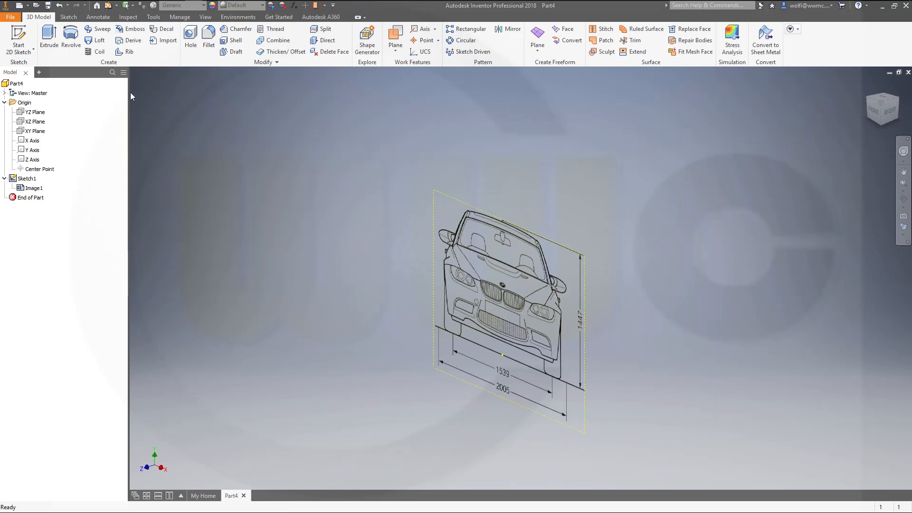
pyautogui.moveTo(18, 33)
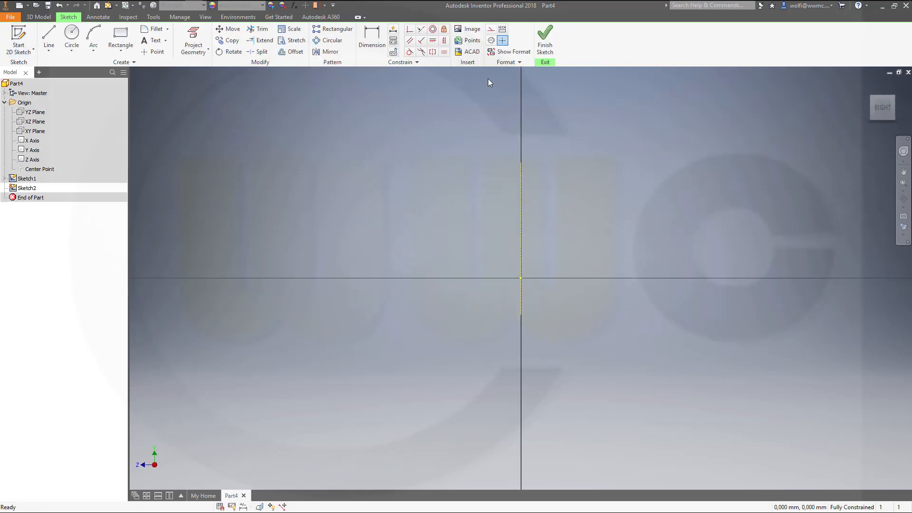
# Insert the bmw_side_p side-view blueprint image into Sketch2
pyautogui.click(461, 29)
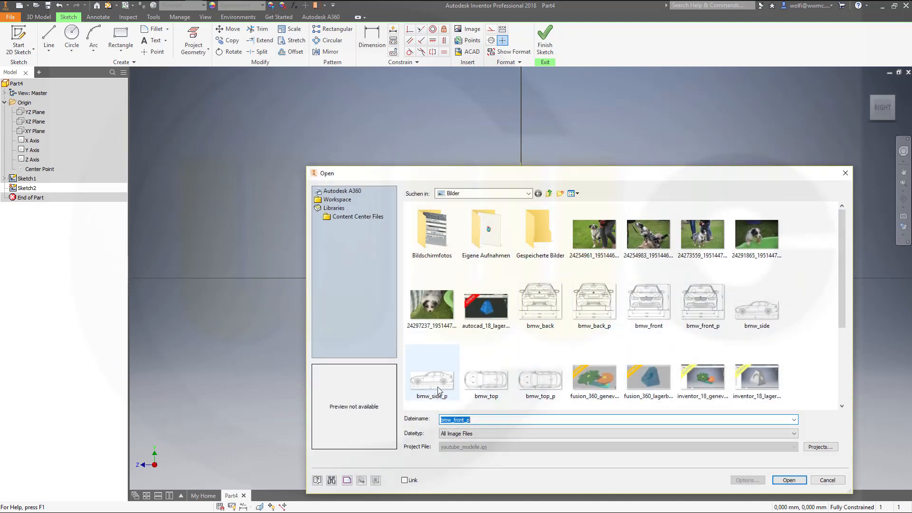
pyautogui.click(788, 480)
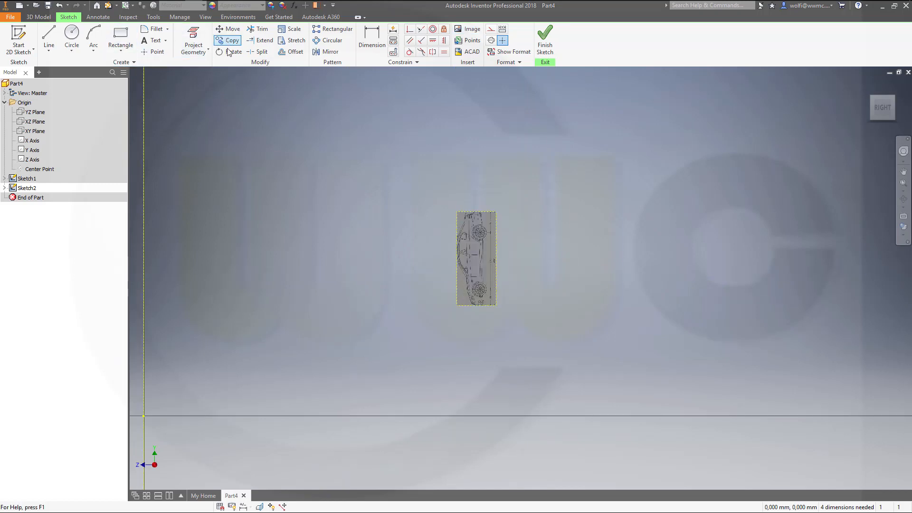
# Rotate the side blueprint 90° so the car lies level, wheels down
pyautogui.click(232, 52)
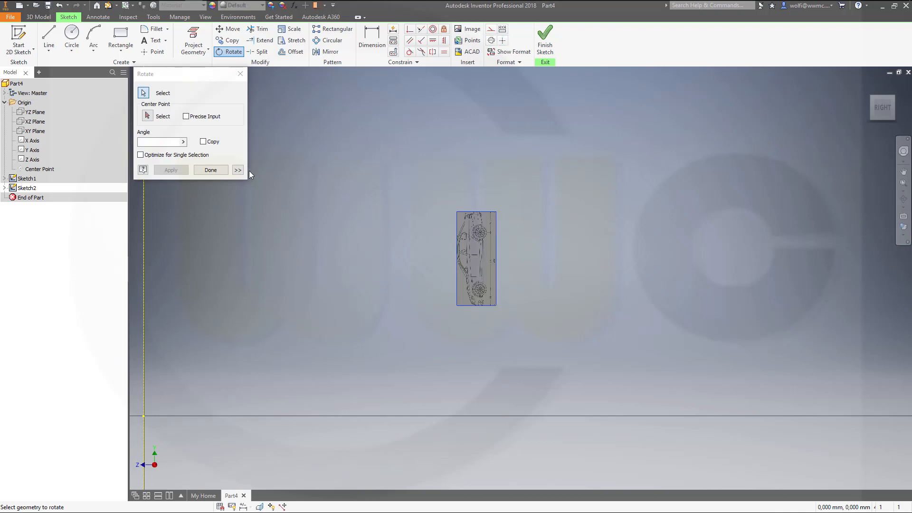
pyautogui.click(148, 115)
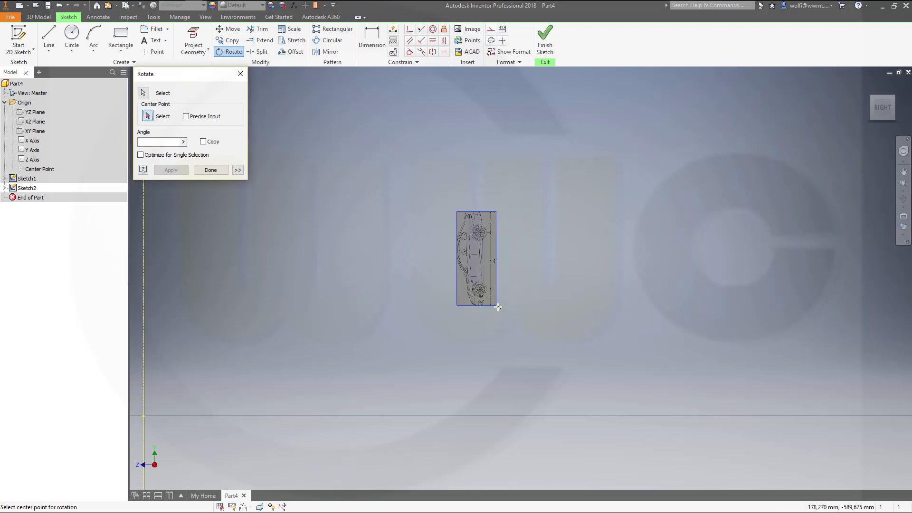
pyautogui.moveTo(557, 309)
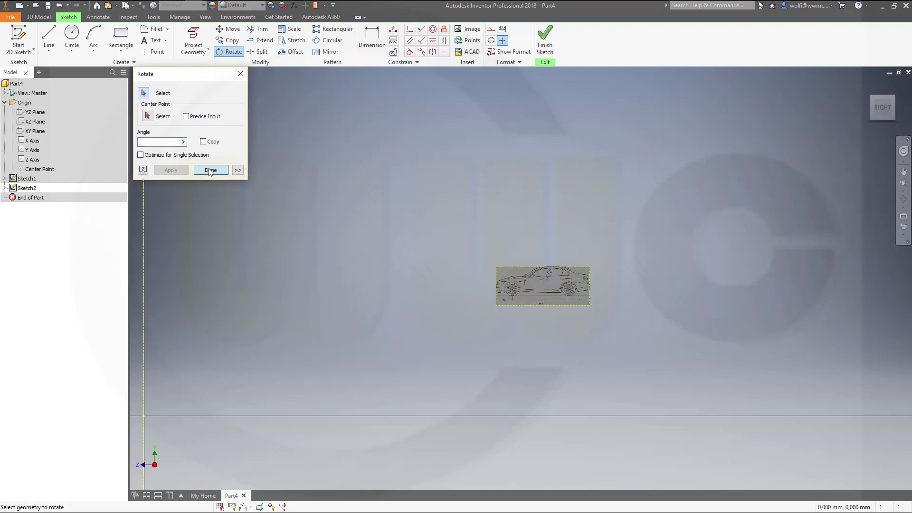
pyautogui.click(210, 170)
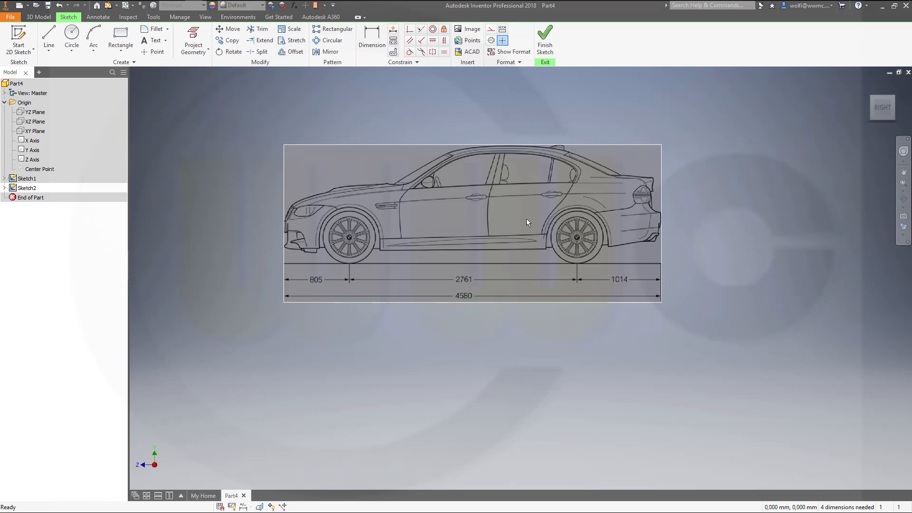
# Trace a line over the 4580 length mark, dimension it at 155,238, and start a midpoint point
pyautogui.click(48, 37)
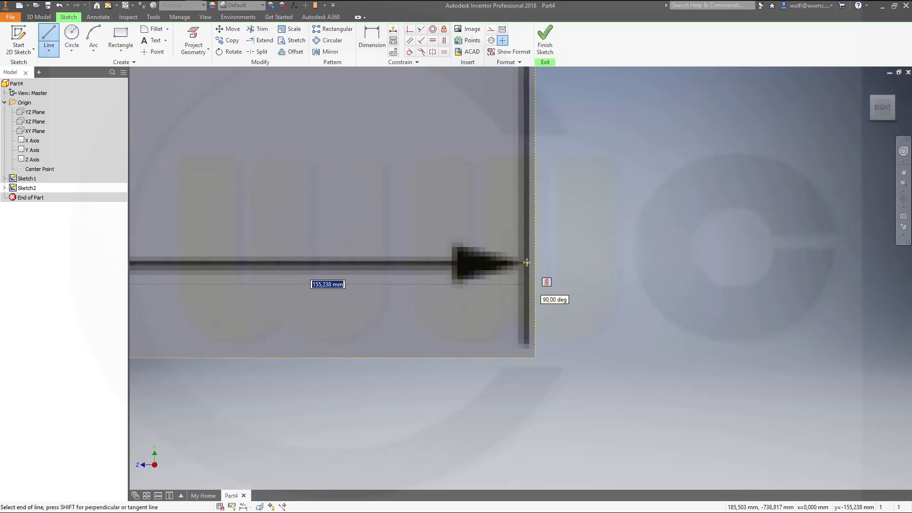
pyautogui.rightClick(526, 261)
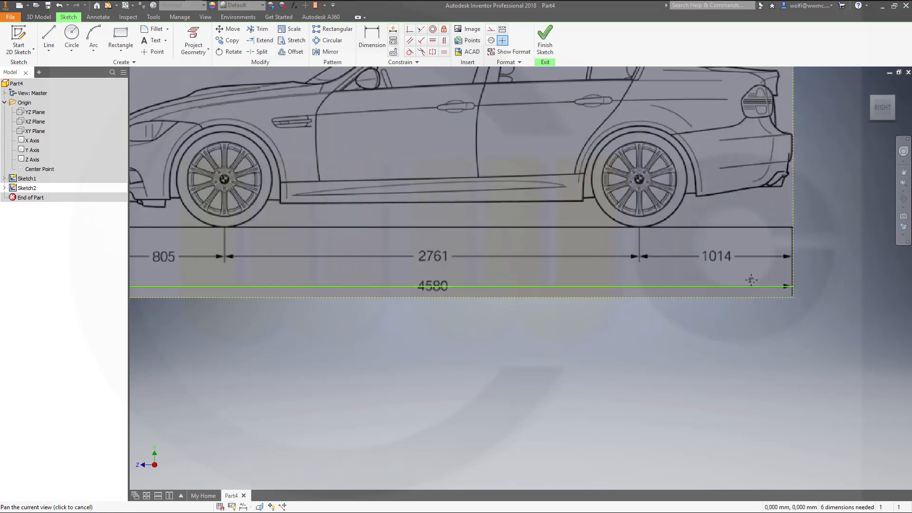
pyautogui.click(372, 39)
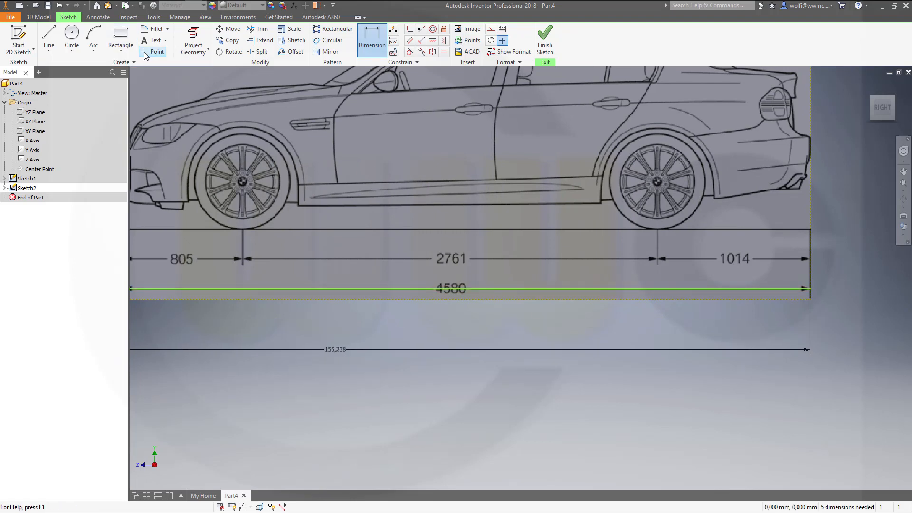
pyautogui.click(152, 51)
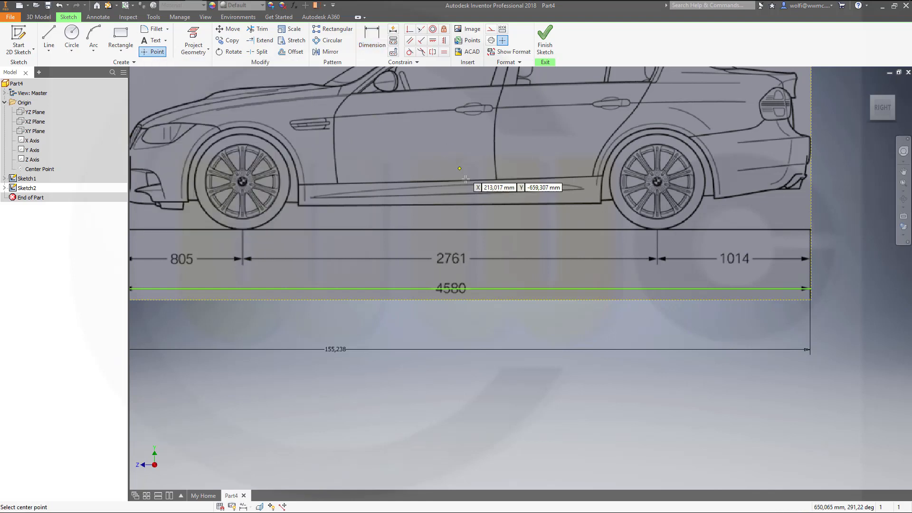
pyautogui.moveTo(366, 287)
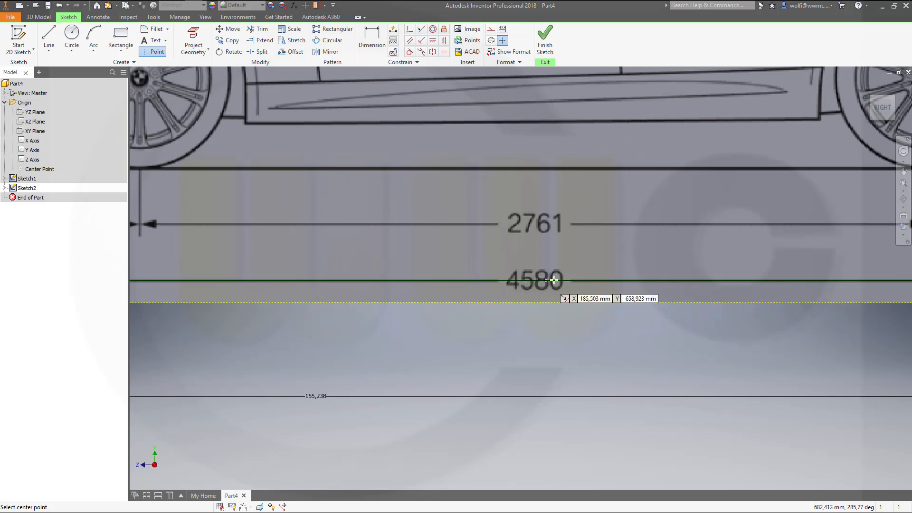
pyautogui.moveTo(566, 277)
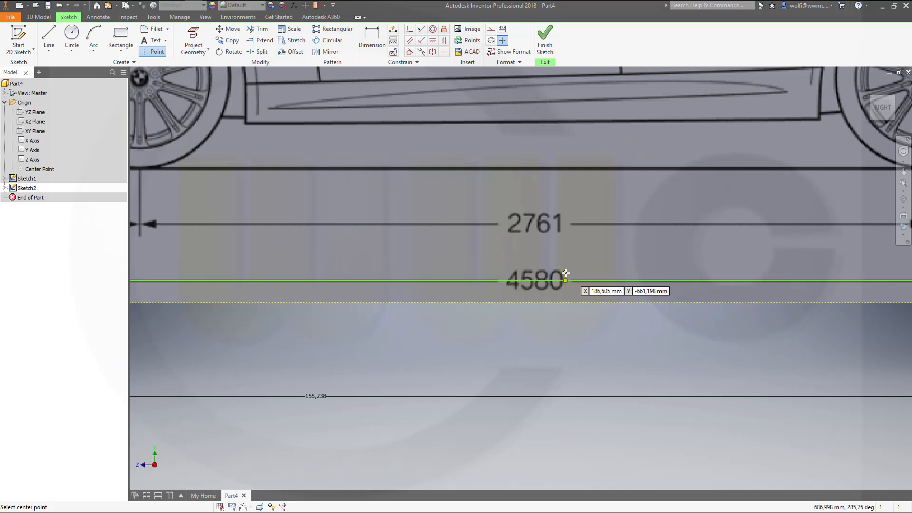
pyautogui.moveTo(563, 195)
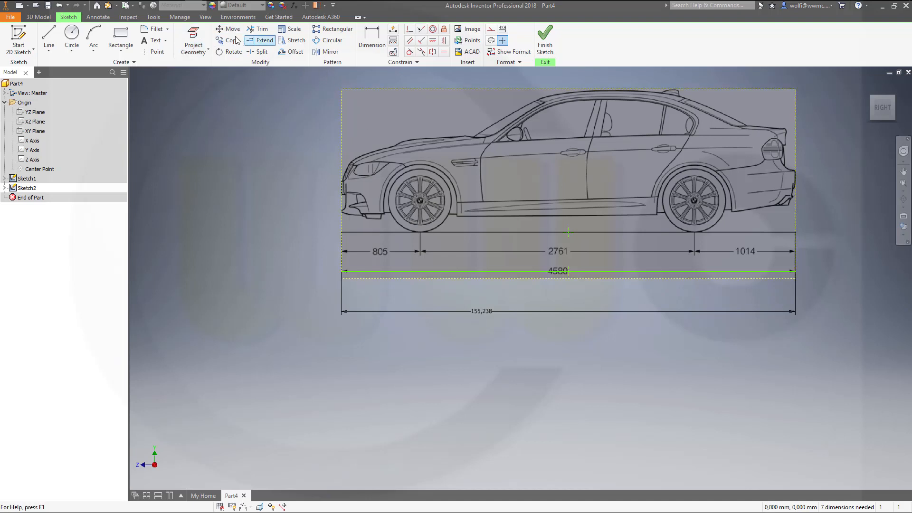
# Move the side blueprint so its length line's midpoint lands on the sketch origin
pyautogui.click(231, 29)
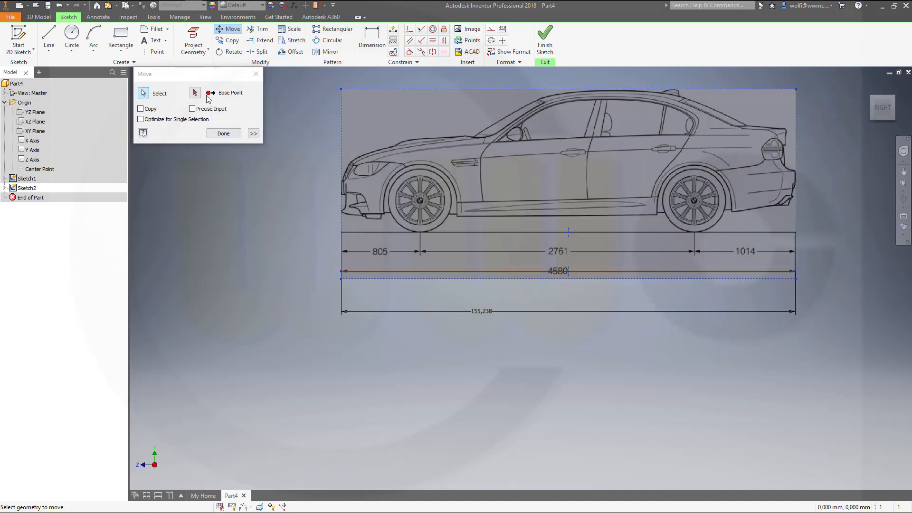
pyautogui.click(195, 93)
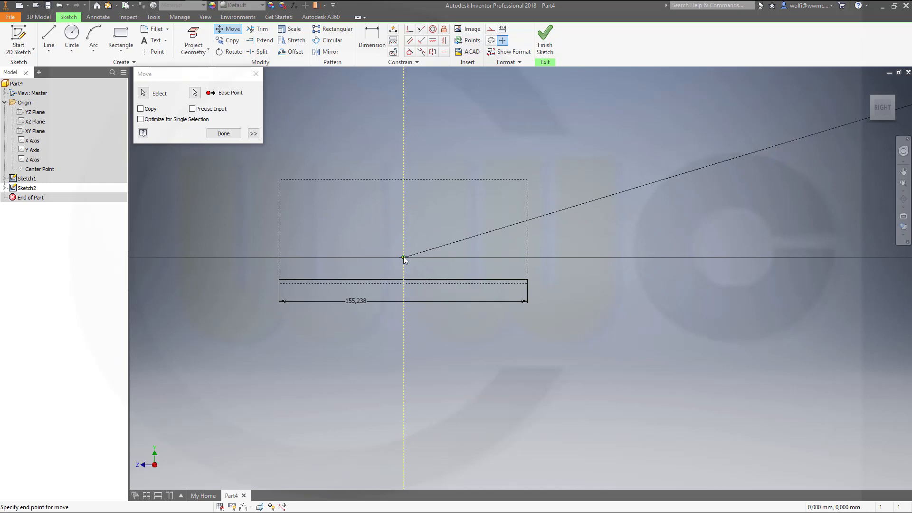
pyautogui.click(223, 133)
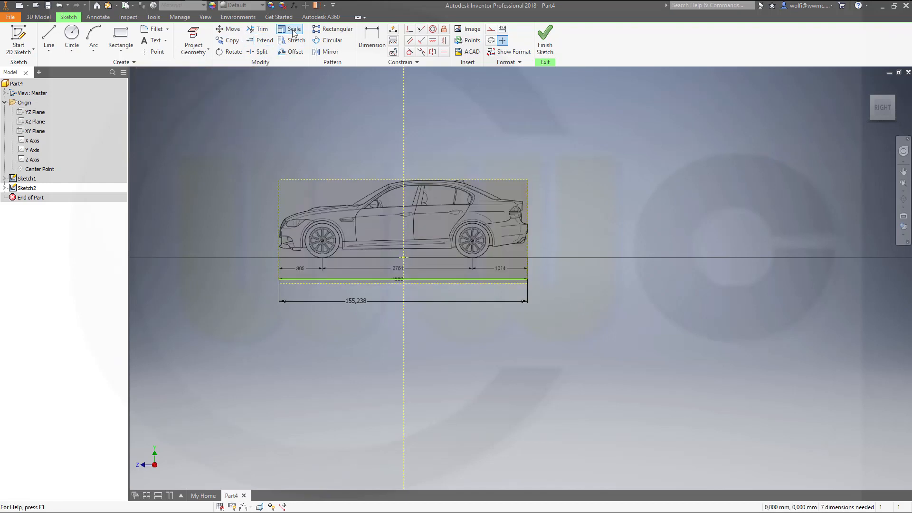
# Scale the side blueprint about the origin so its length line matches 4580 mm
pyautogui.click(291, 29)
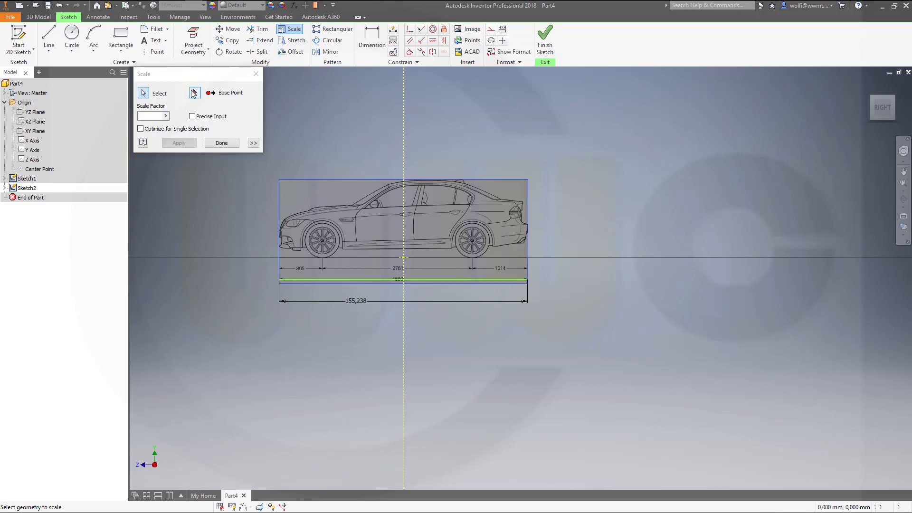
pyautogui.click(195, 92)
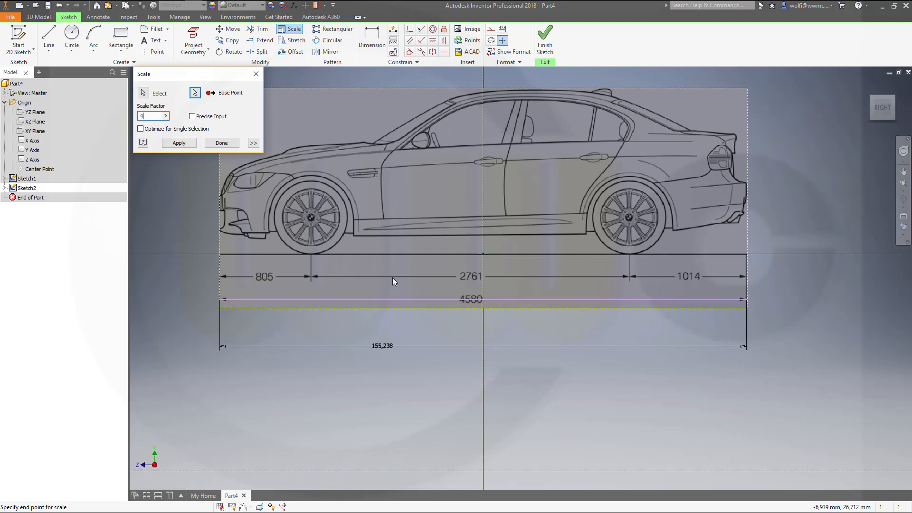
pyautogui.write('4580')
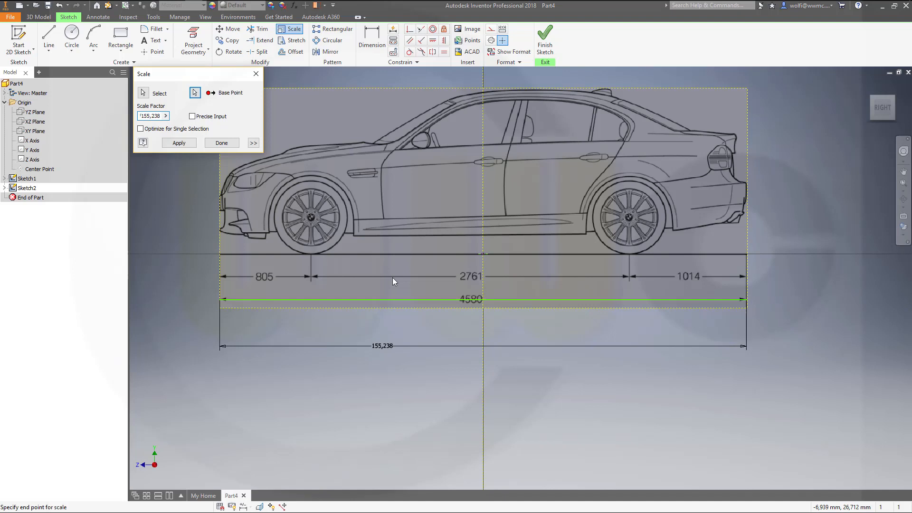
pyautogui.click(179, 142)
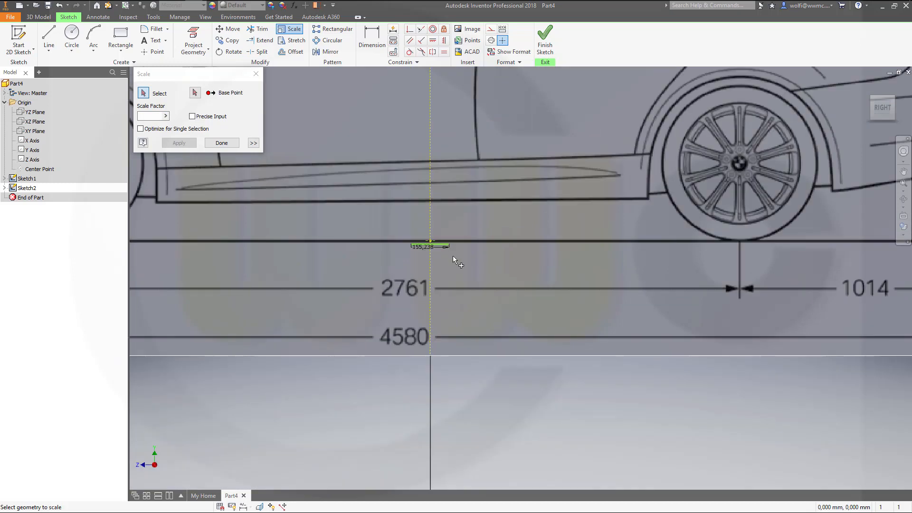
pyautogui.click(222, 142)
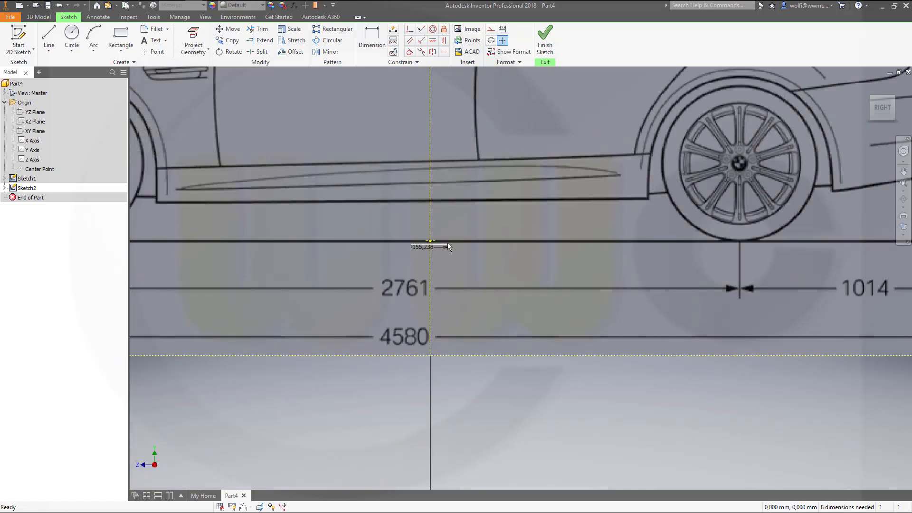
pyautogui.click(422, 247)
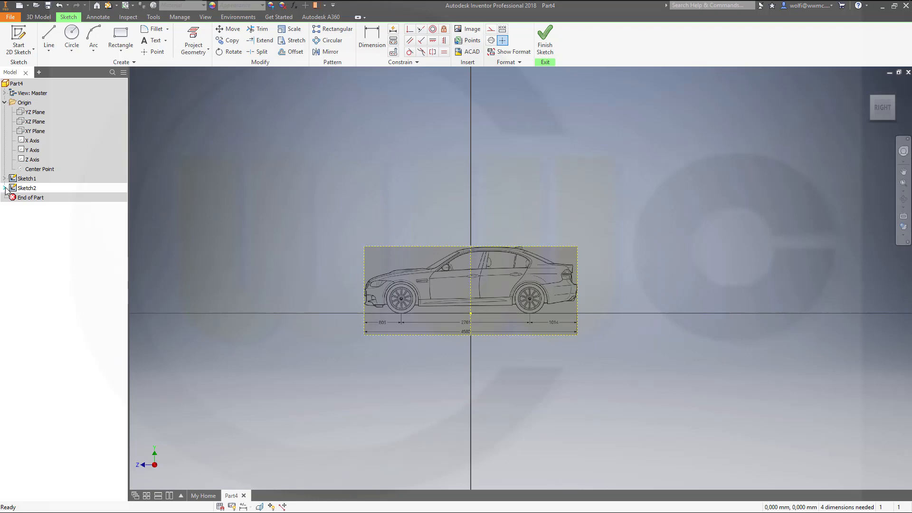
# Enable Use Mask in Image2's properties to hide the side blueprint's white background
pyautogui.rightClick(26, 197)
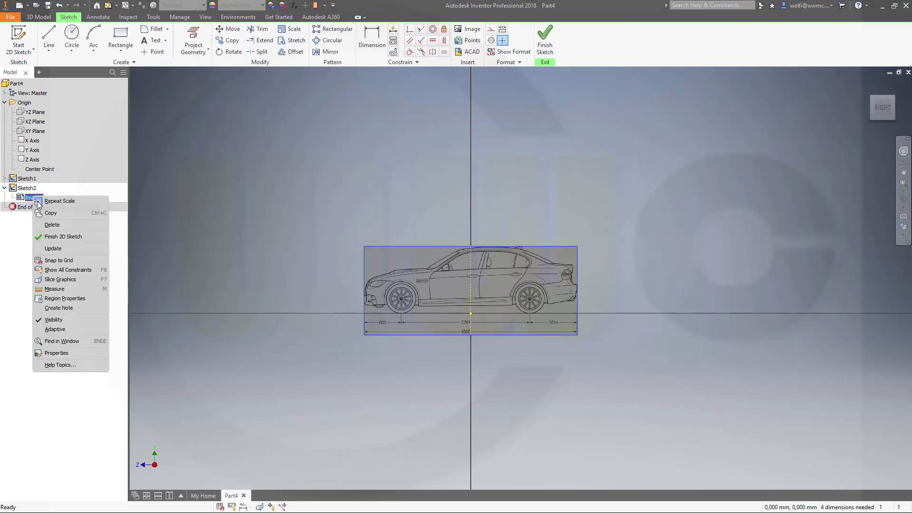
pyautogui.click(56, 353)
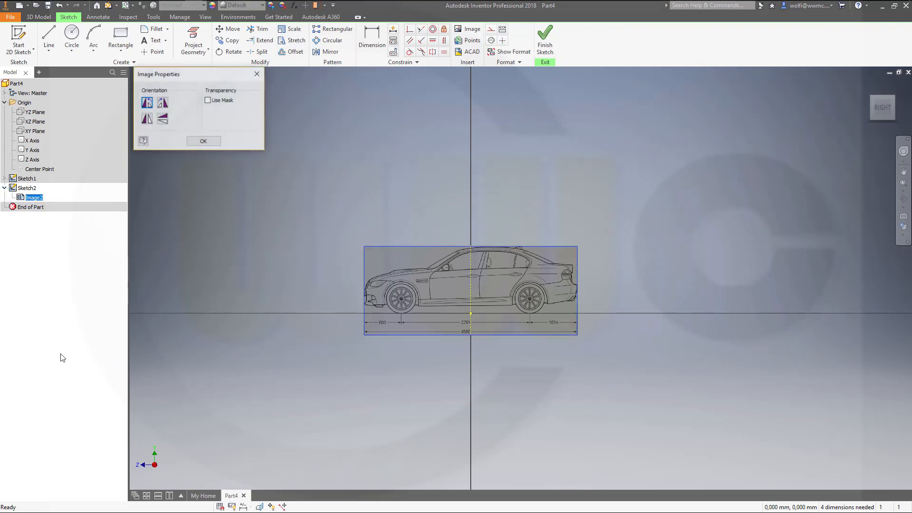
pyautogui.click(207, 100)
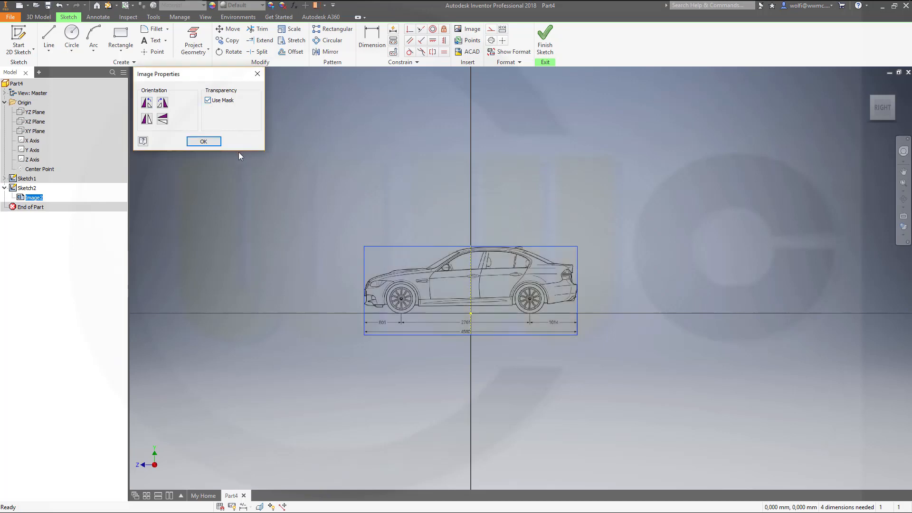
pyautogui.click(203, 141)
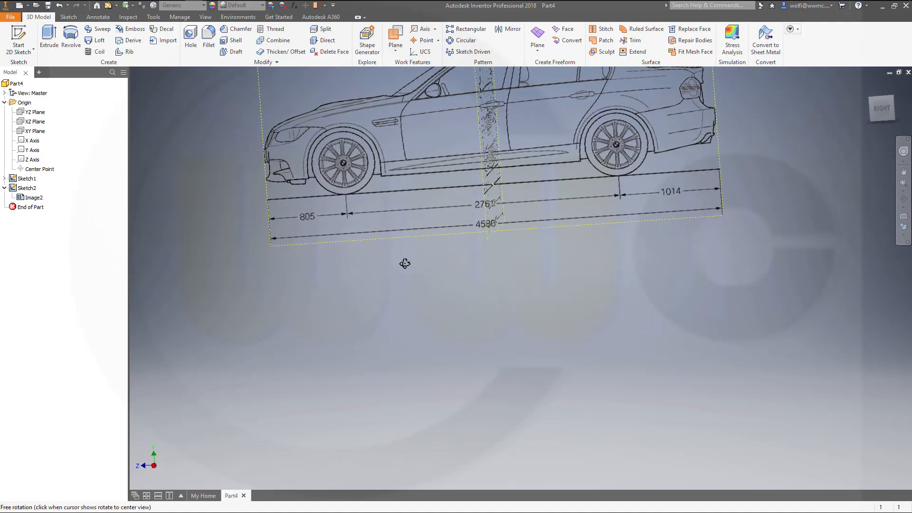
pyautogui.moveTo(404, 263); pyautogui.dragTo(588, 263)
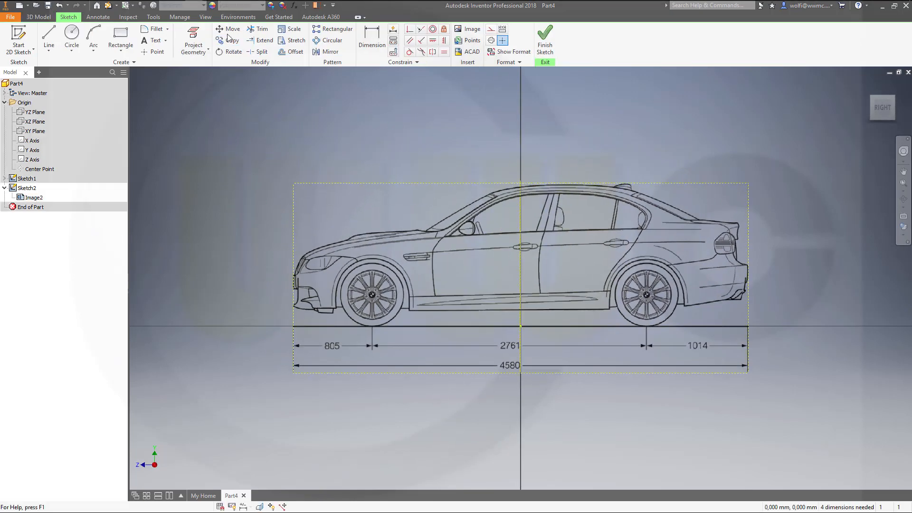
# Reposition the side-view image and orbit to view it beside the front blueprint
pyautogui.click(228, 29)
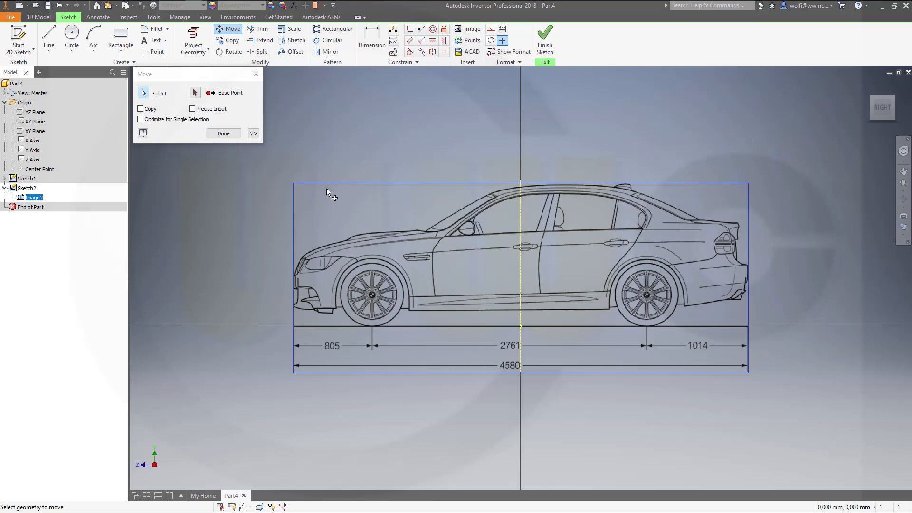
pyautogui.click(194, 92)
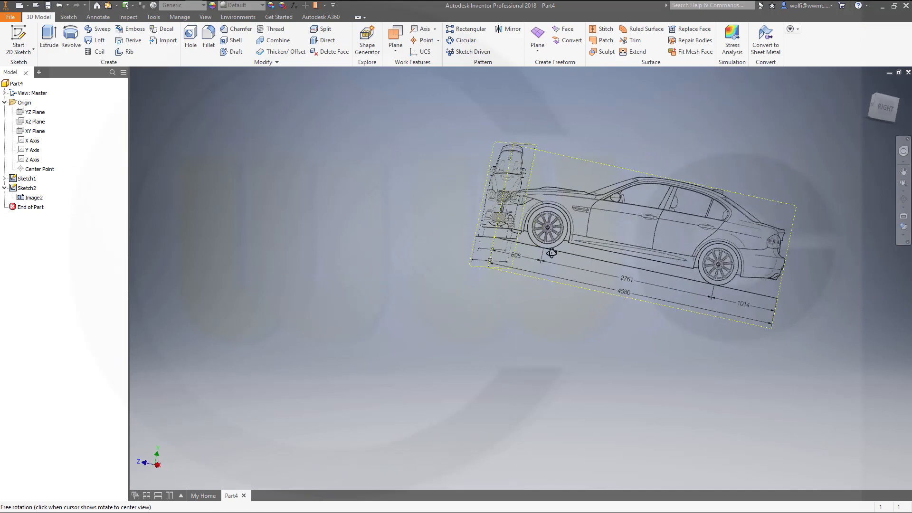
pyautogui.moveTo(551, 252); pyautogui.dragTo(435, 288)
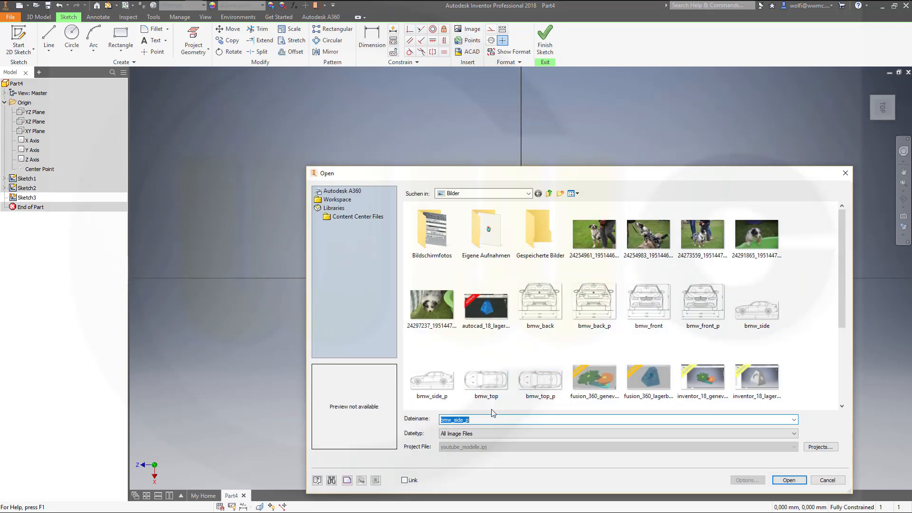
pyautogui.moveTo(546, 388)
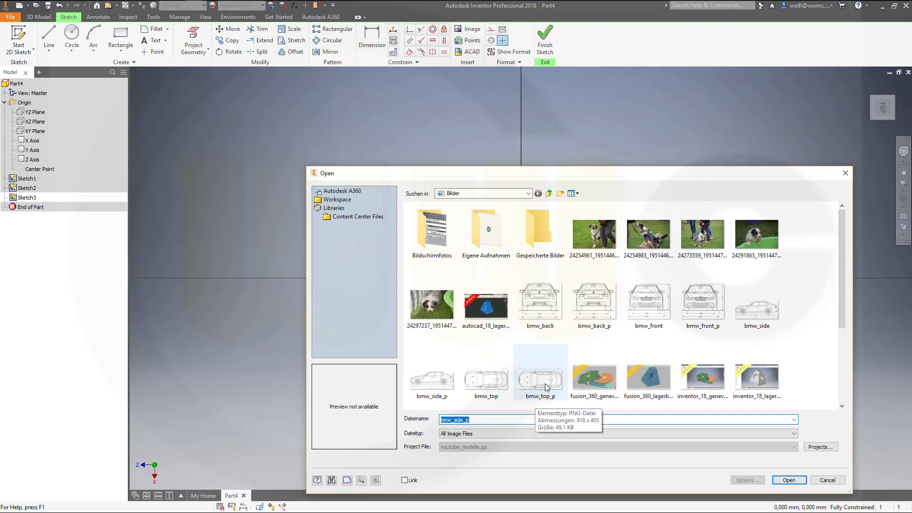
# Choose the bmw_top_p image file and open it for Sketch3
pyautogui.click(540, 378)
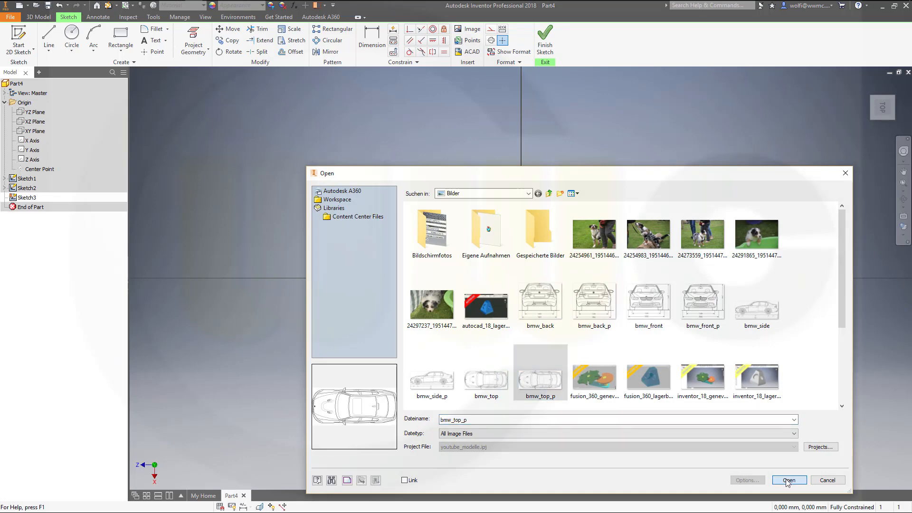
pyautogui.click(789, 480)
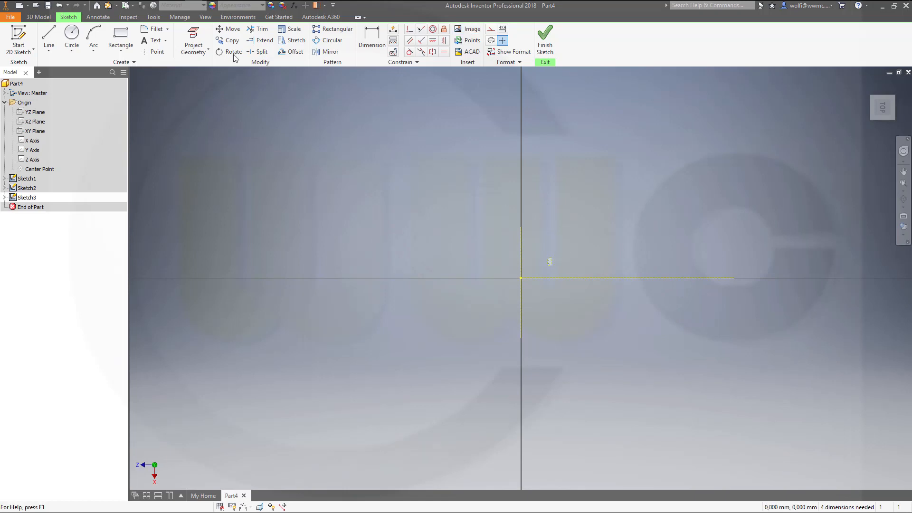
# Rotate the top-view image 90° to lie horizontally and begin a centre line
pyautogui.click(232, 51)
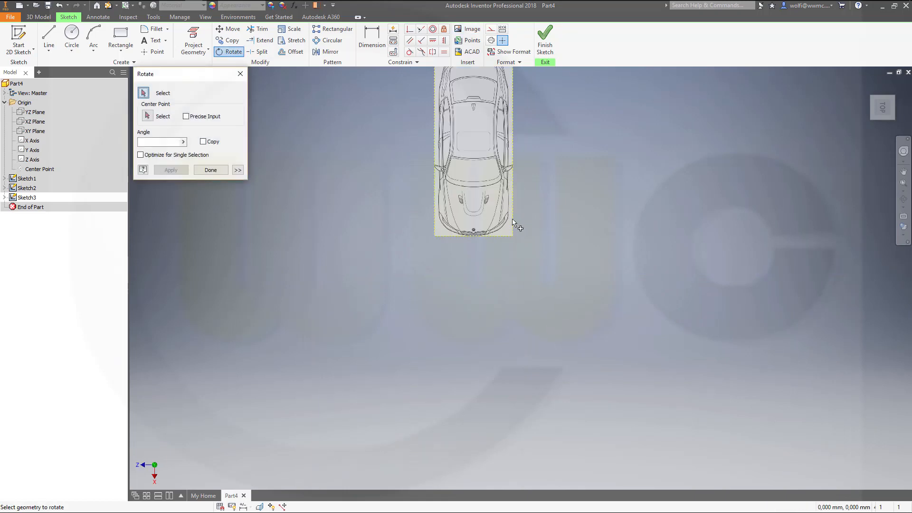
pyautogui.click(147, 116)
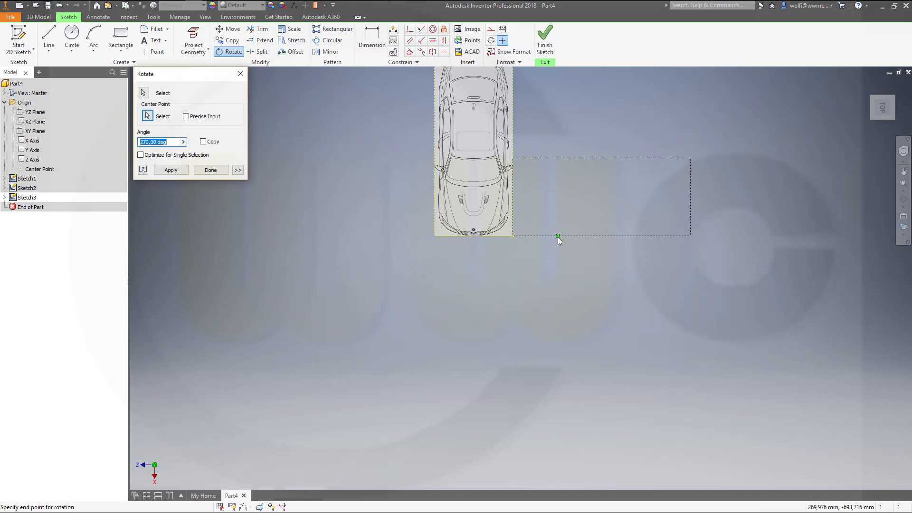
pyautogui.click(211, 170)
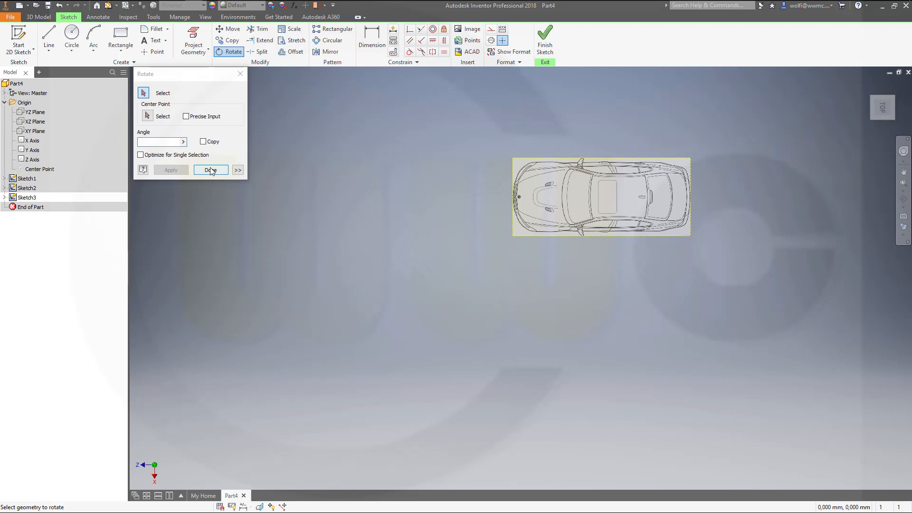
pyautogui.click(210, 169)
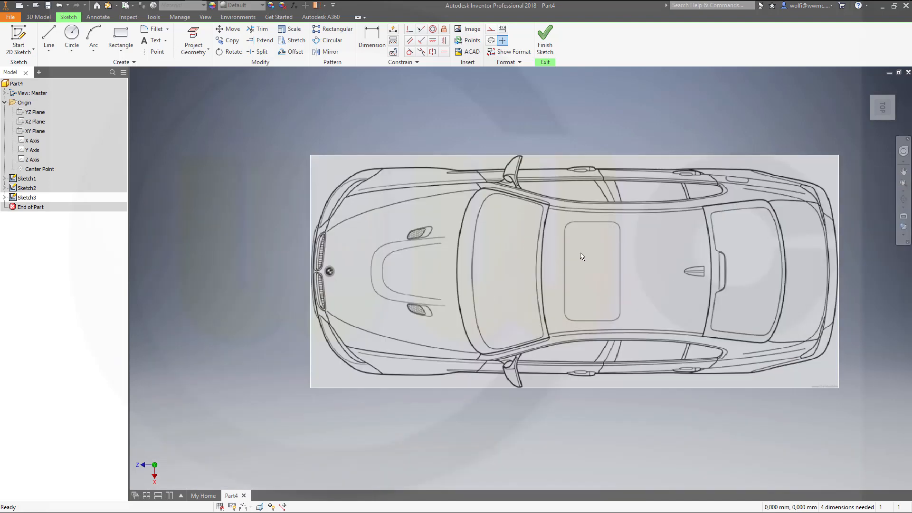
pyautogui.click(48, 37)
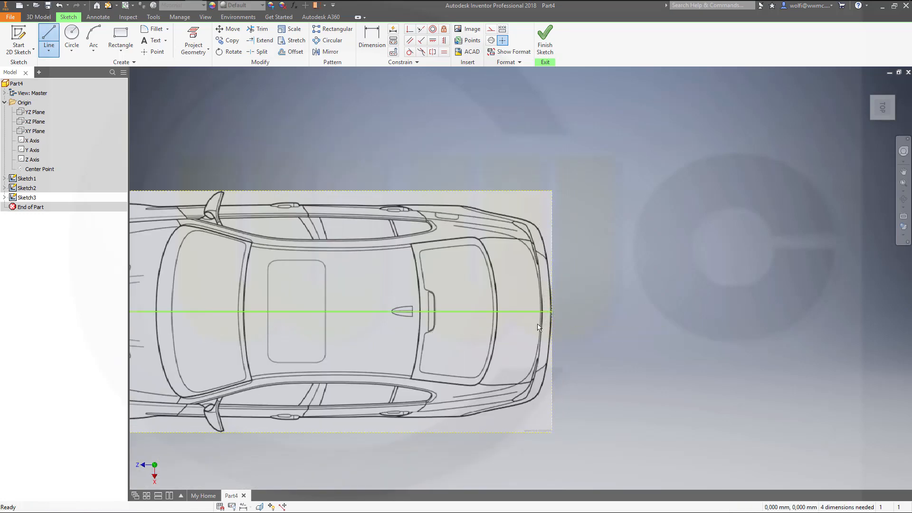
# End the centre line at the car's rear and dimension it at 155,461
pyautogui.click(372, 40)
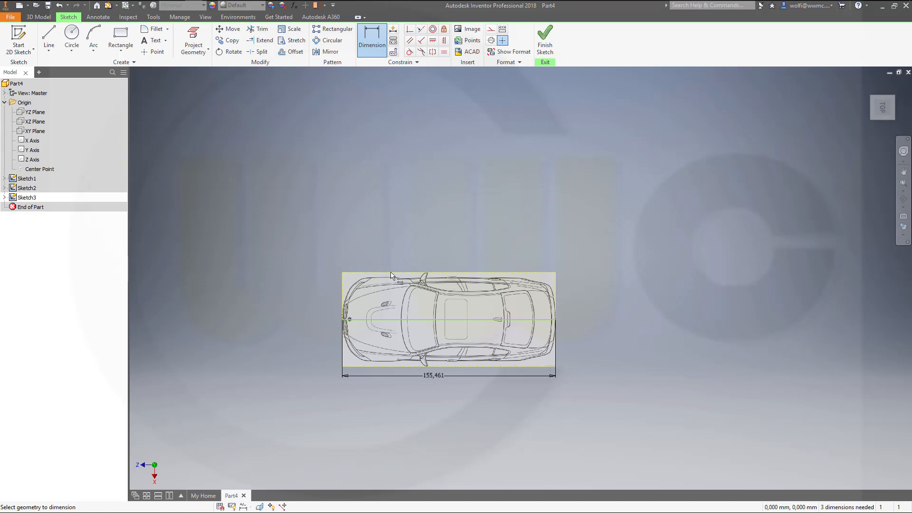
pyautogui.moveTo(187, 113)
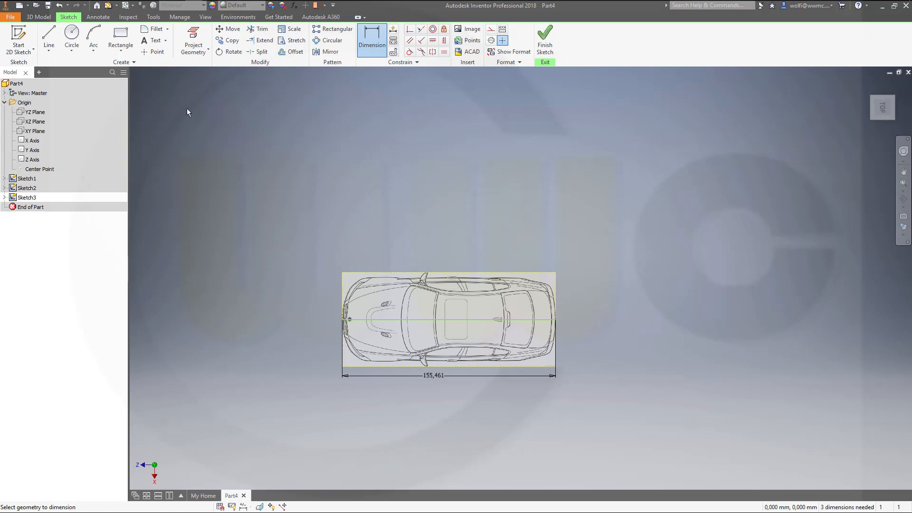
pyautogui.click(227, 29)
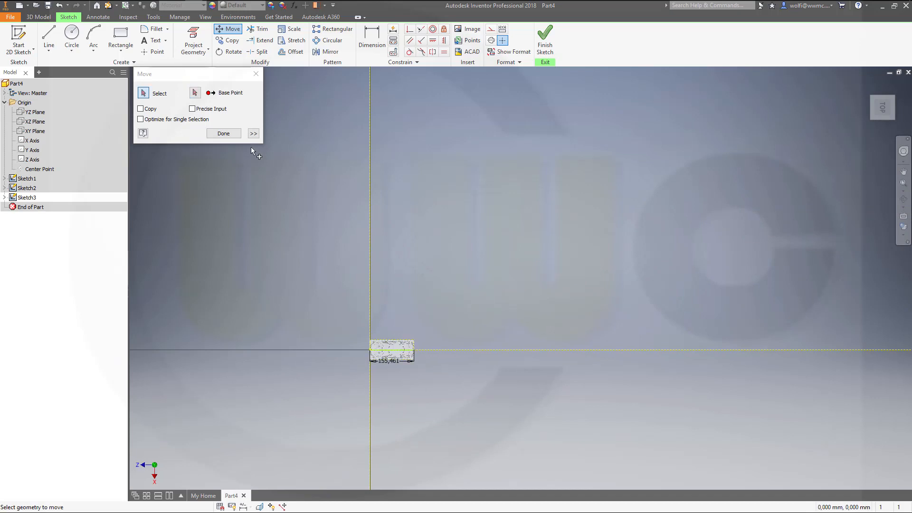
# Scale the top-view image and its dimension by 4580/155,461 about the car's nose at the origin
pyautogui.click(289, 29)
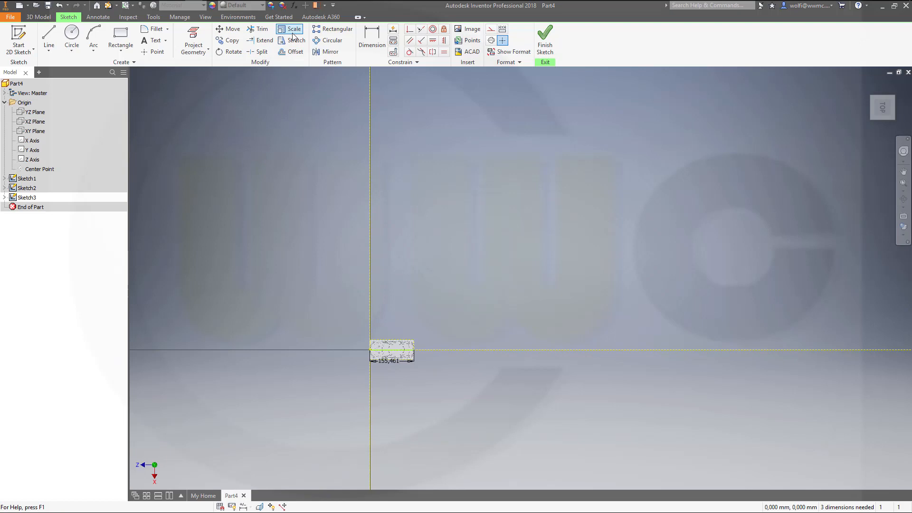
pyautogui.click(293, 29)
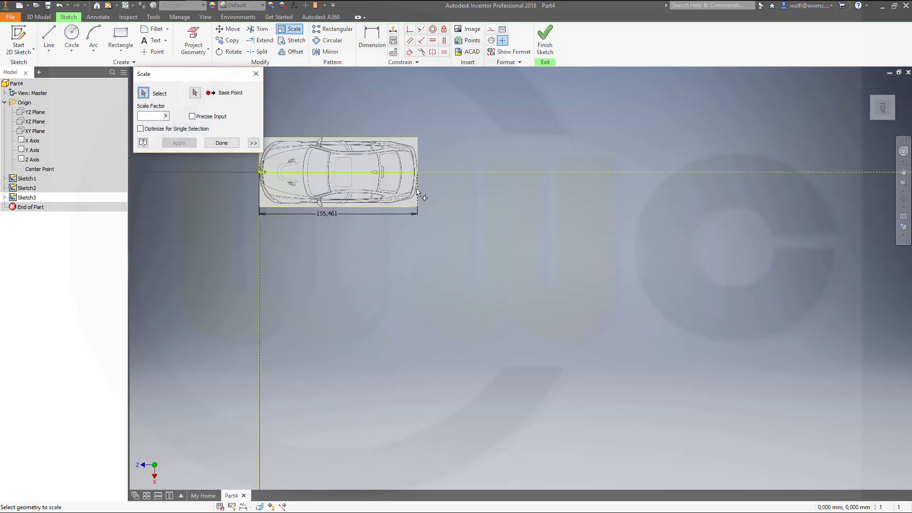
pyautogui.moveTo(349, 181); pyautogui.dragTo(466, 250)
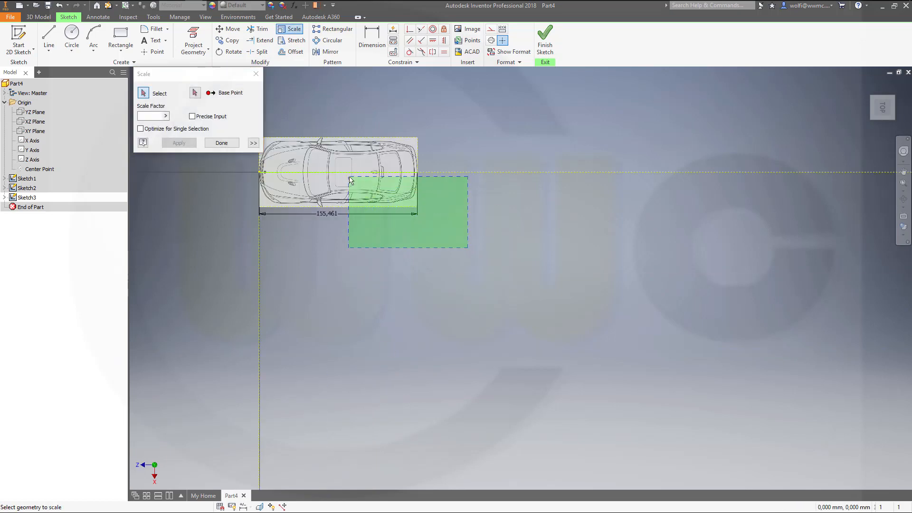
pyautogui.click(380, 177)
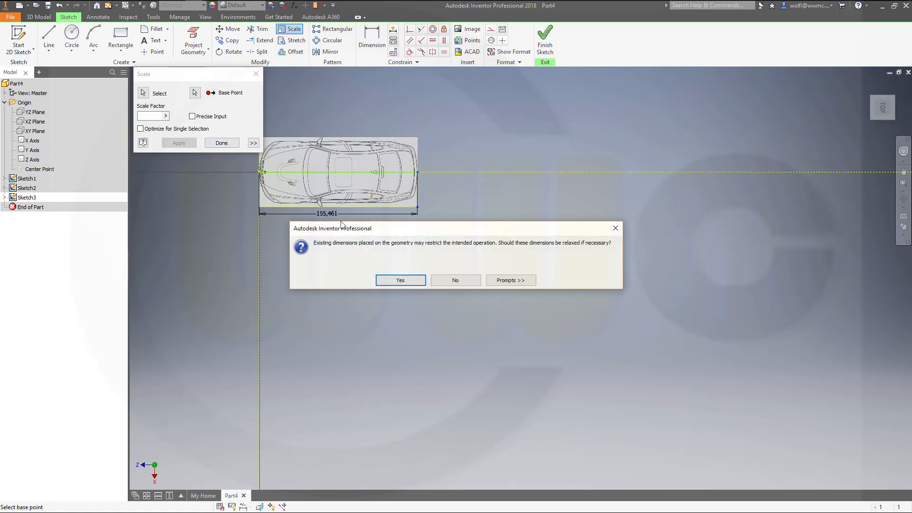
pyautogui.click(400, 280)
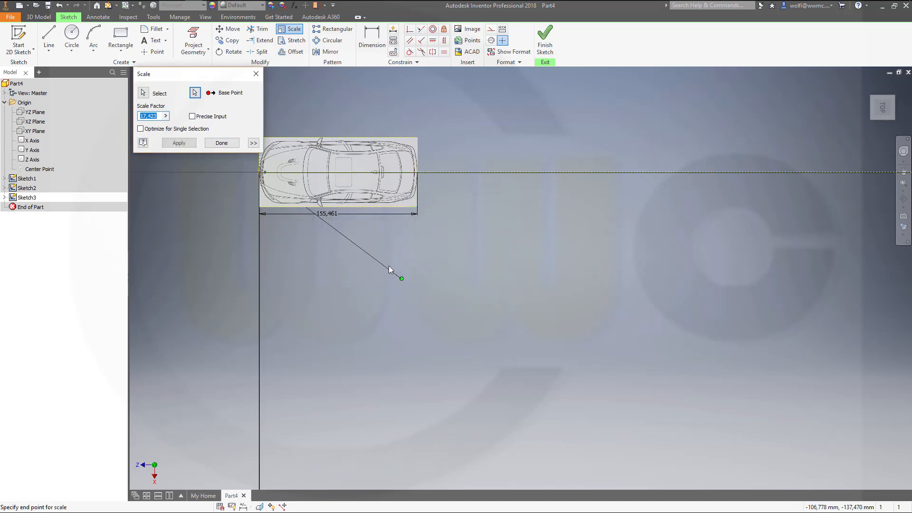
pyautogui.moveTo(407, 221)
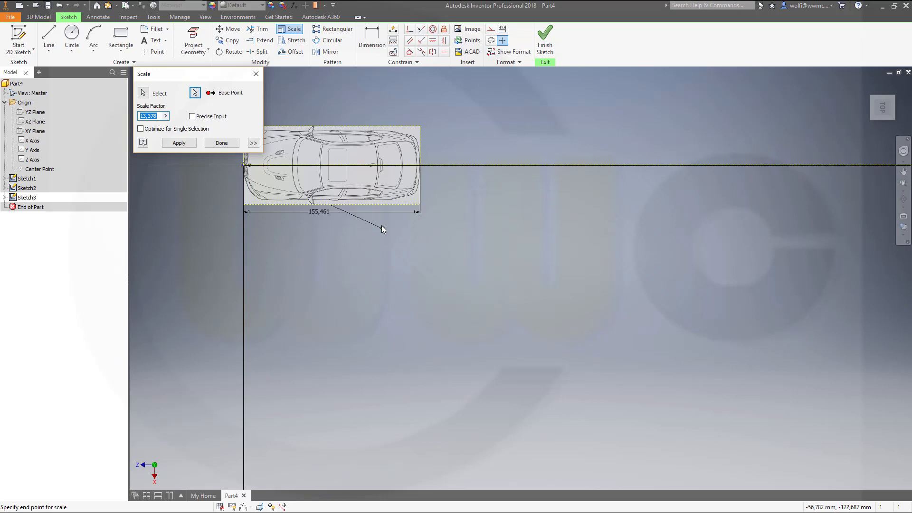
pyautogui.moveTo(391, 221)
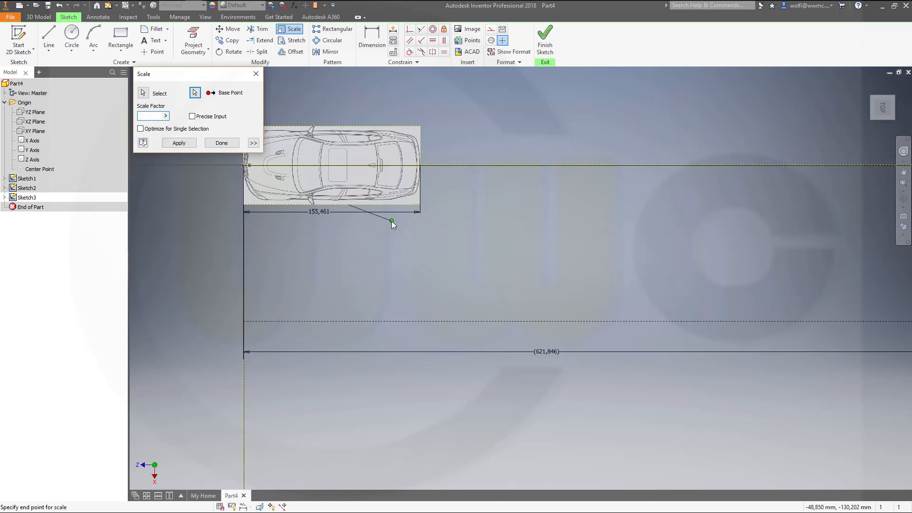
pyautogui.write('4580/')
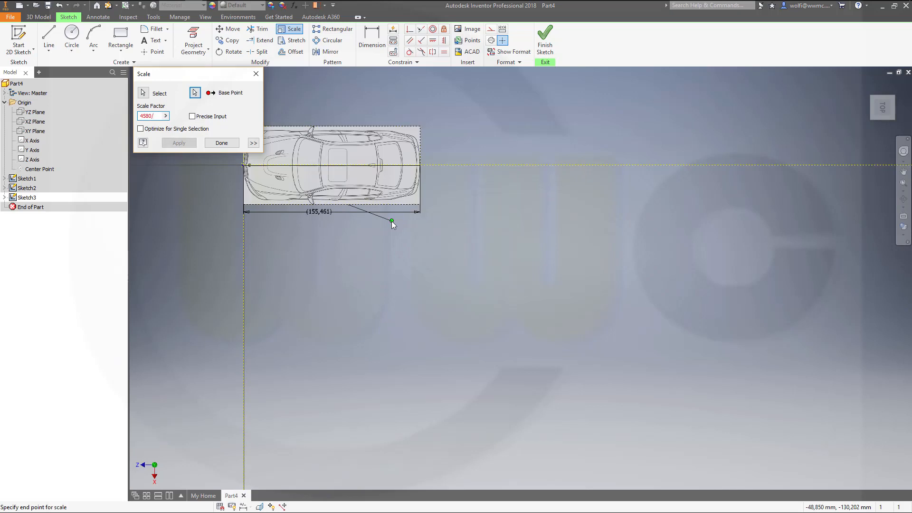
pyautogui.write('155,461')
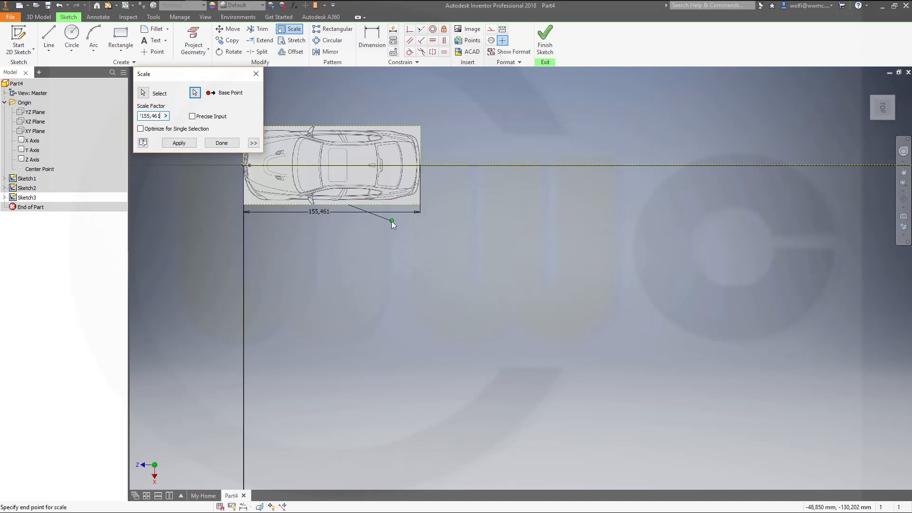
pyautogui.click(179, 143)
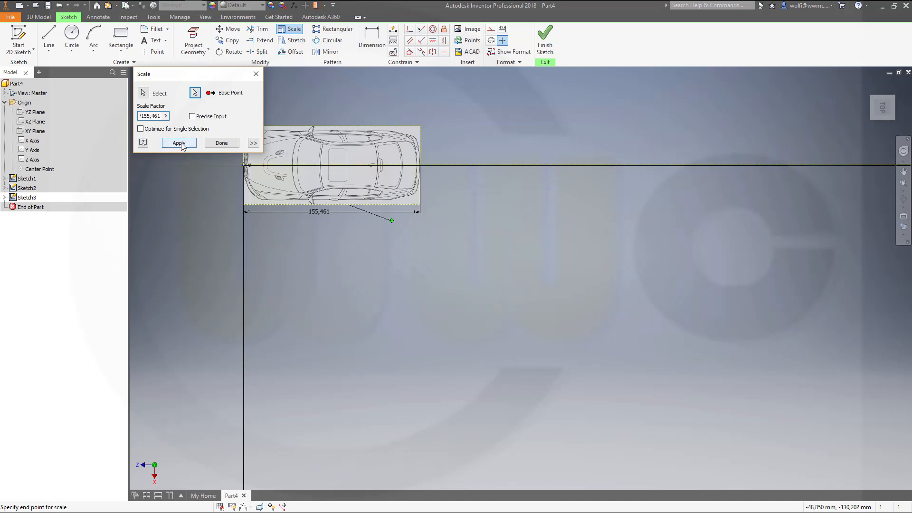
pyautogui.click(178, 143)
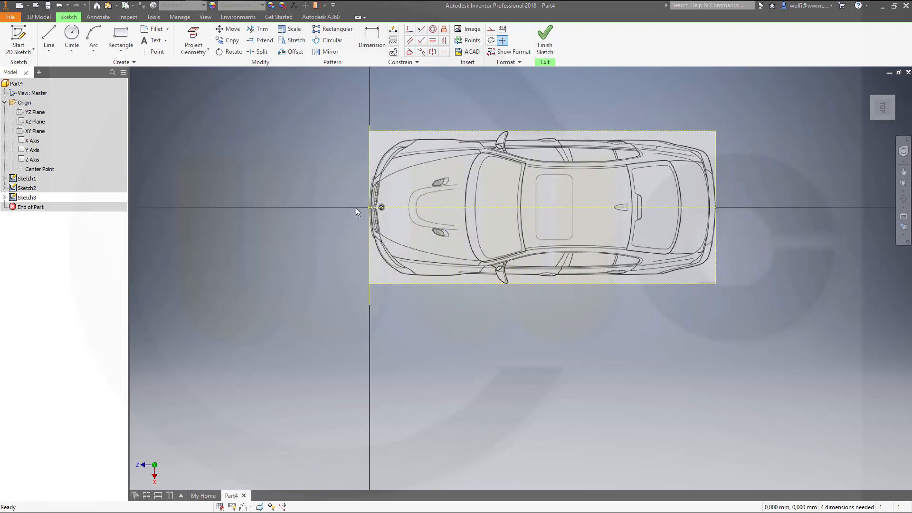
# Enable Use Mask in Image3's properties to hide the top-view blueprint's white background
pyautogui.click(5, 197)
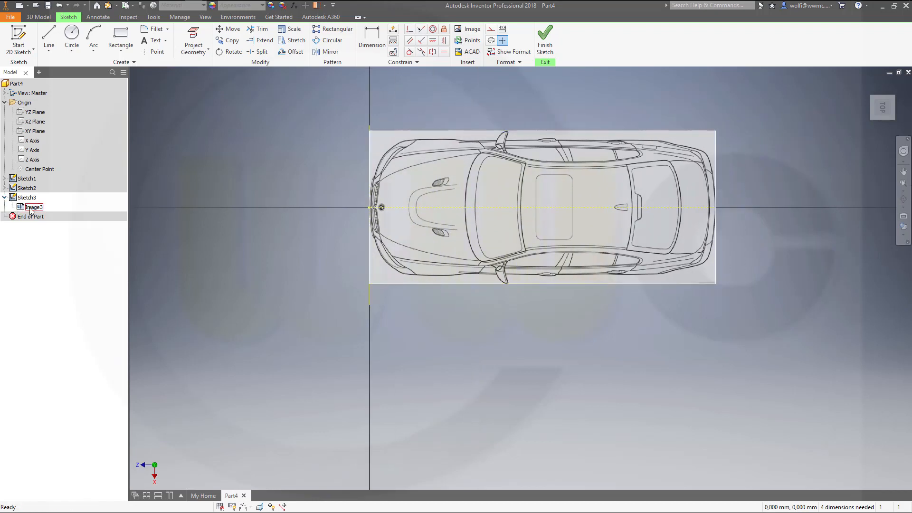
pyautogui.rightClick(34, 206)
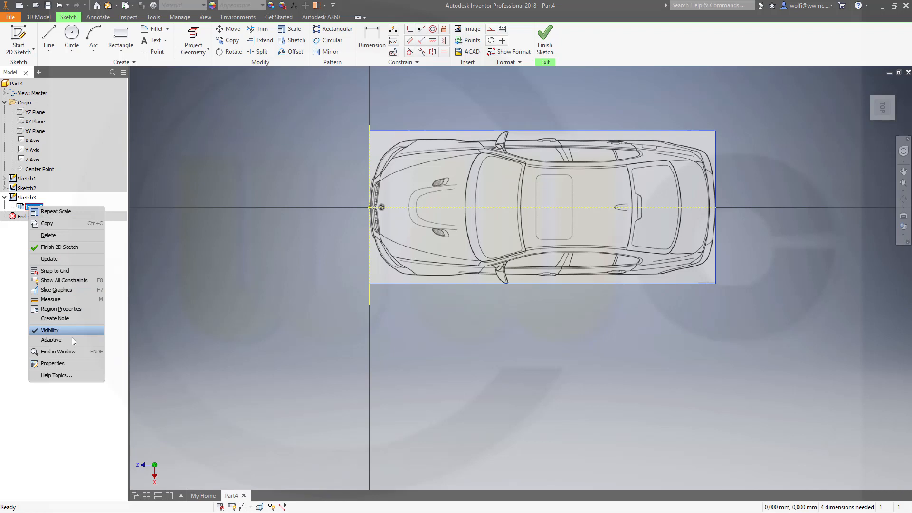
pyautogui.click(53, 363)
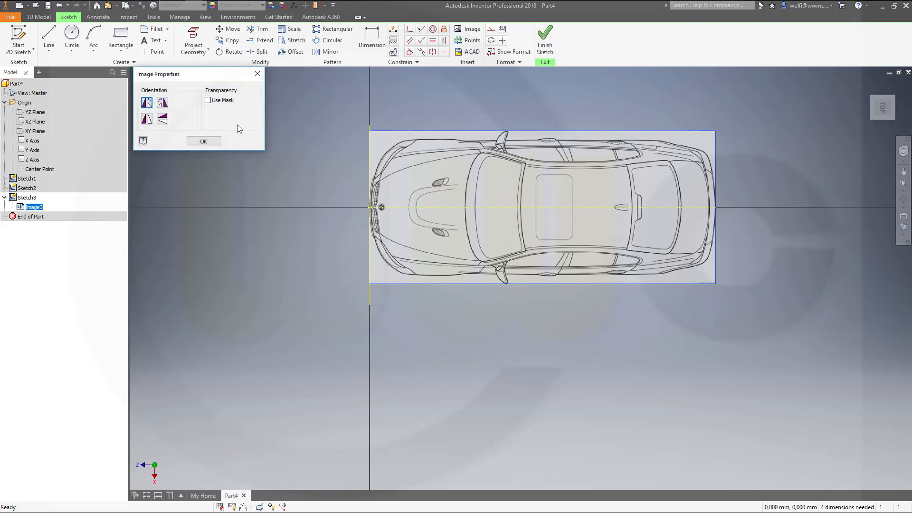
pyautogui.click(208, 99)
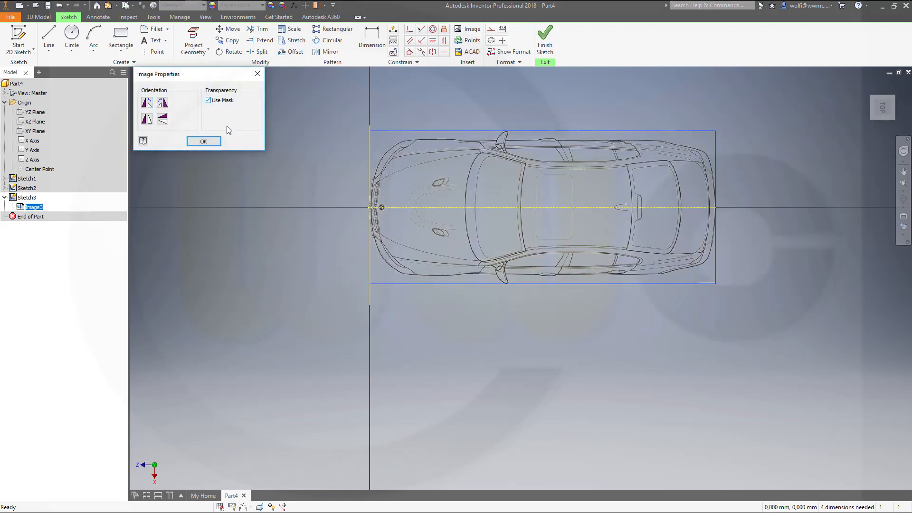
pyautogui.click(203, 141)
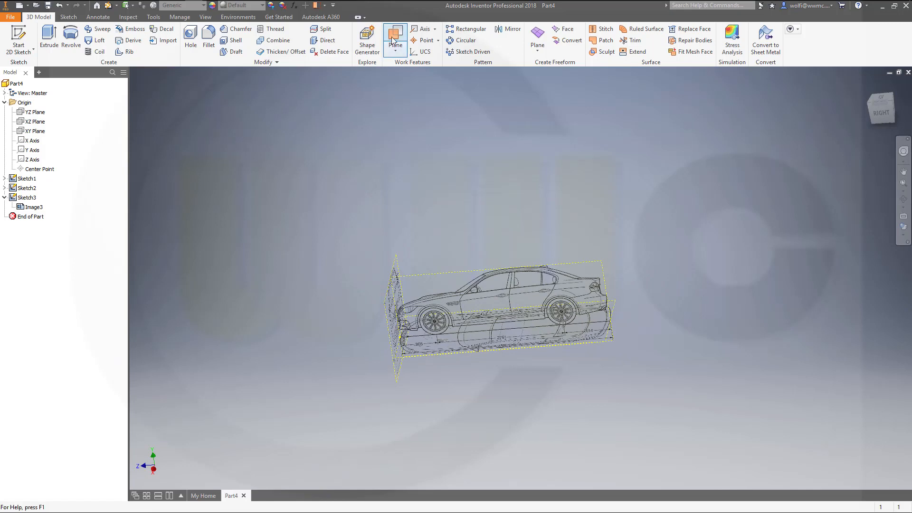
# Create Work Plane1 offset from the XY Plane at the rear end of the car
pyautogui.click(395, 35)
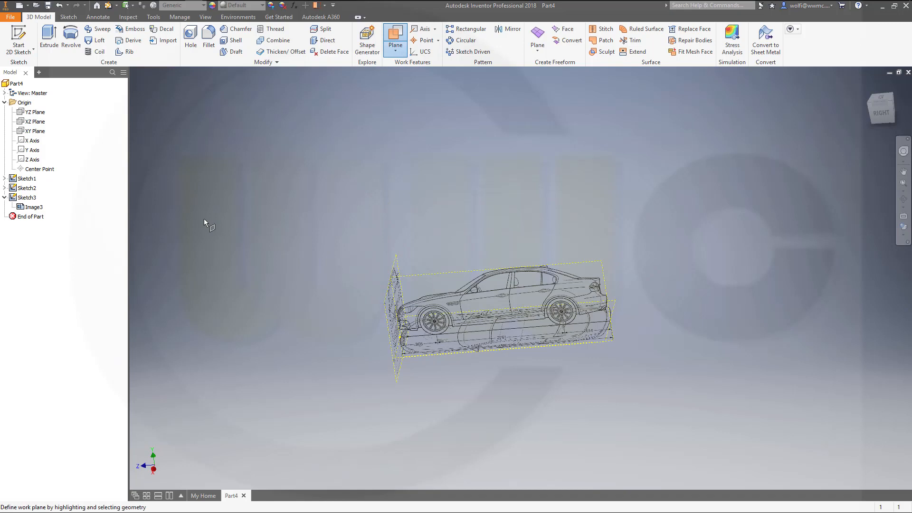
pyautogui.click(33, 131)
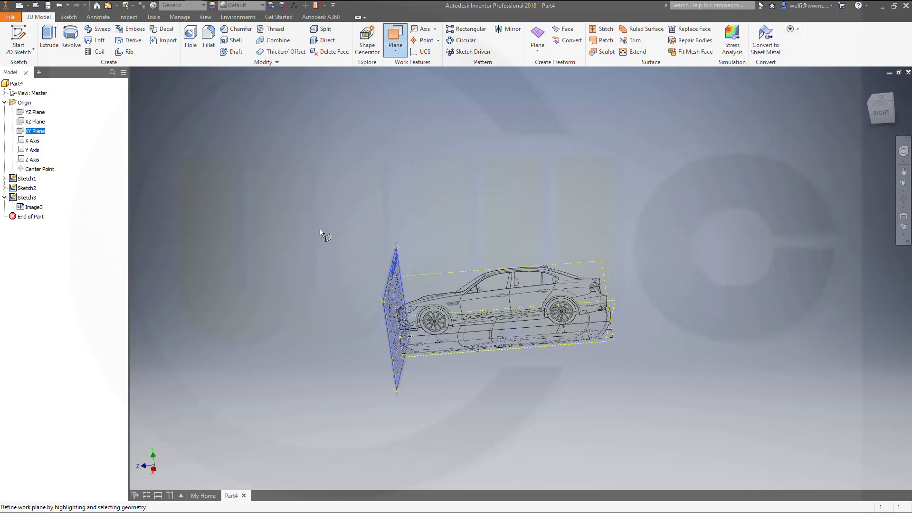
pyautogui.moveTo(389, 315)
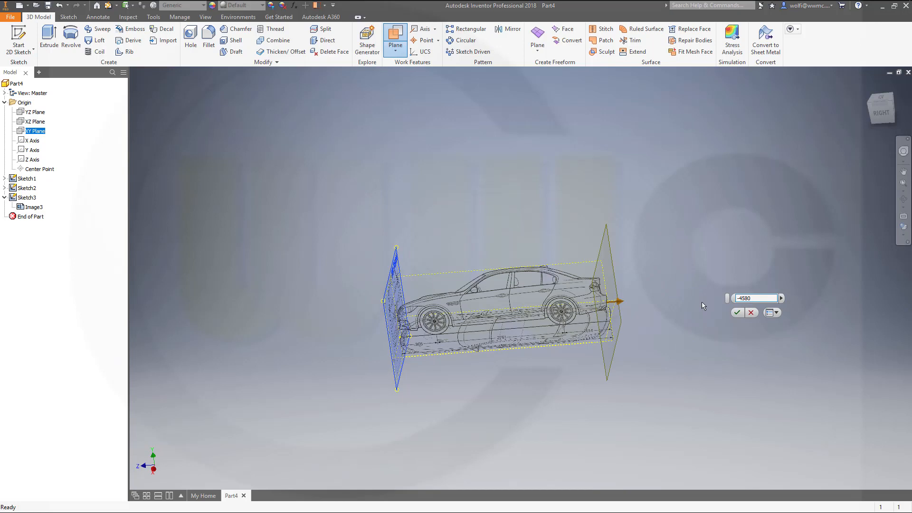
pyautogui.click(737, 312)
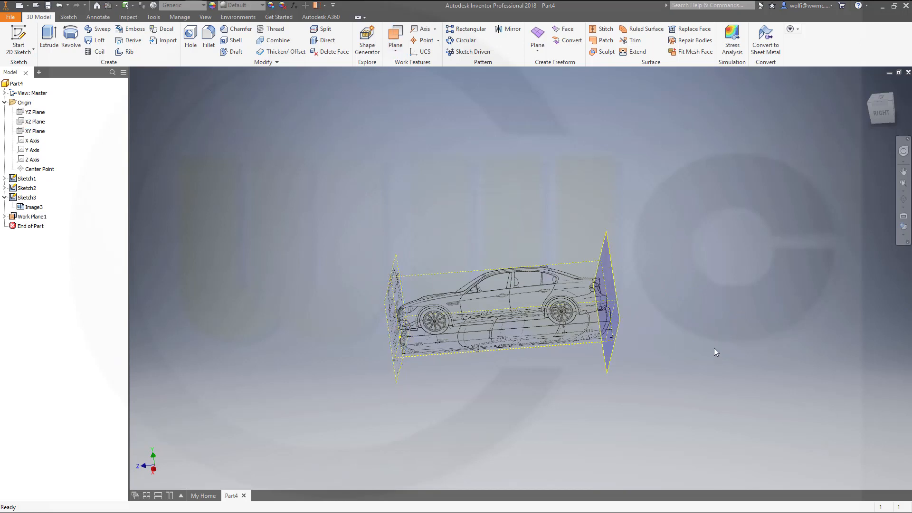
pyautogui.click(31, 216)
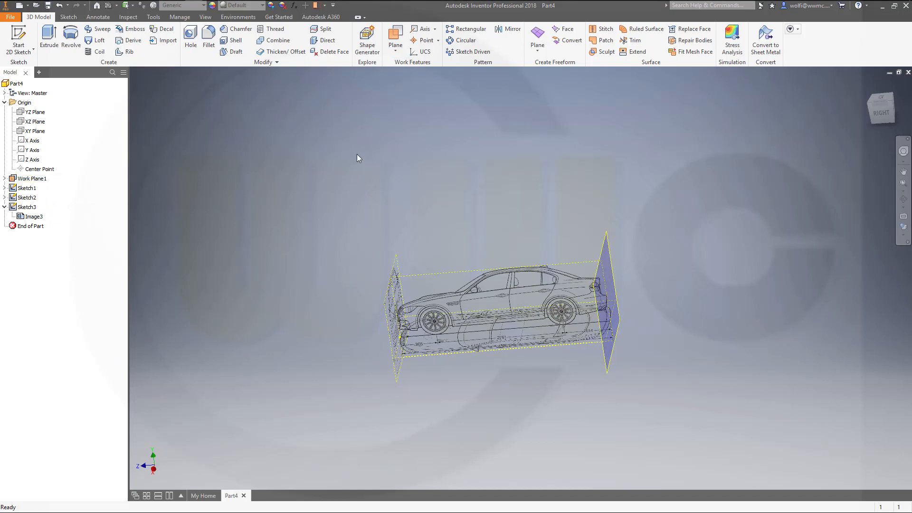
pyautogui.moveTo(16, 36)
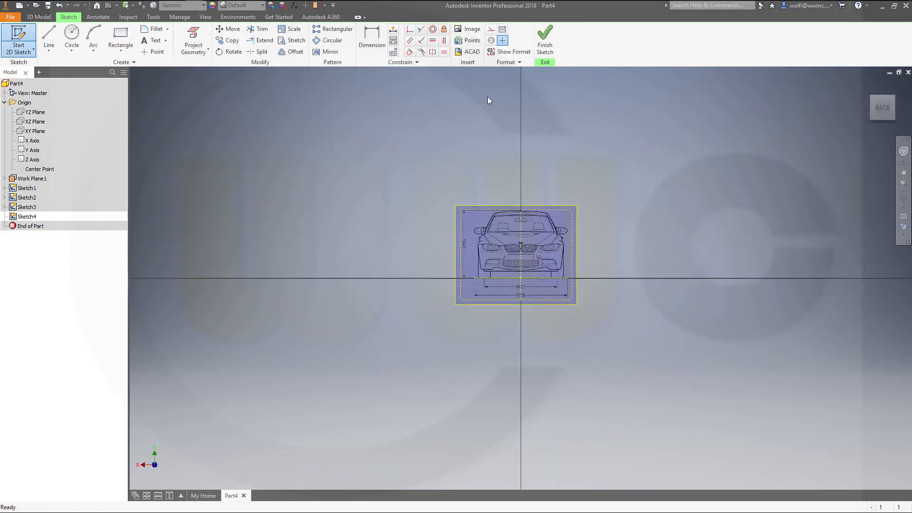
# Choose the bmw_back_p rear-view blueprint to insert into Sketch4
pyautogui.click(467, 29)
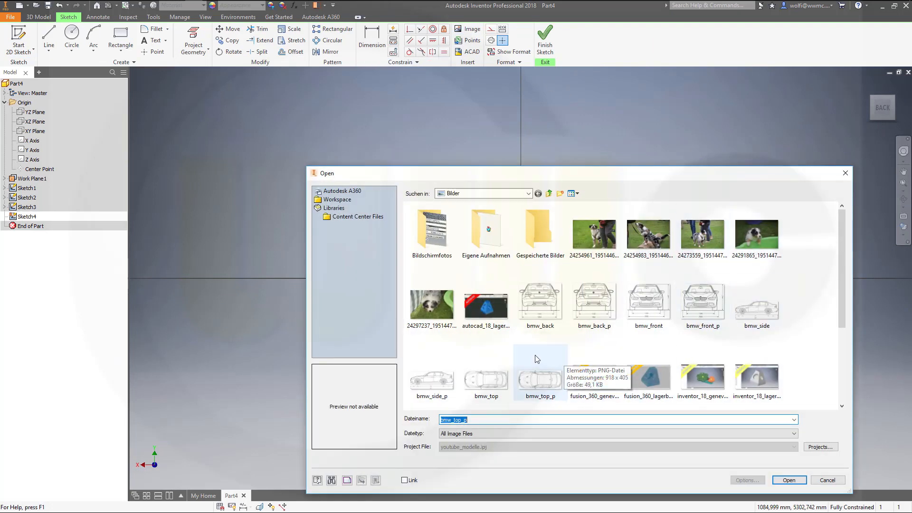
pyautogui.moveTo(602, 348)
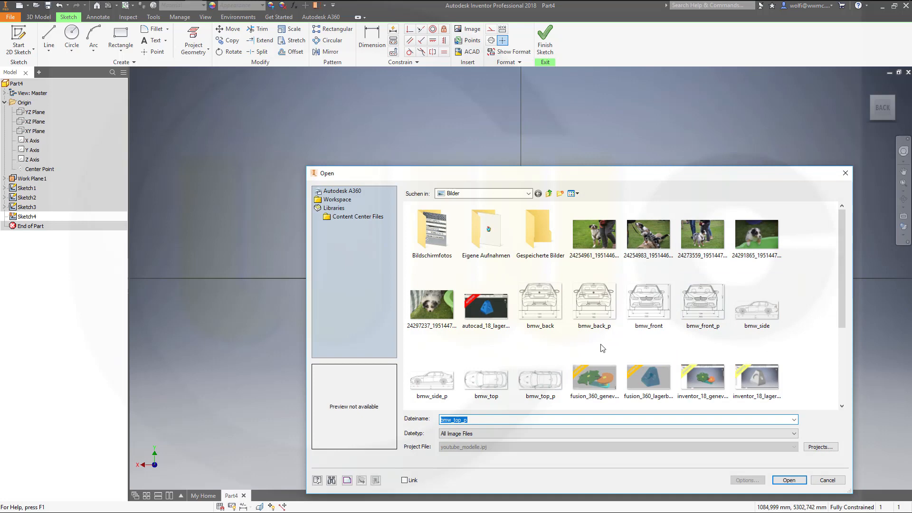
pyautogui.click(594, 301)
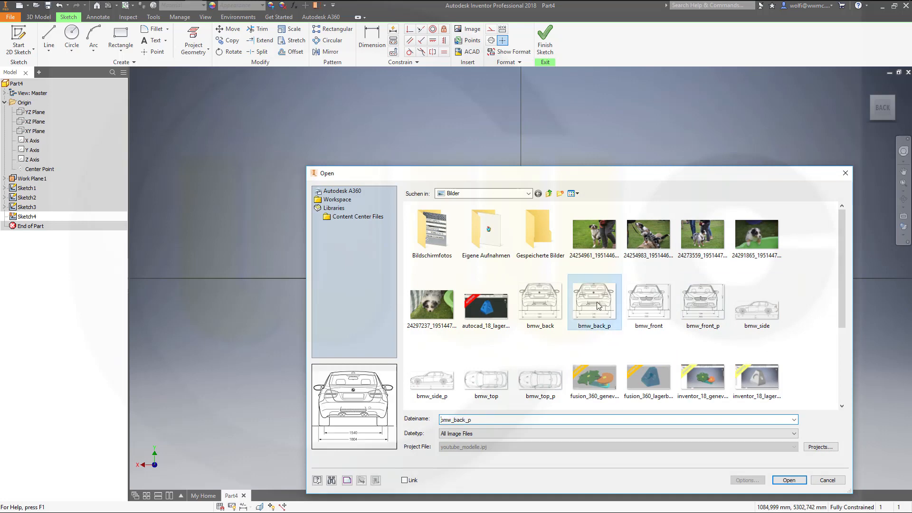
pyautogui.click(789, 480)
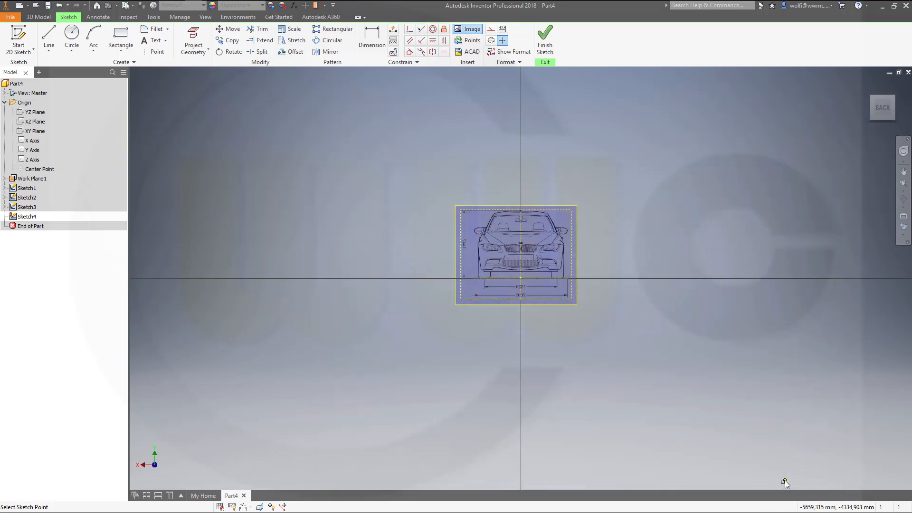
pyautogui.moveTo(602, 253)
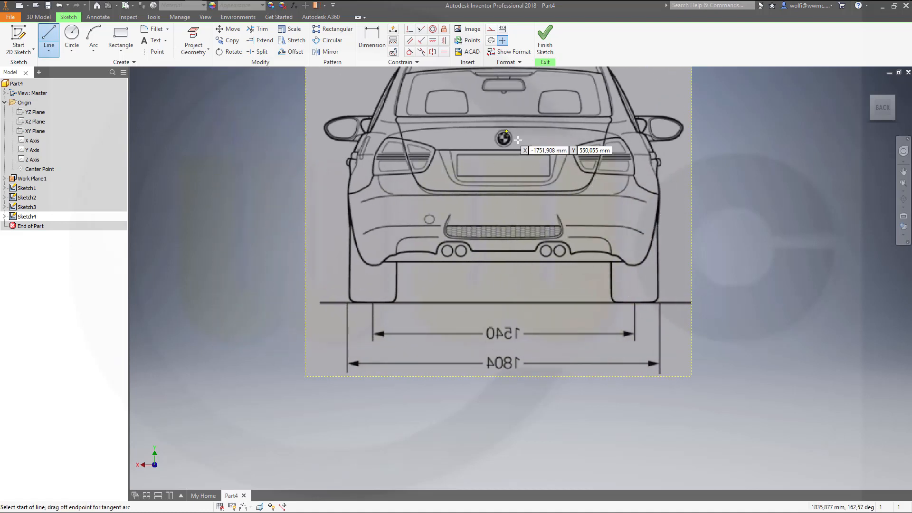
# Place the rear blueprint, trace its 1804 width arrow, and dimension the line at 60,764
pyautogui.moveTo(517, 138); pyautogui.dragTo(522, 260)
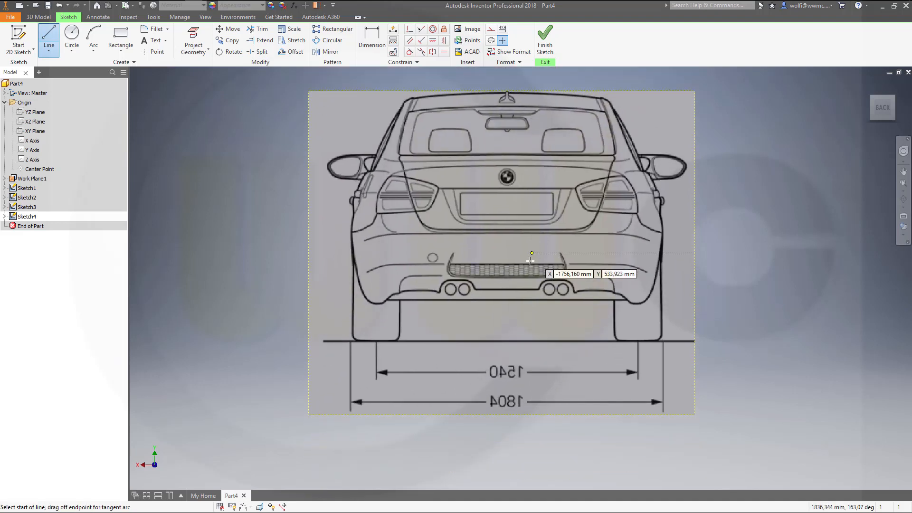
pyautogui.moveTo(492, 272)
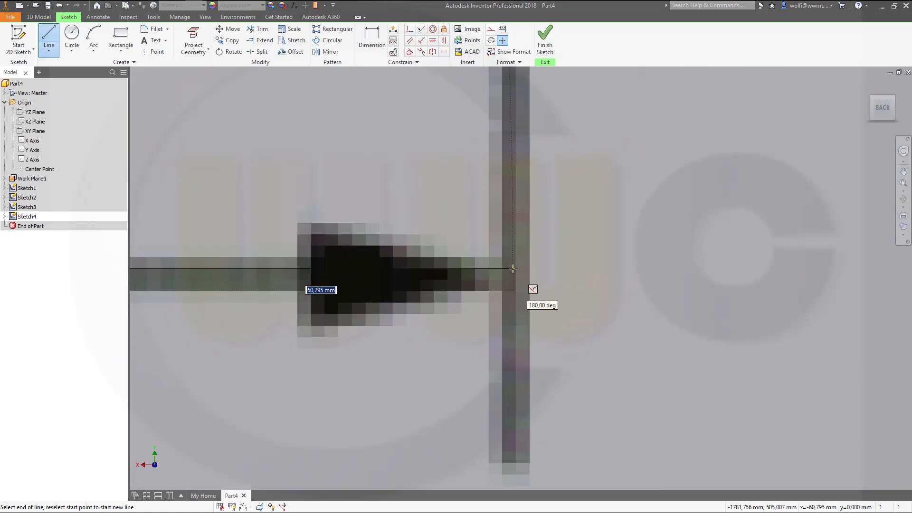
pyautogui.click(511, 268)
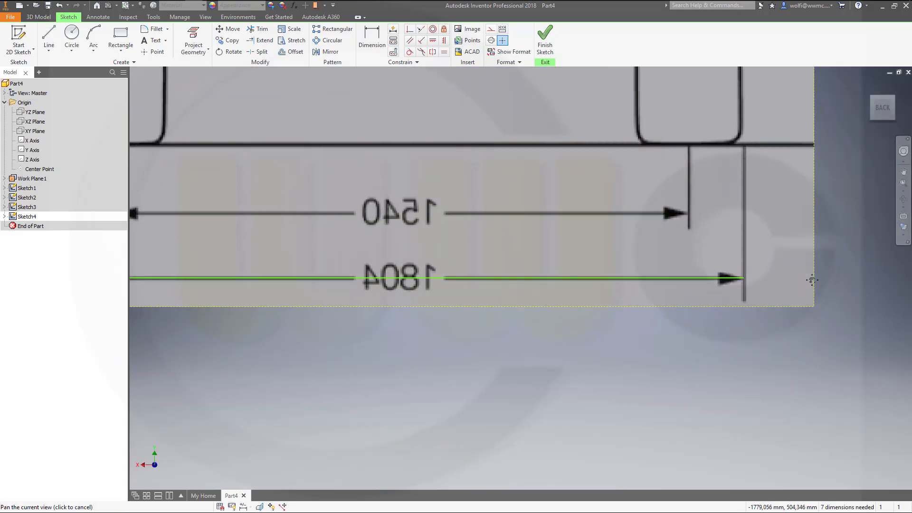
pyautogui.click(371, 41)
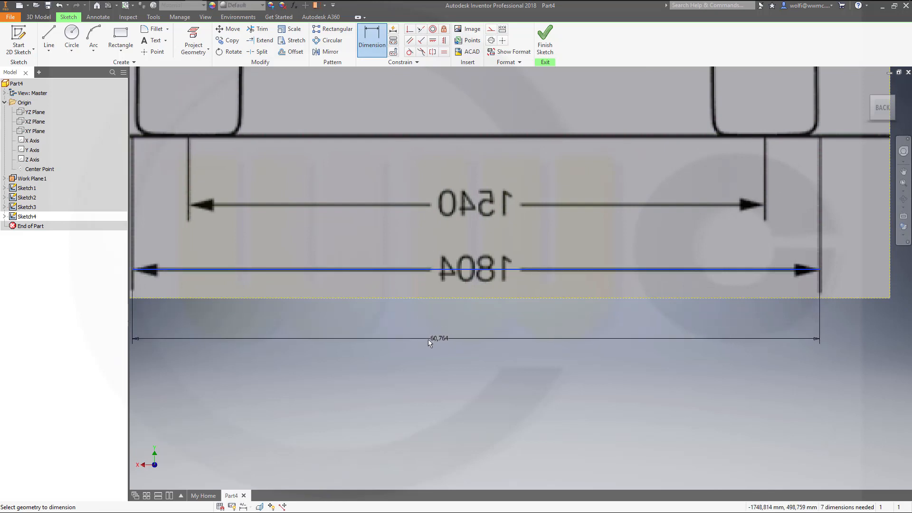
pyautogui.click(436, 337)
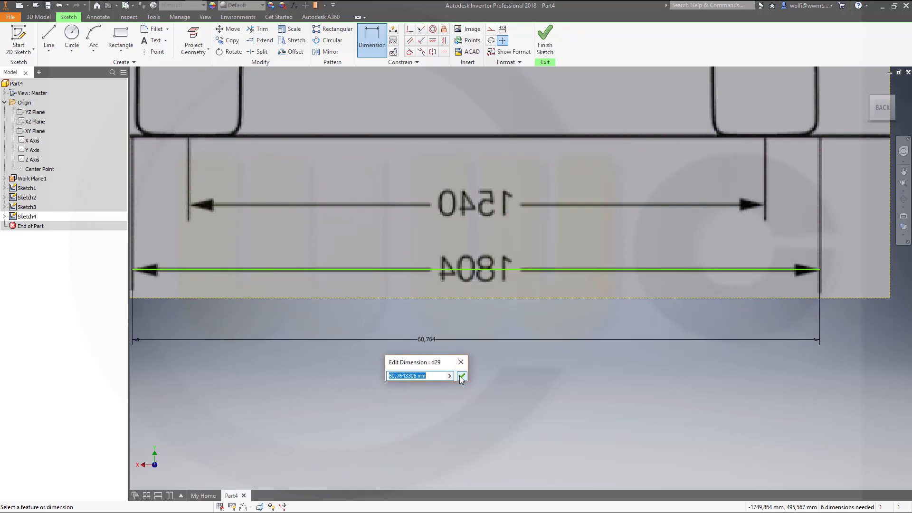
pyautogui.click(461, 375)
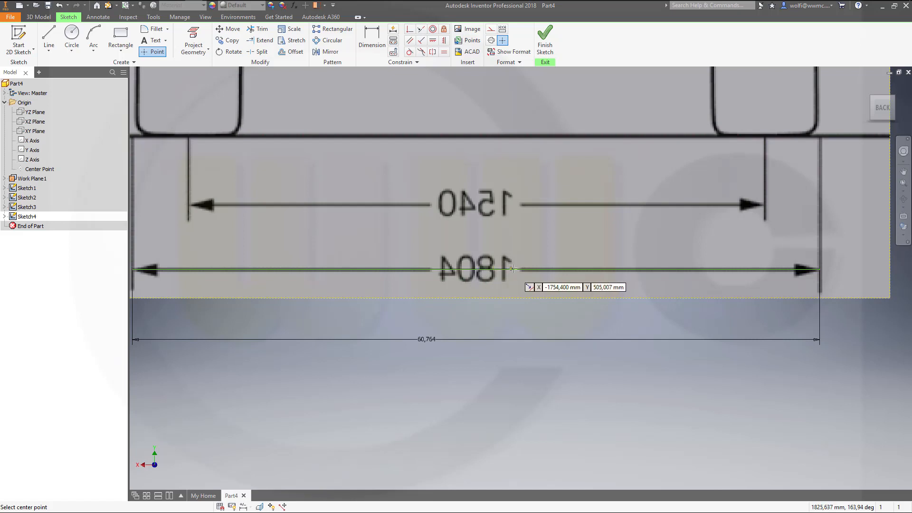
pyautogui.moveTo(461, 268)
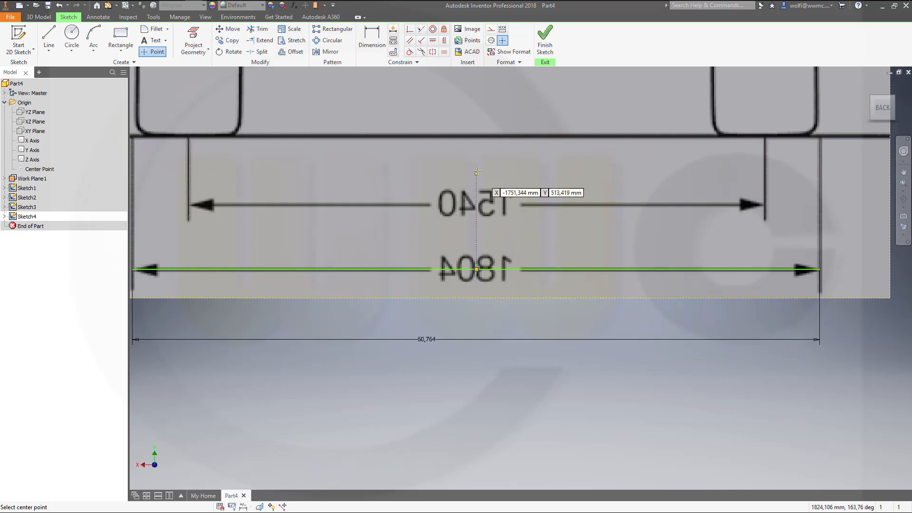
pyautogui.moveTo(474, 143)
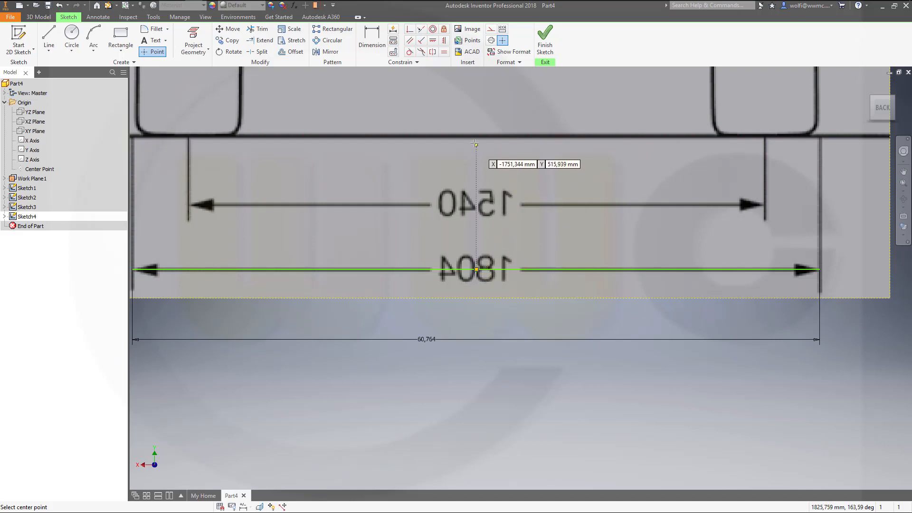
pyautogui.moveTo(475, 136)
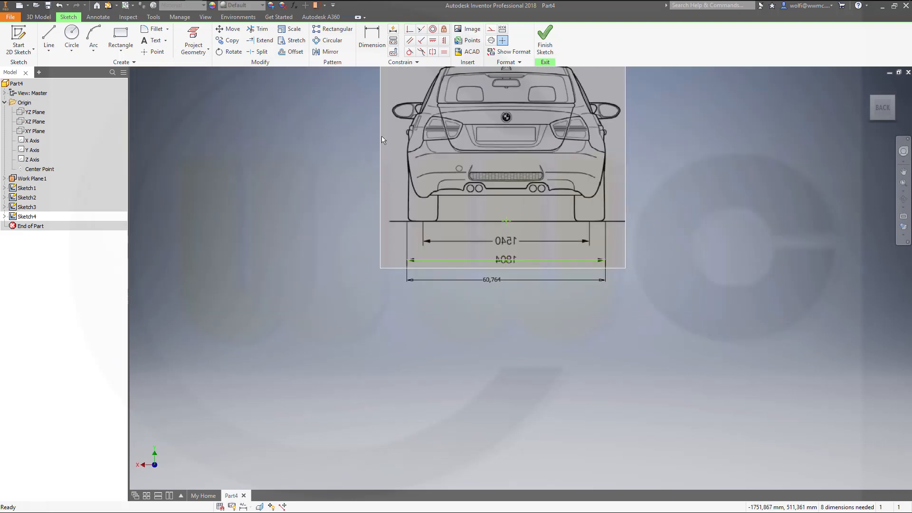
# Add a sketch point at the midpoint of the 1804 width line
pyautogui.click(228, 29)
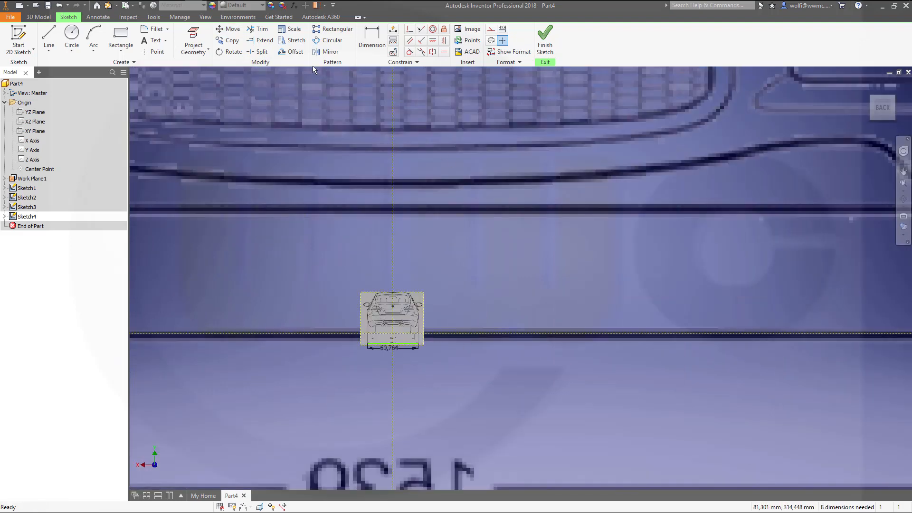
# Scale the rear blueprint by 1804/60,764 about the chosen base point, relaxing constraints
pyautogui.click(289, 29)
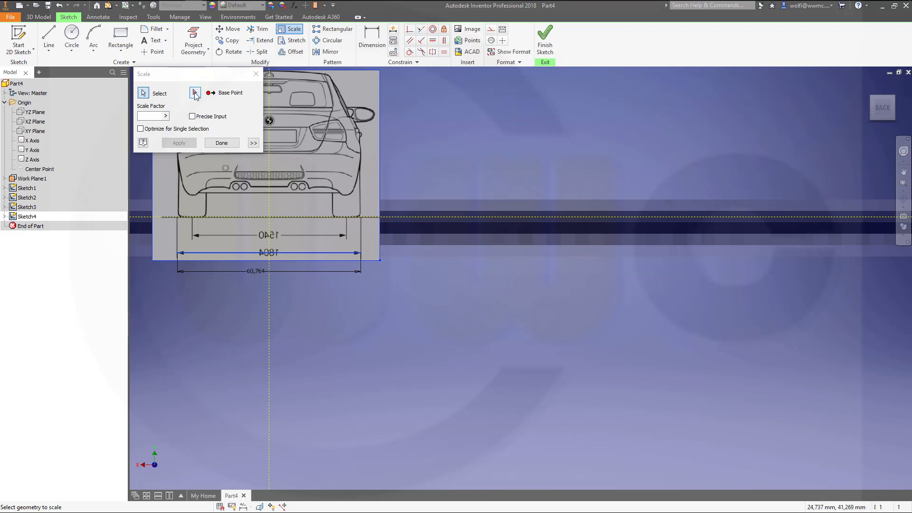
pyautogui.click(194, 92)
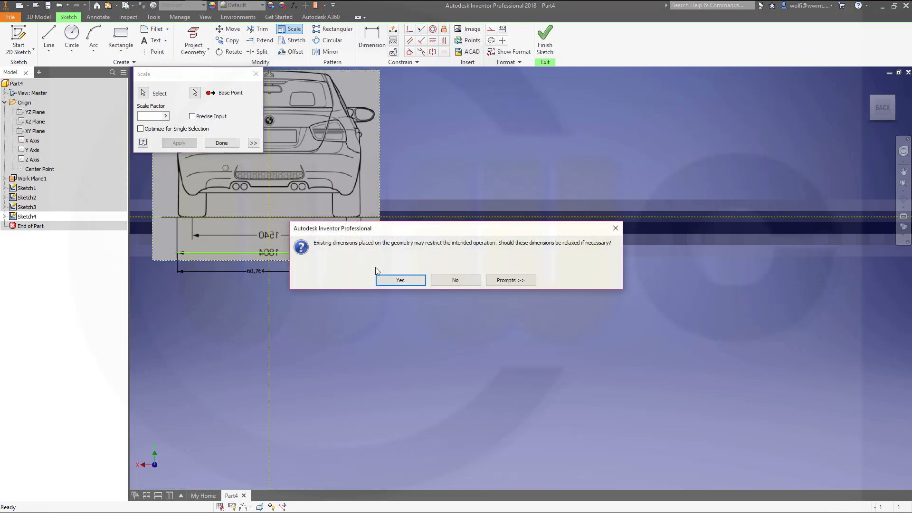
pyautogui.click(400, 280)
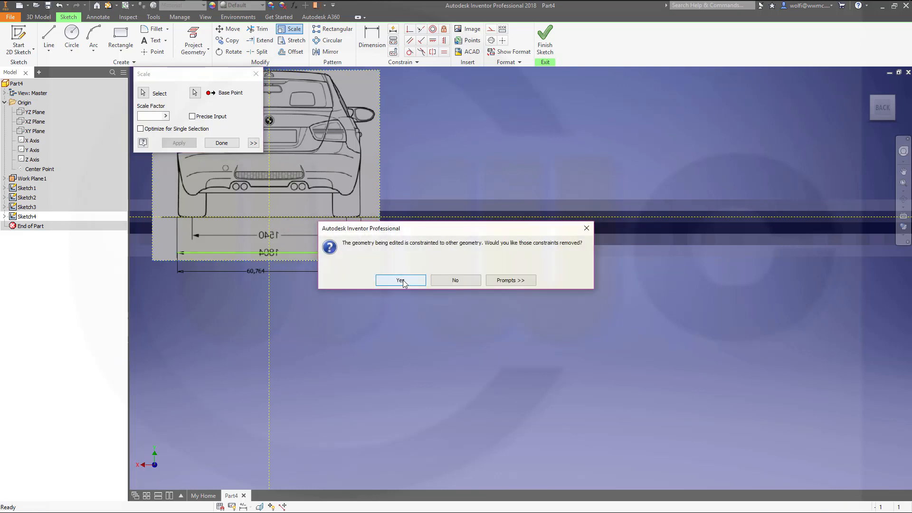
pyautogui.click(400, 280)
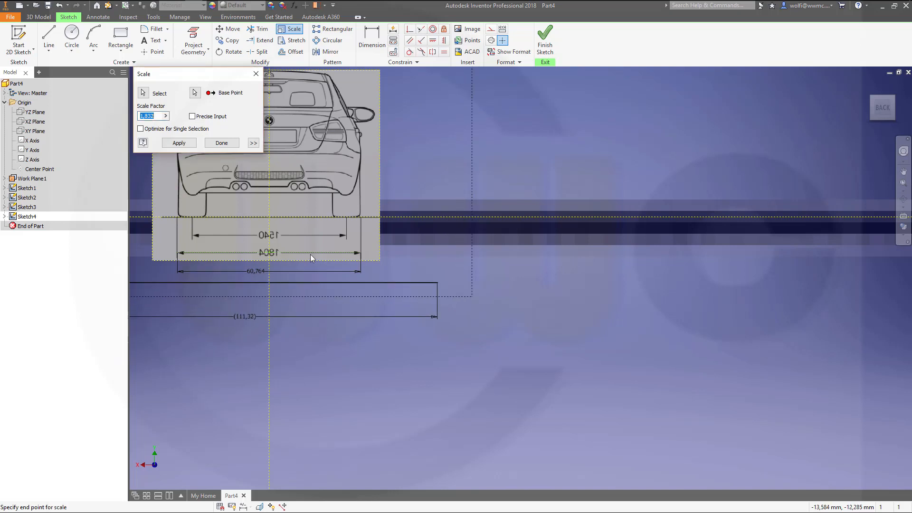
pyautogui.write('1804/')
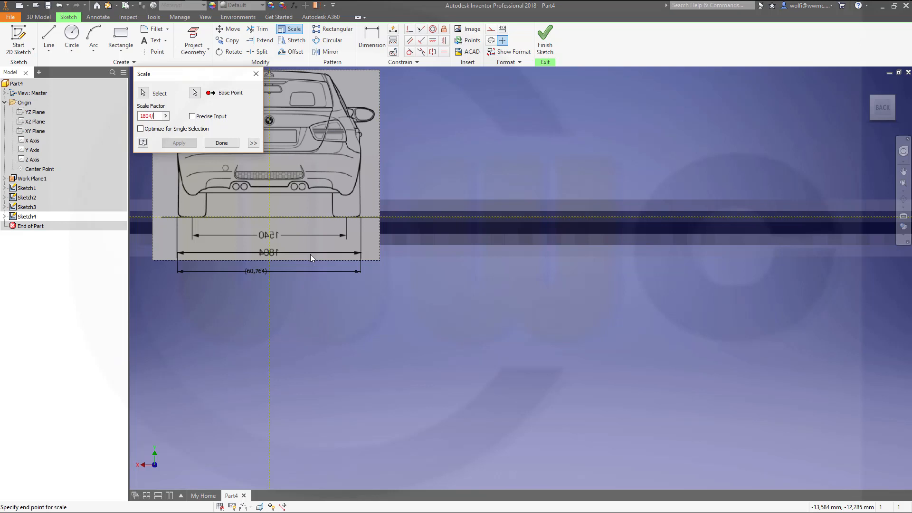
pyautogui.moveTo(314, 263)
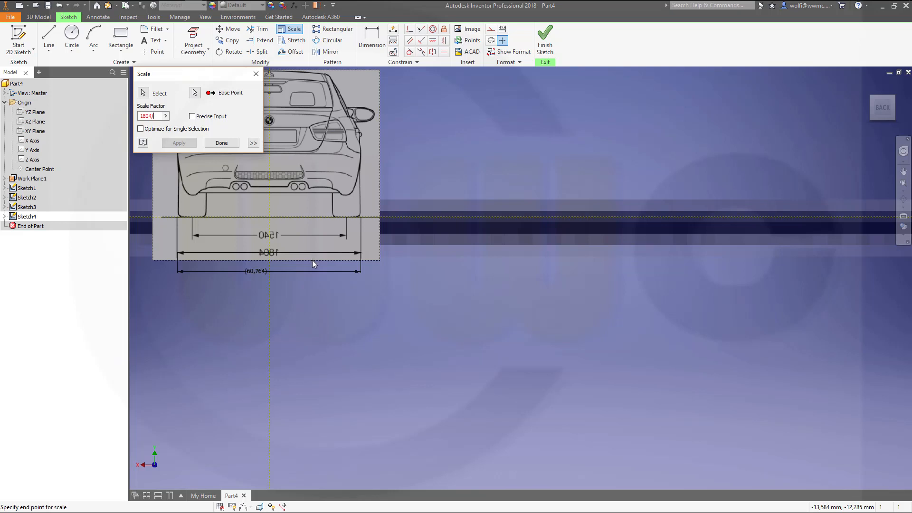
pyautogui.moveTo(313, 278)
pyautogui.write('60,764')
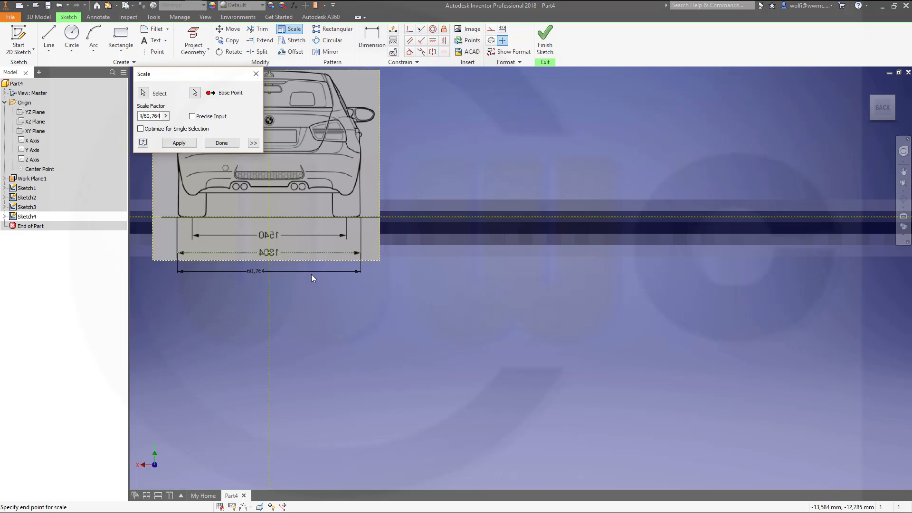
pyautogui.click(179, 143)
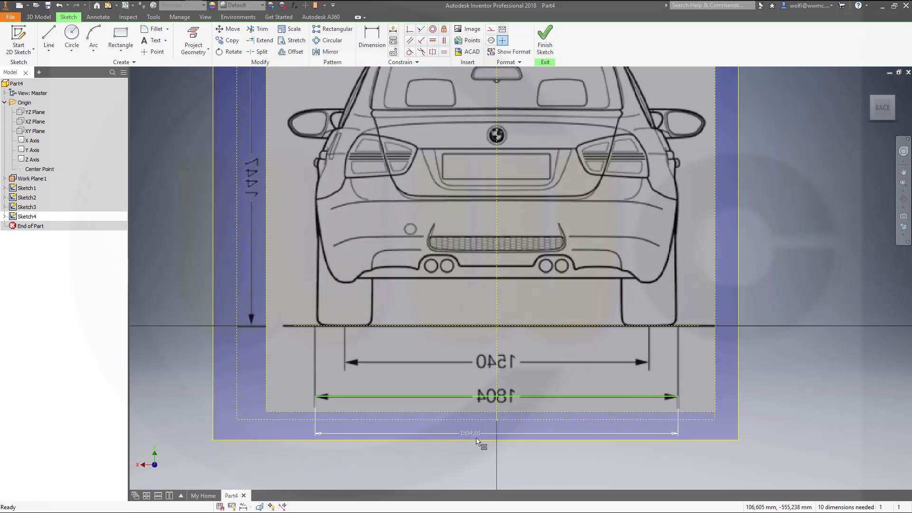
pyautogui.moveTo(487, 437)
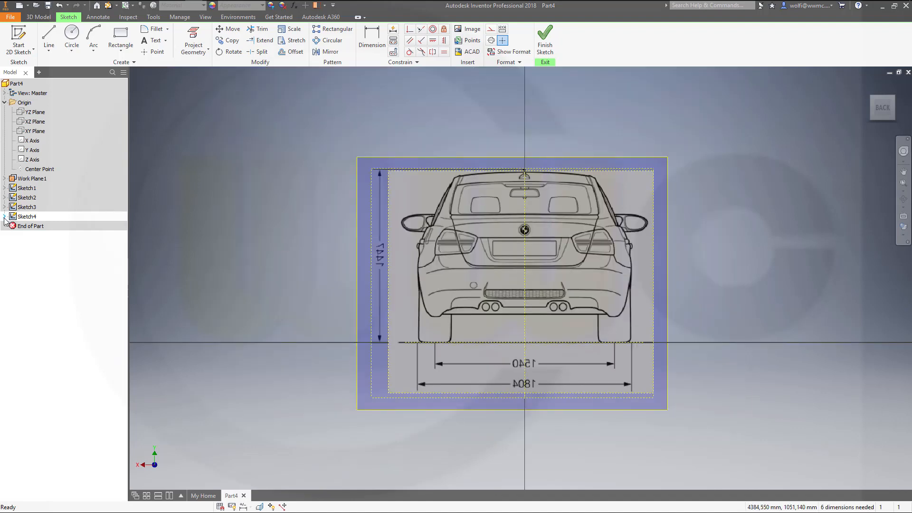
# Turn on Use Mask for Image4's transparent background and finish Sketch4
pyautogui.rightClick(27, 216)
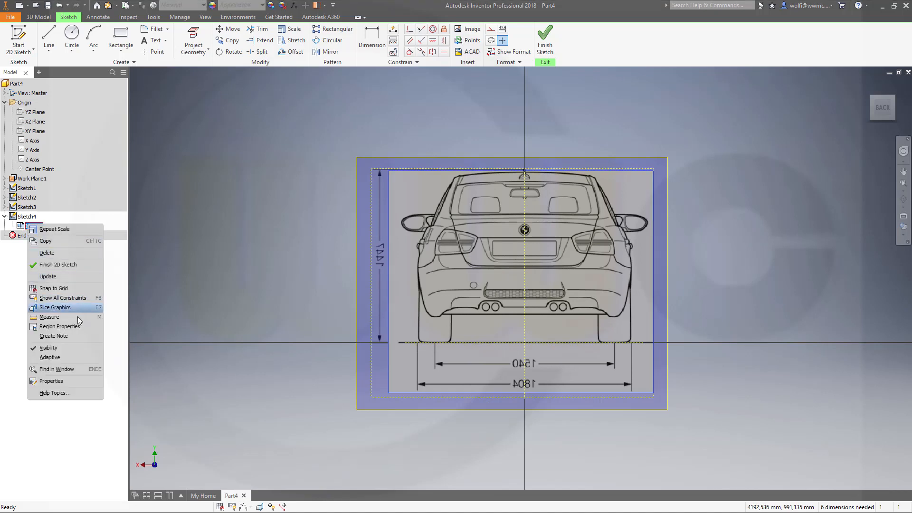
pyautogui.click(52, 380)
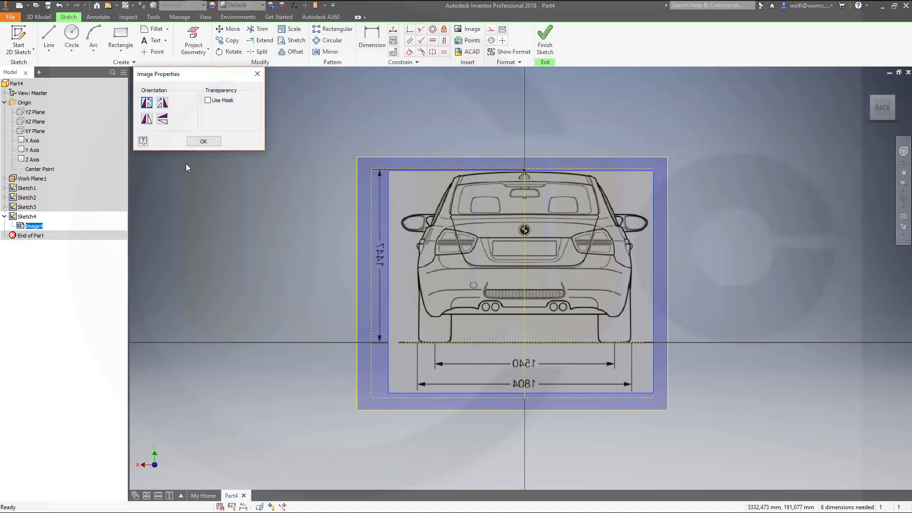
pyautogui.click(208, 100)
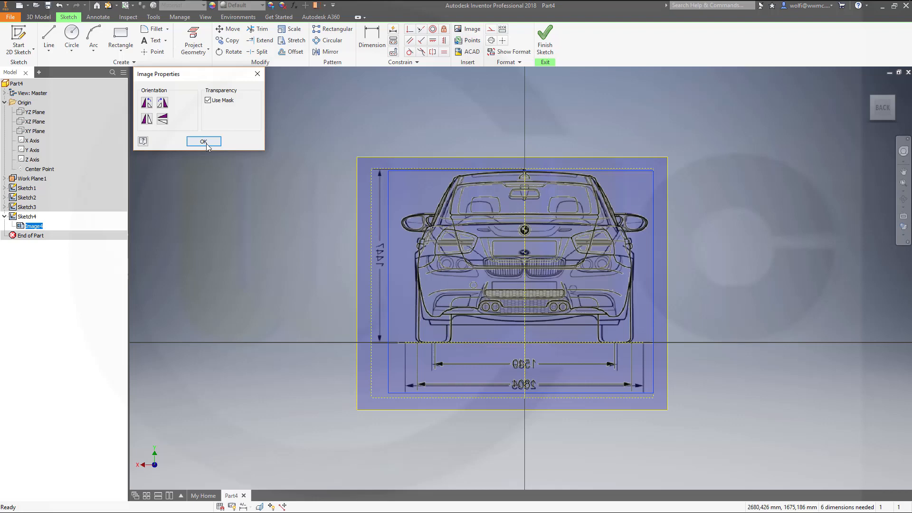
pyautogui.click(204, 141)
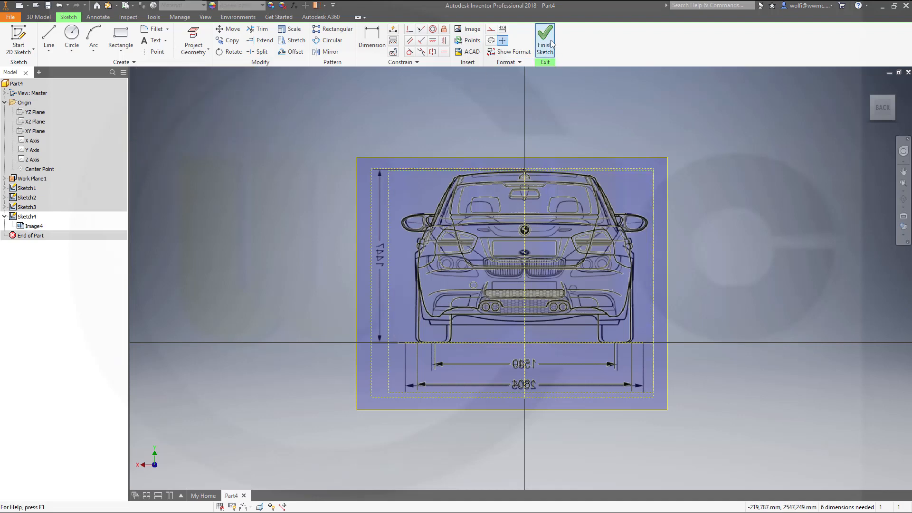
pyautogui.click(545, 33)
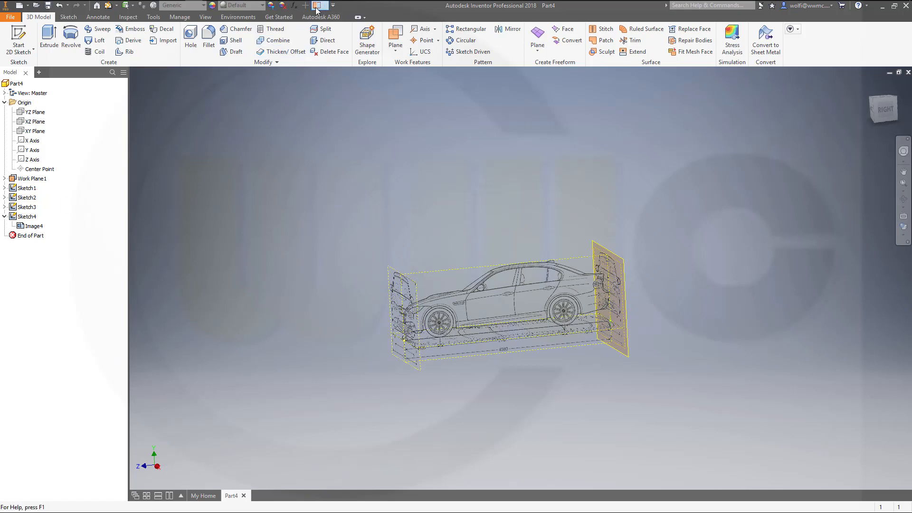
# Uncheck 2D Sketches under Object Visibility to hide all sketch geometry
pyautogui.click(318, 5)
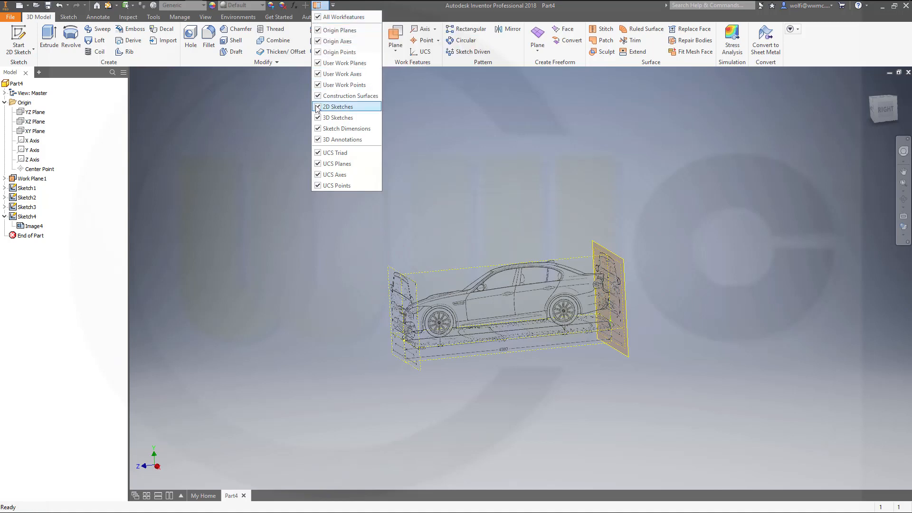
pyautogui.click(317, 106)
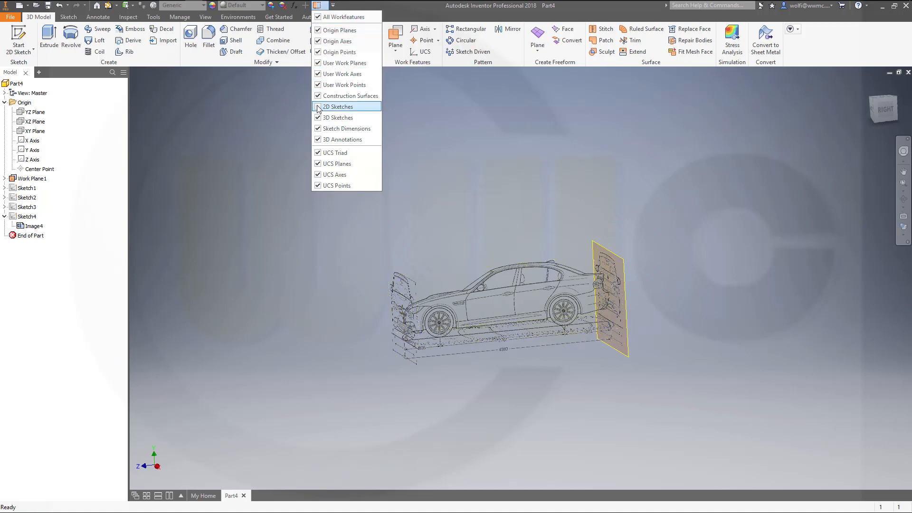
pyautogui.moveTo(341, 84)
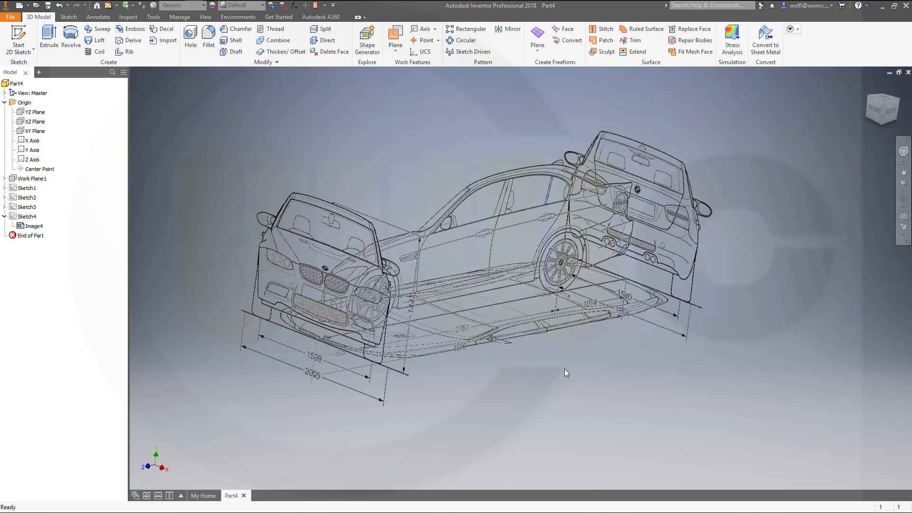
pyautogui.moveTo(567, 372); pyautogui.dragTo(573, 360)
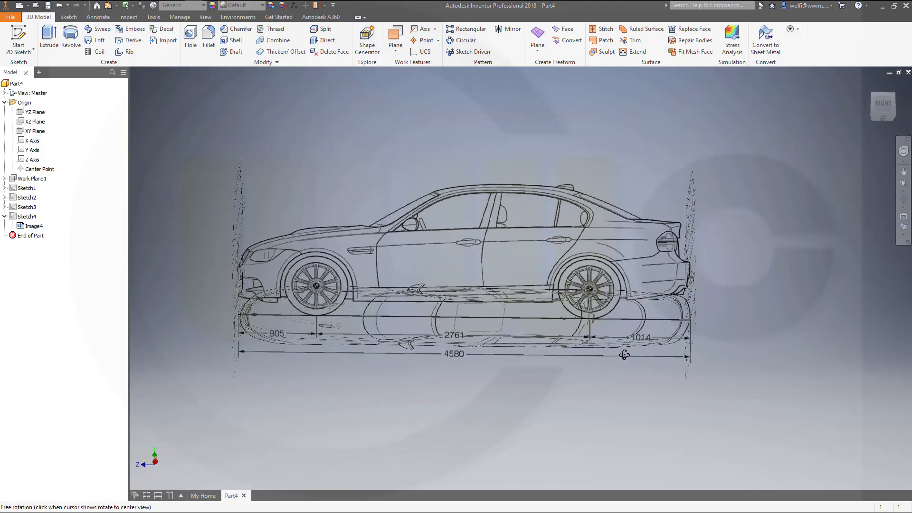
pyautogui.moveTo(624, 354); pyautogui.dragTo(572, 415)
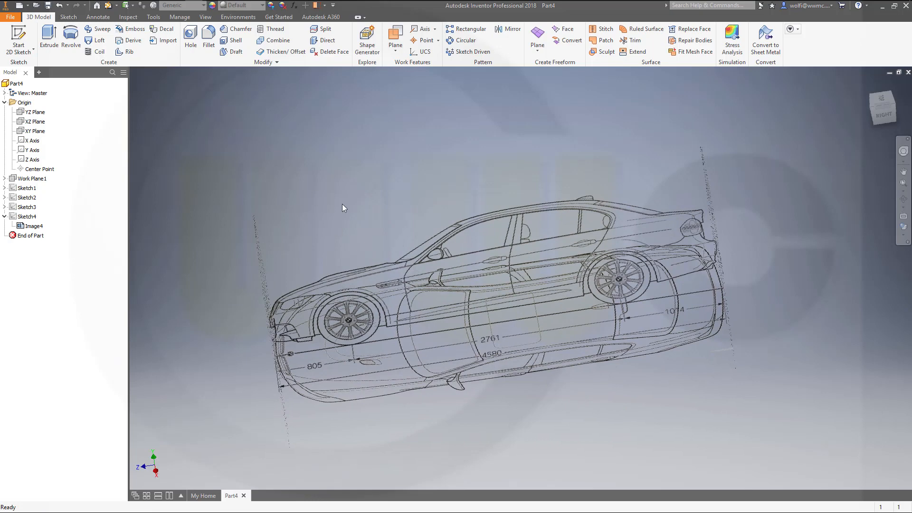
pyautogui.moveTo(596, 411)
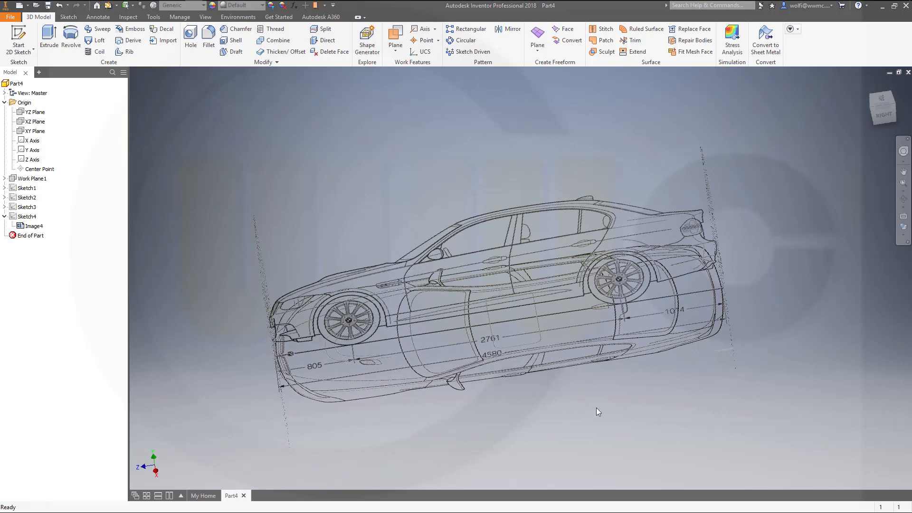
pyautogui.moveTo(599, 411); pyautogui.dragTo(621, 387)
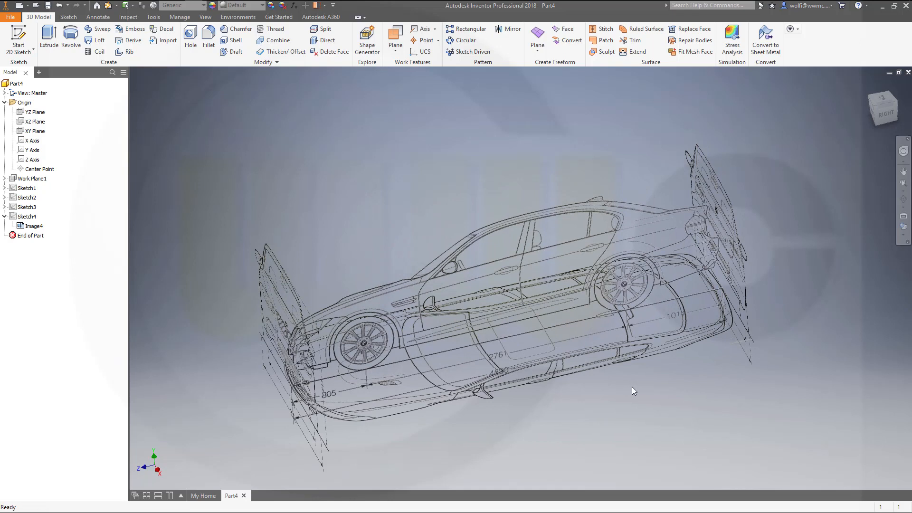
pyautogui.moveTo(640, 386)
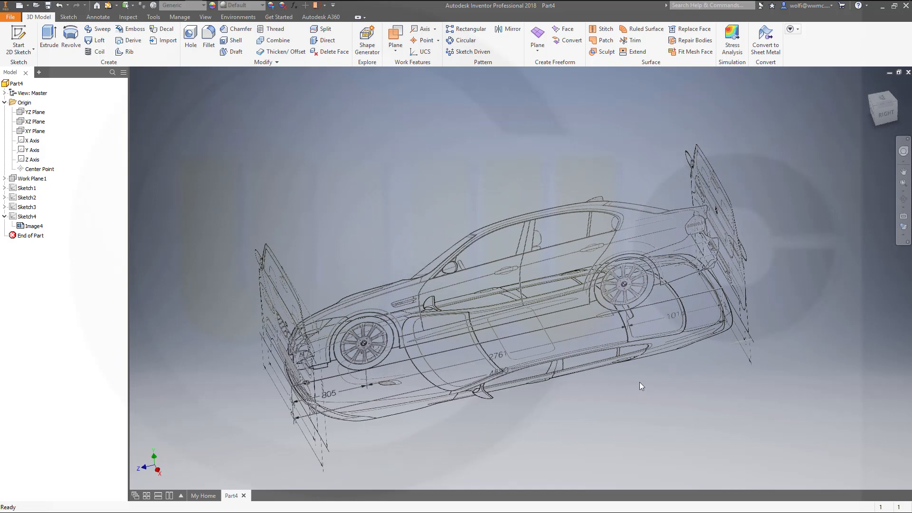
pyautogui.moveTo(650, 379)
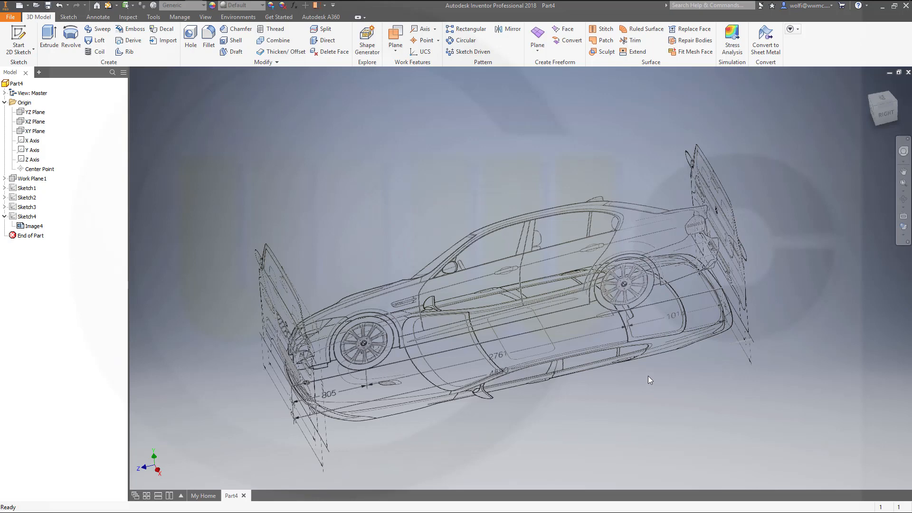
pyautogui.moveTo(648, 379); pyautogui.dragTo(644, 351)
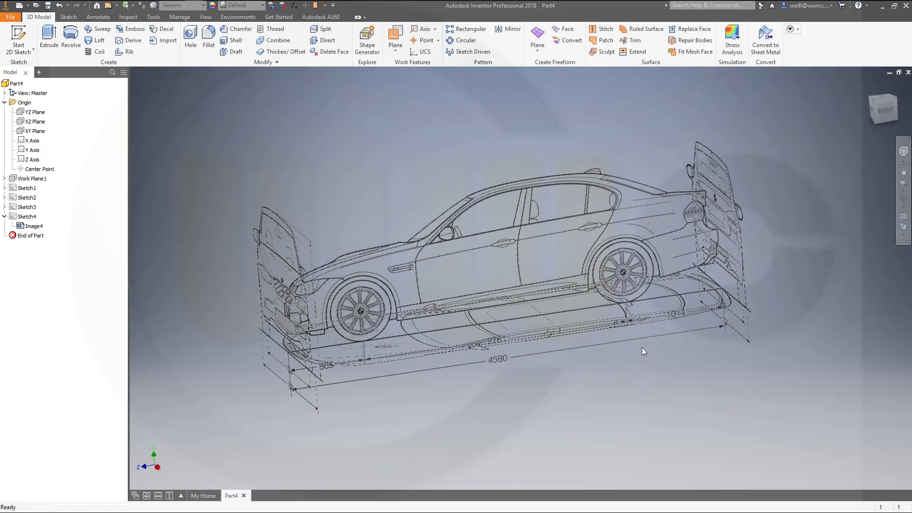
pyautogui.moveTo(594, 361)
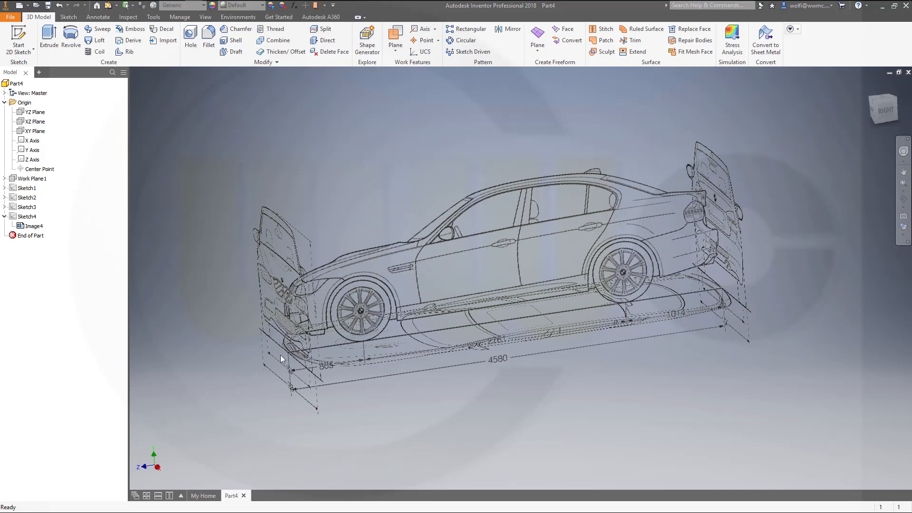
pyautogui.moveTo(653, 386)
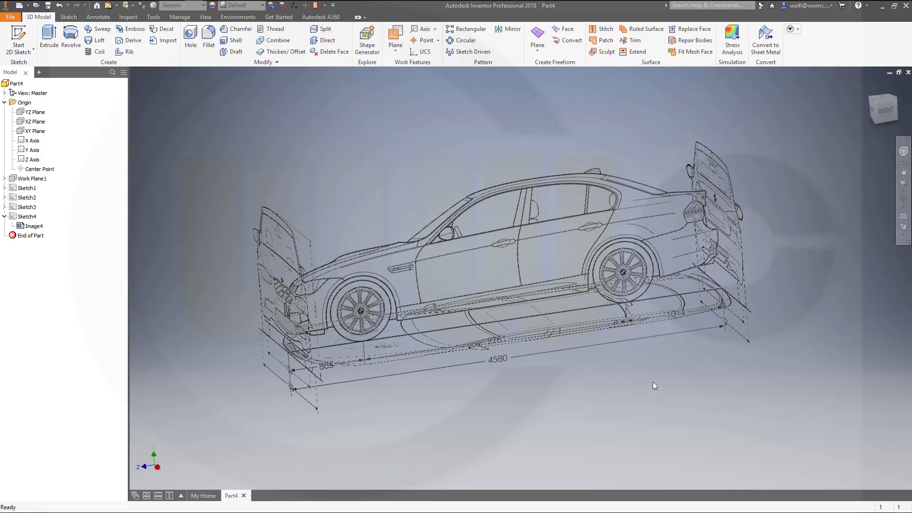
pyautogui.moveTo(660, 381)
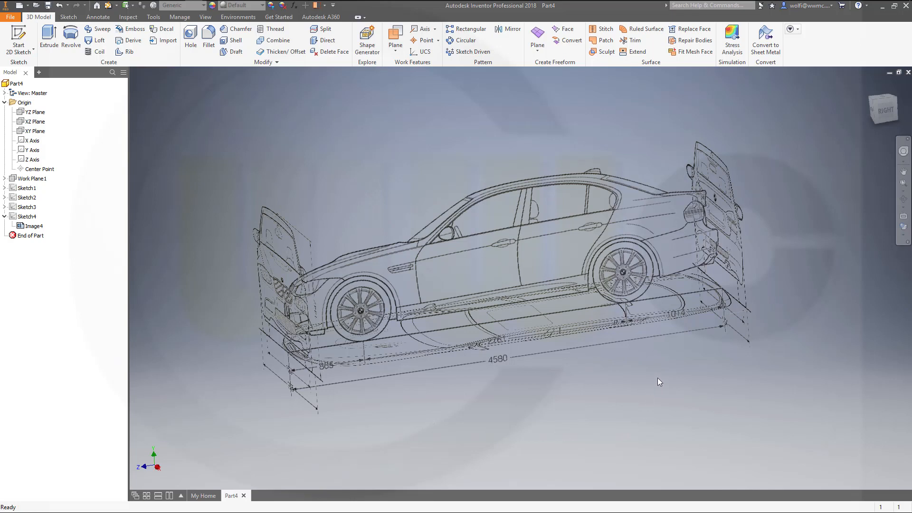
pyautogui.moveTo(666, 377)
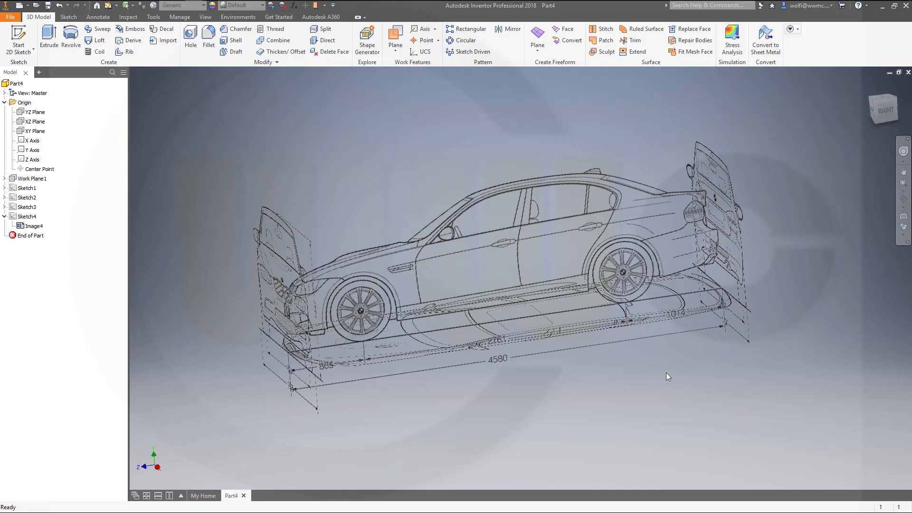
pyautogui.moveTo(674, 372)
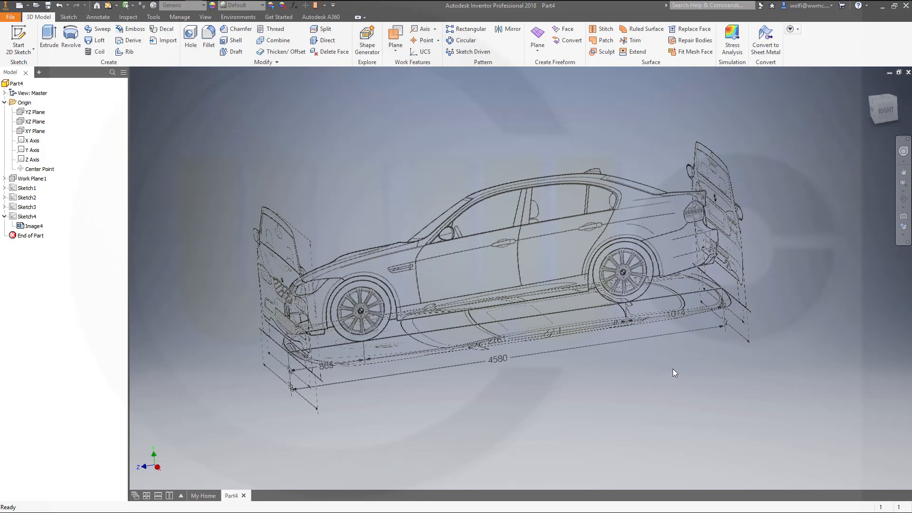